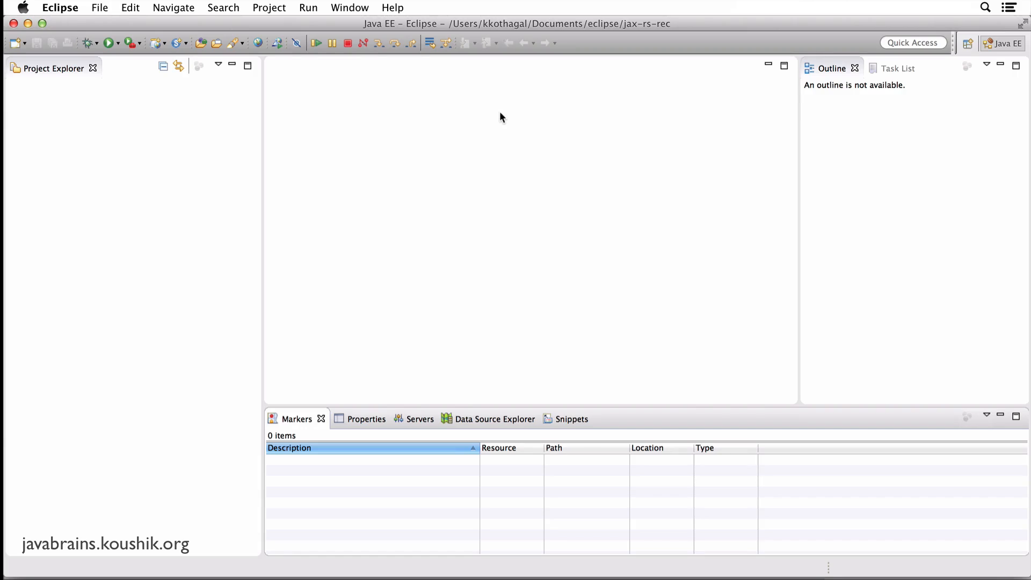
{"action": "mouse_move", "coordinate": [395, 29]}
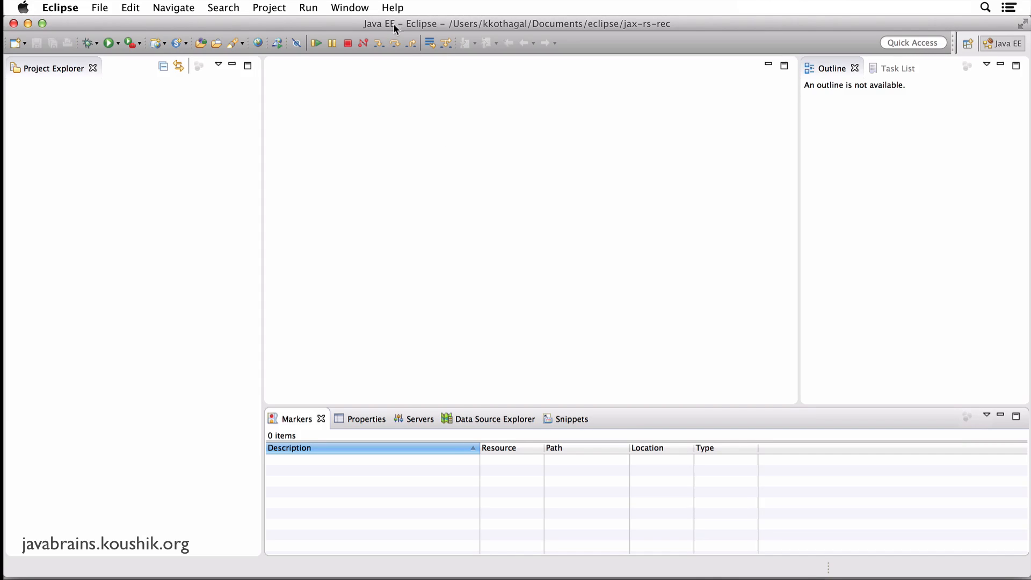
{"action": "mouse_move", "coordinate": [240, 169]}
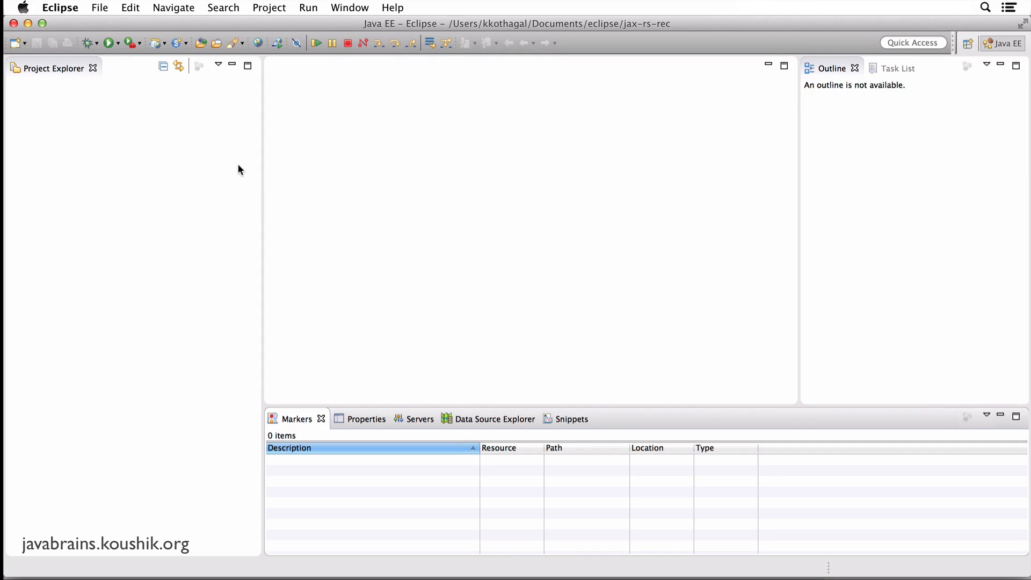
{"action": "mouse_move", "coordinate": [213, 158]}
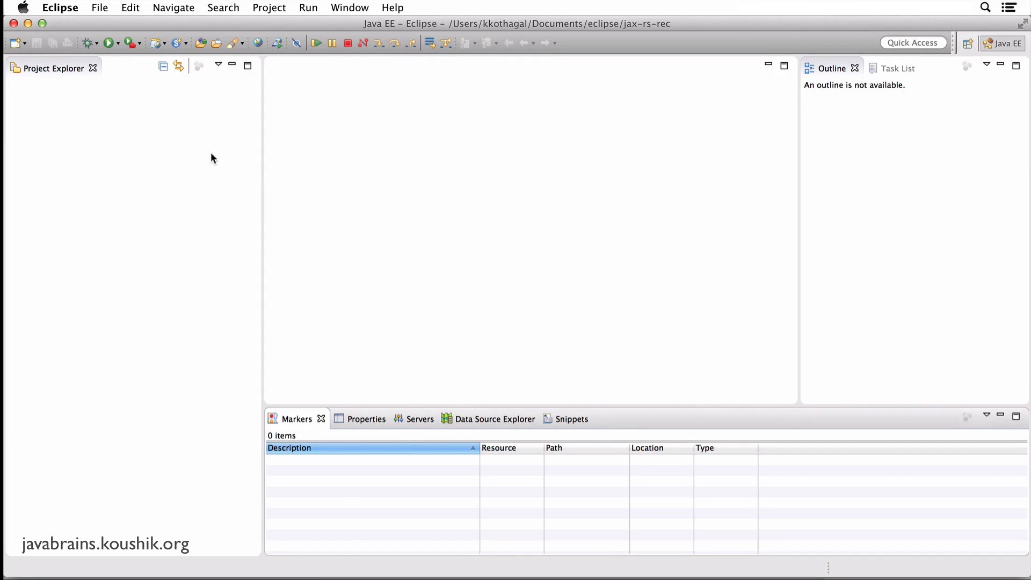
{"action": "mouse_move", "coordinate": [205, 163]}
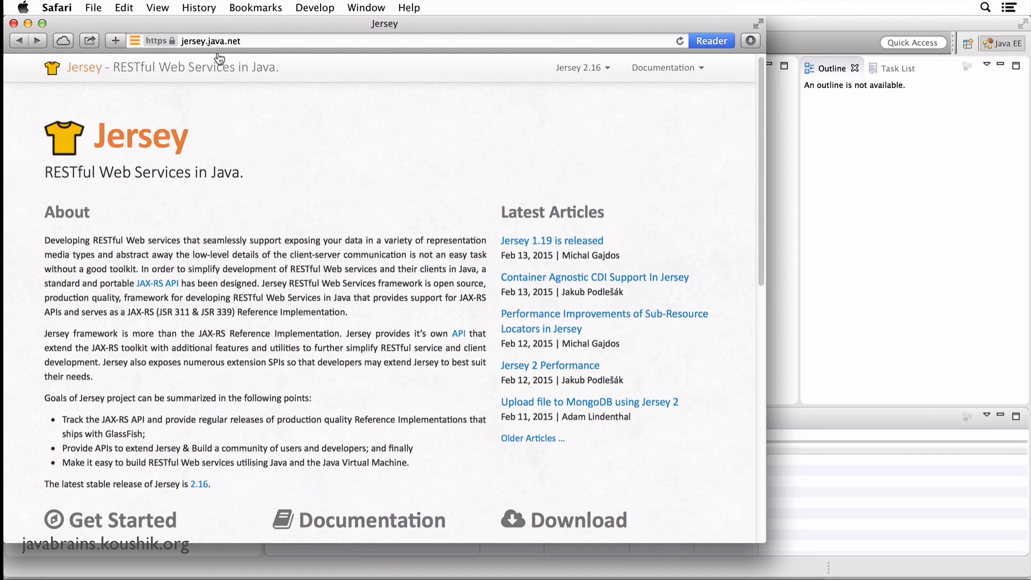
{"action": "mouse_move", "coordinate": [388, 280]}
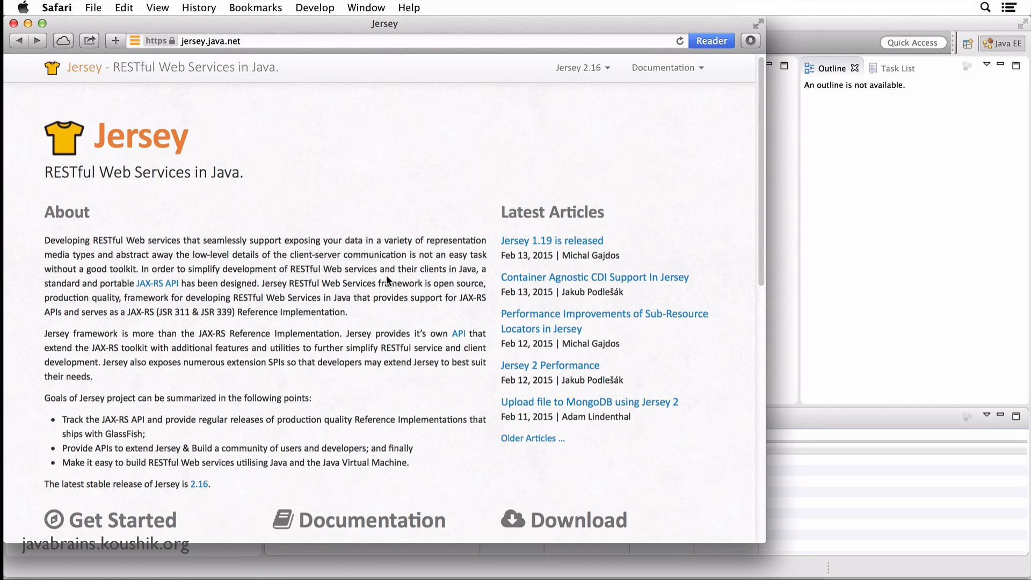
- From Project Explorer start a new project and choose the Maven Project wizard
{"action": "scroll", "scroll_direction": "down", "scroll_amount": 3}
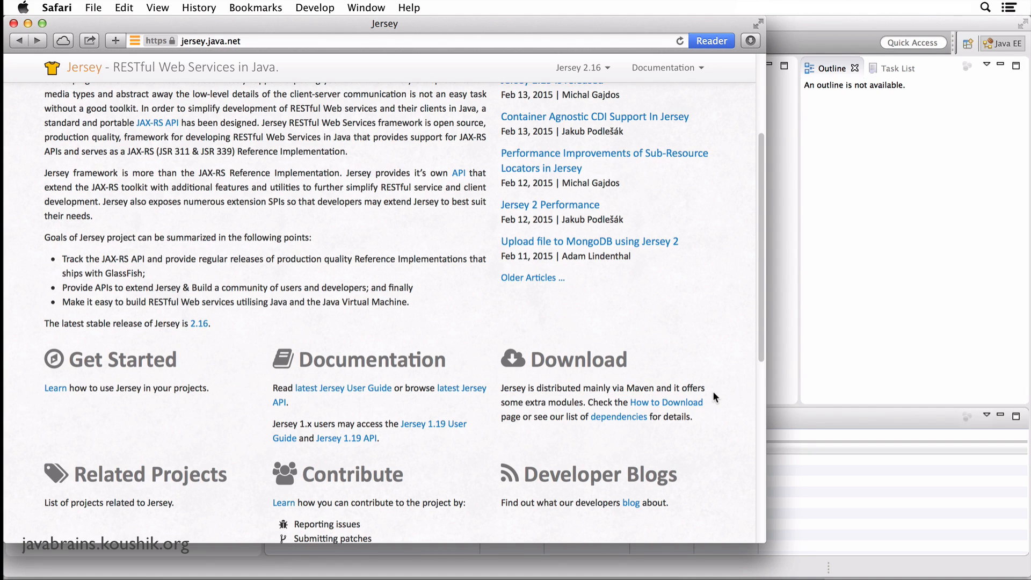
{"action": "mouse_move", "coordinate": [637, 412]}
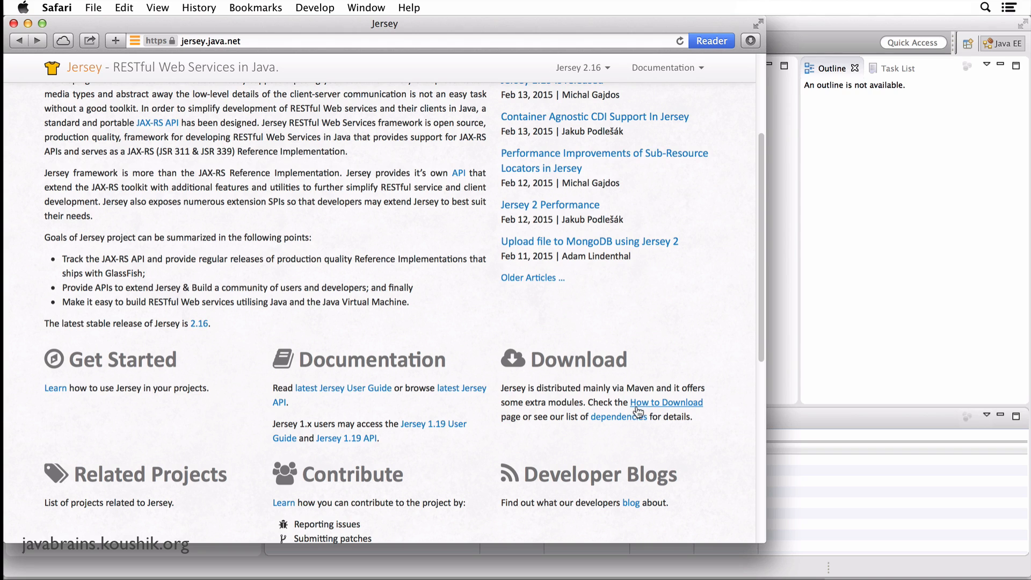
{"action": "left_click", "coordinate": [667, 402]}
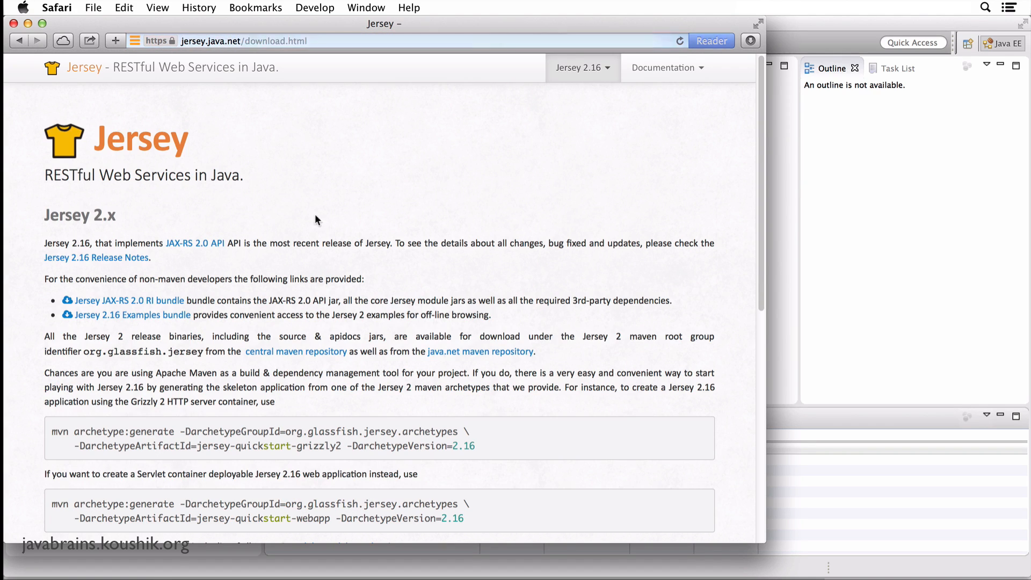
{"action": "mouse_move", "coordinate": [131, 301]}
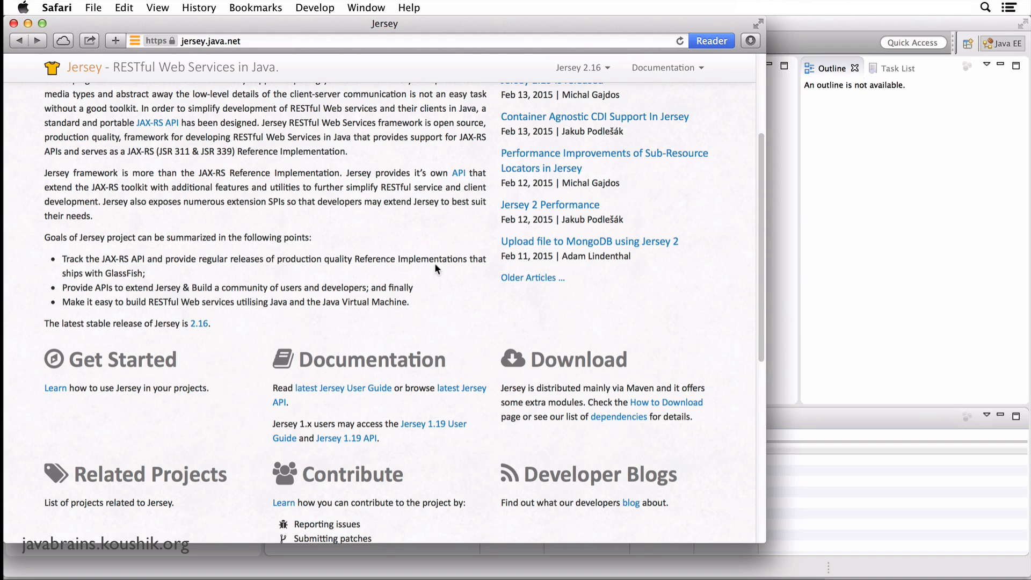
{"action": "mouse_move", "coordinate": [618, 329]}
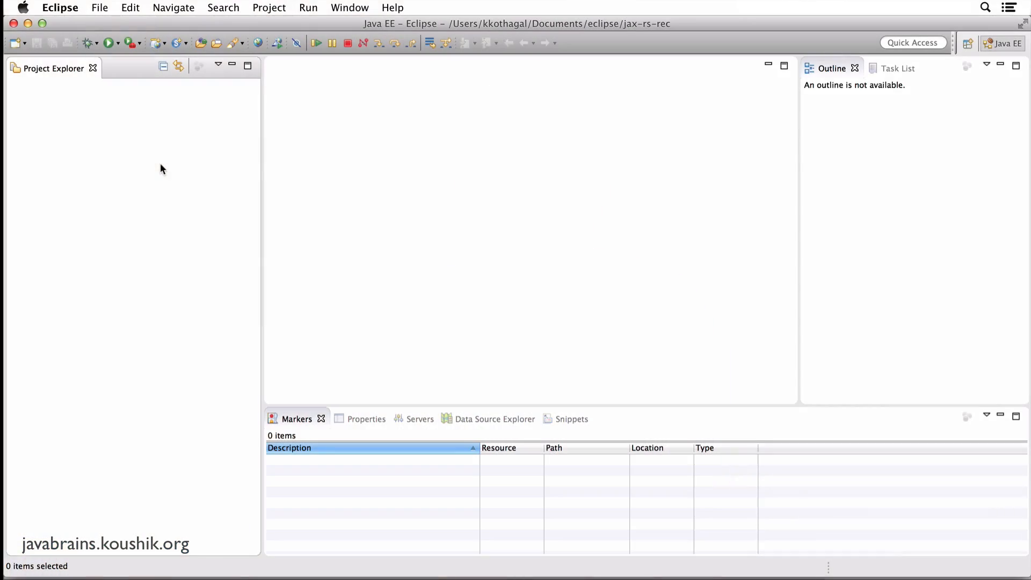
{"action": "mouse_move", "coordinate": [203, 182]}
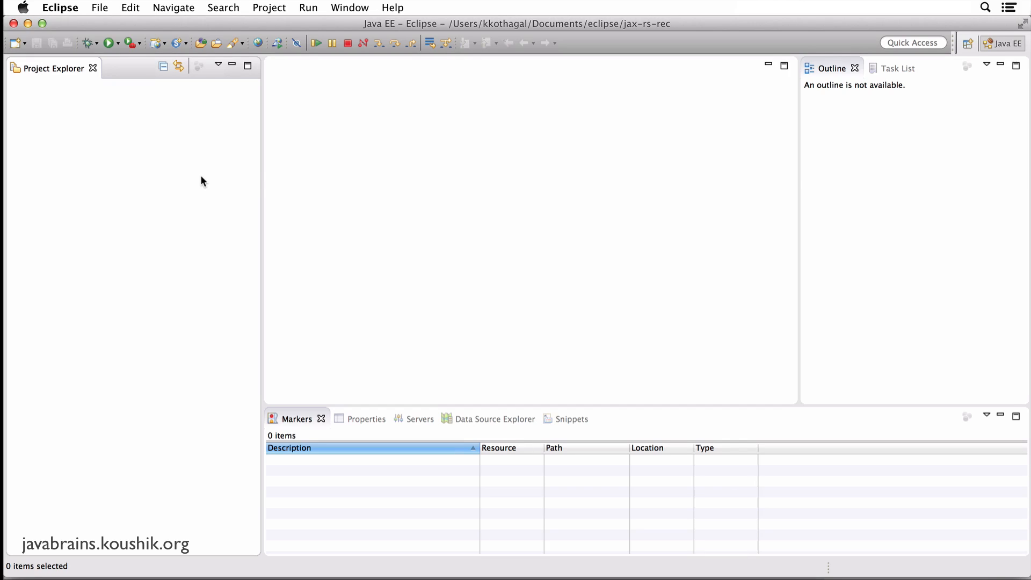
{"action": "mouse_move", "coordinate": [444, 202]}
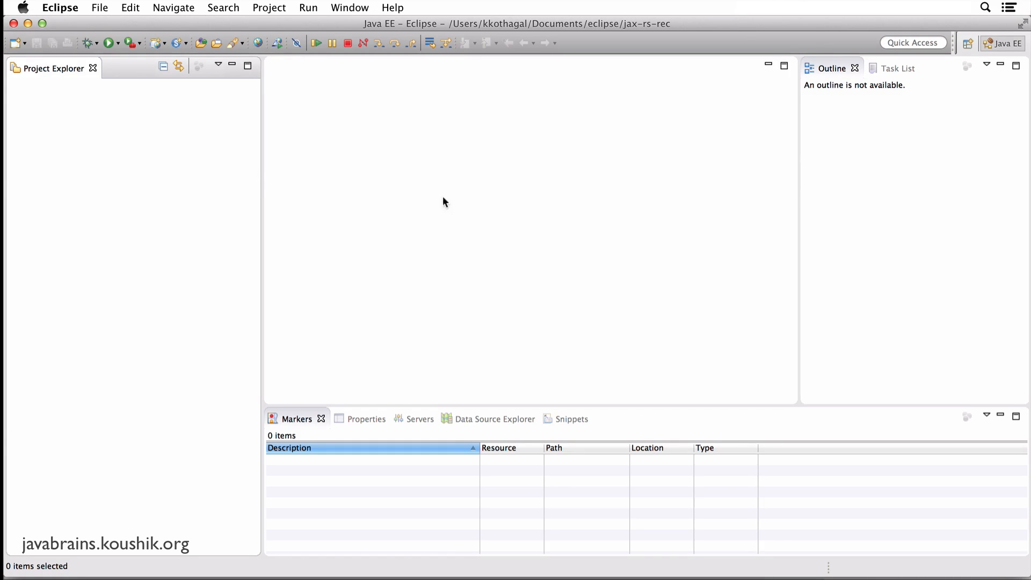
{"action": "mouse_move", "coordinate": [425, 178]}
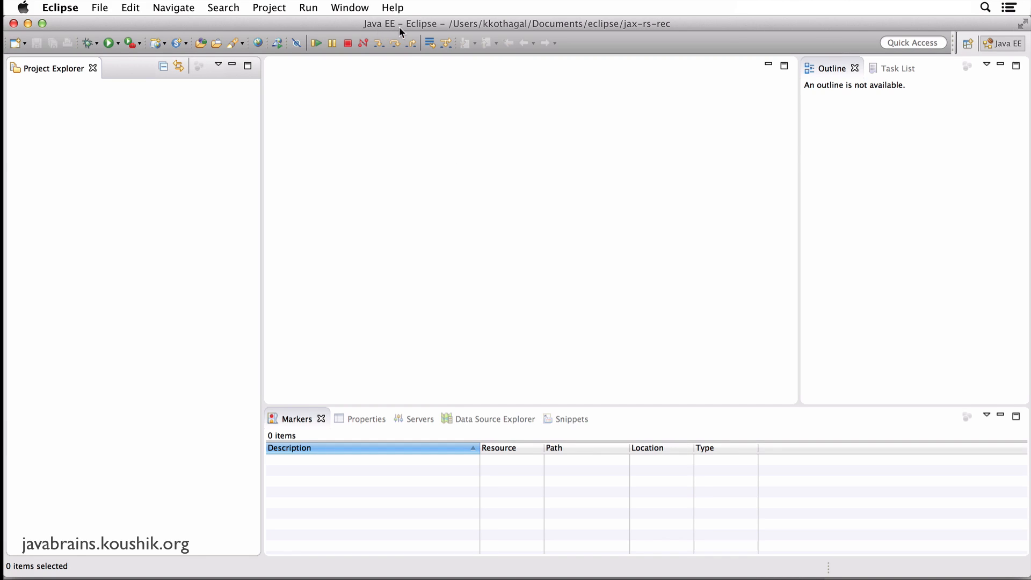
{"action": "mouse_move", "coordinate": [158, 189]}
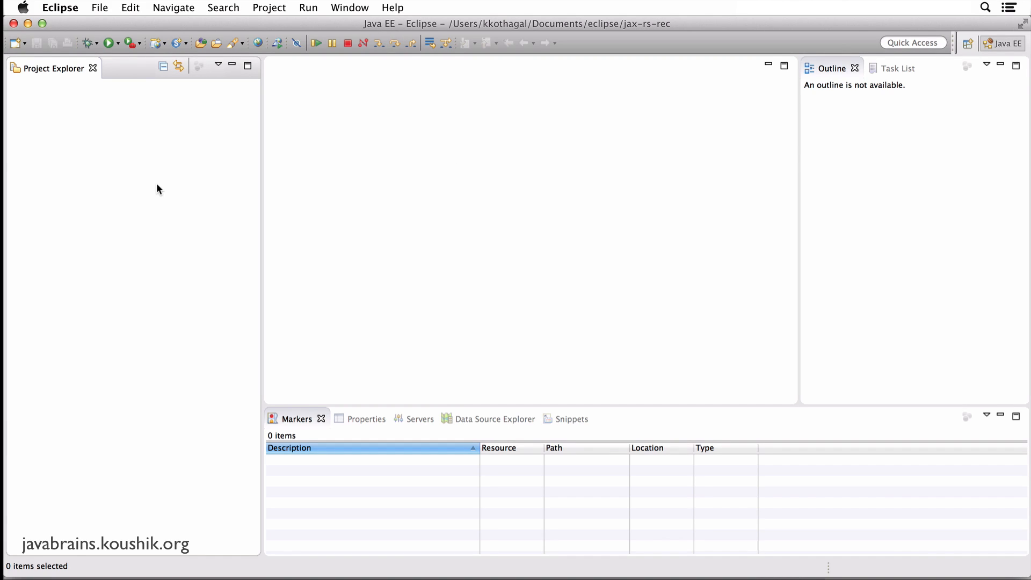
{"action": "mouse_move", "coordinate": [94, 152]}
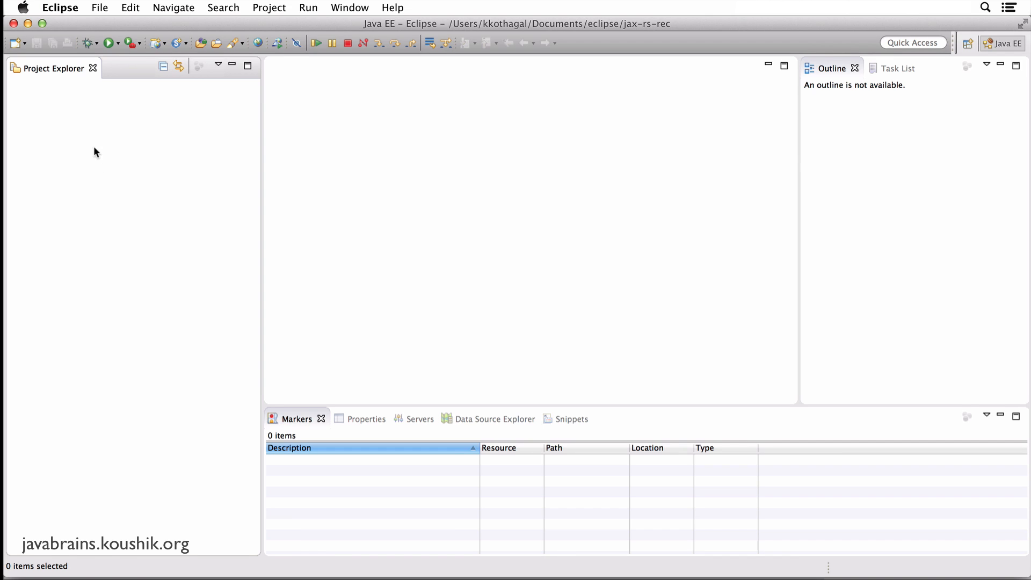
{"action": "right_click", "coordinate": [96, 151]}
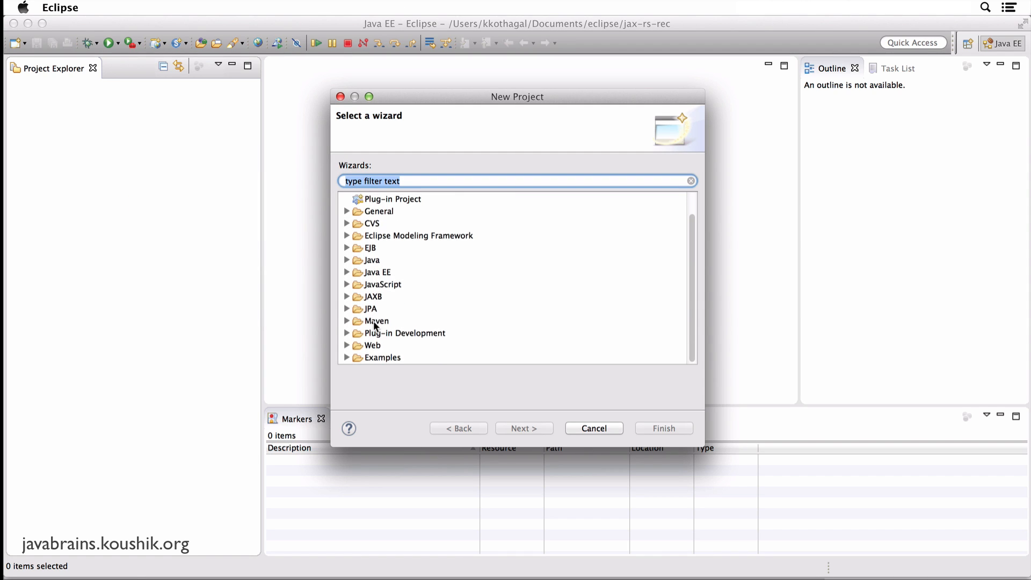
{"action": "left_click", "coordinate": [347, 321]}
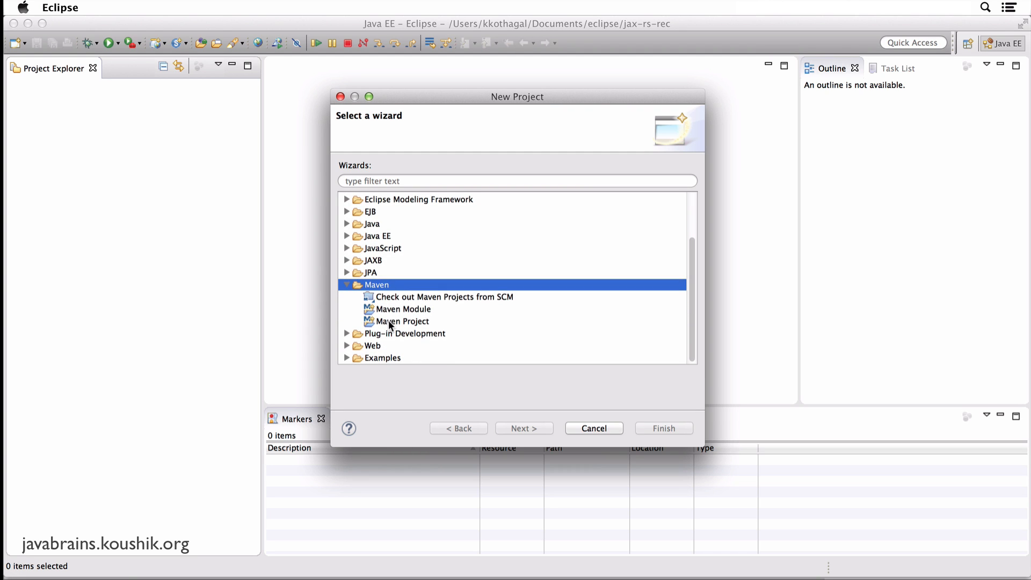
{"action": "left_click", "coordinate": [402, 321]}
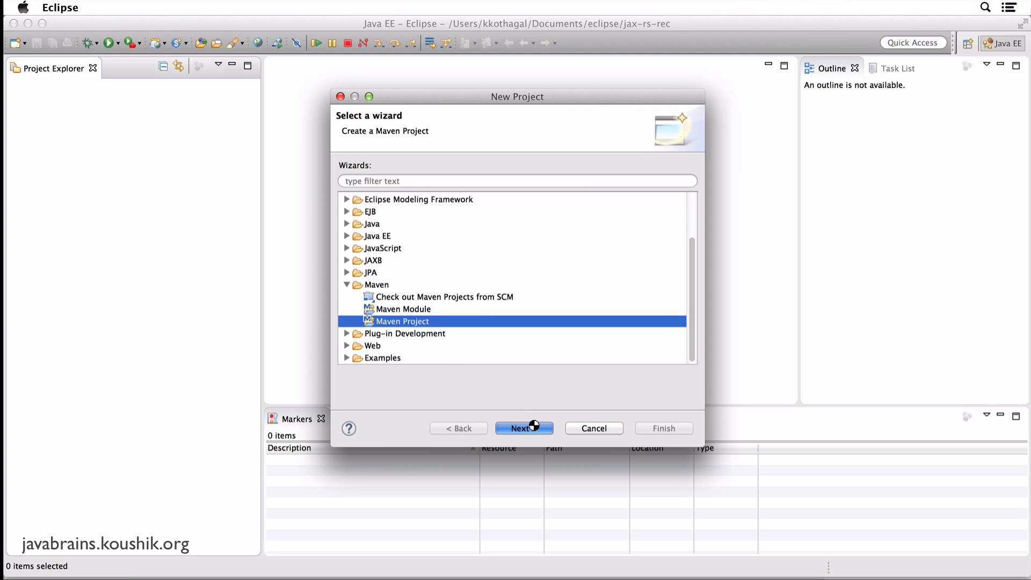
- Keep the default workspace location and advance to the archetype selection list
{"action": "left_click", "coordinate": [524, 429]}
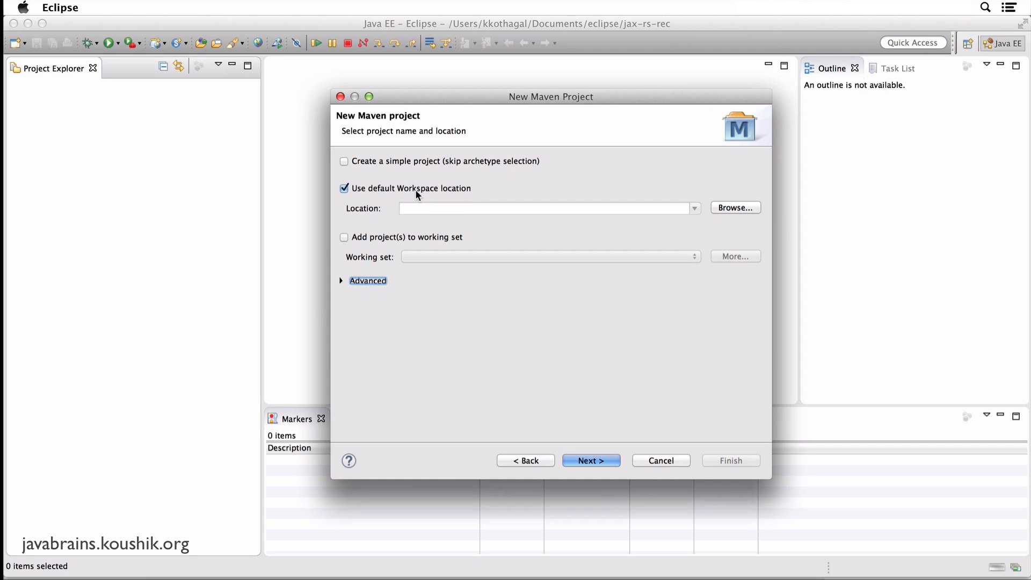
{"action": "left_click", "coordinate": [589, 461]}
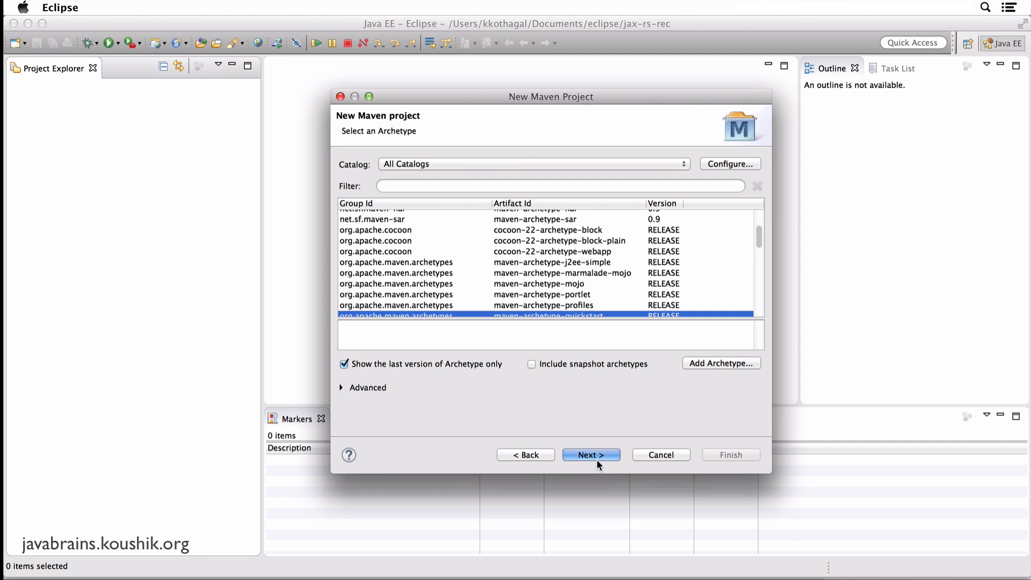
- Filter the archetypes by 'jersey' and select jersey-quickstart-webapp
{"action": "left_click", "coordinate": [562, 186]}
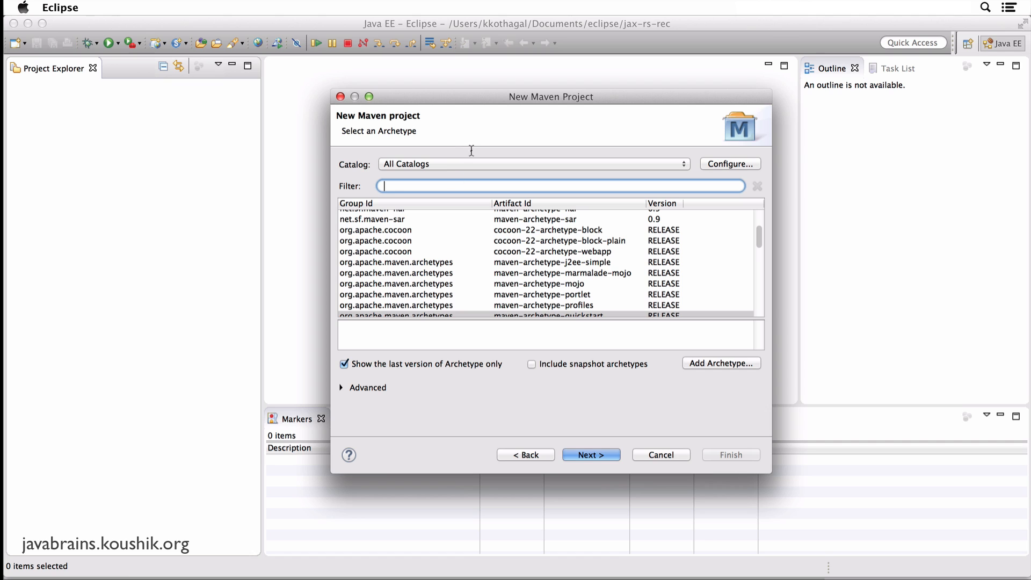
{"action": "mouse_move", "coordinate": [425, 179]}
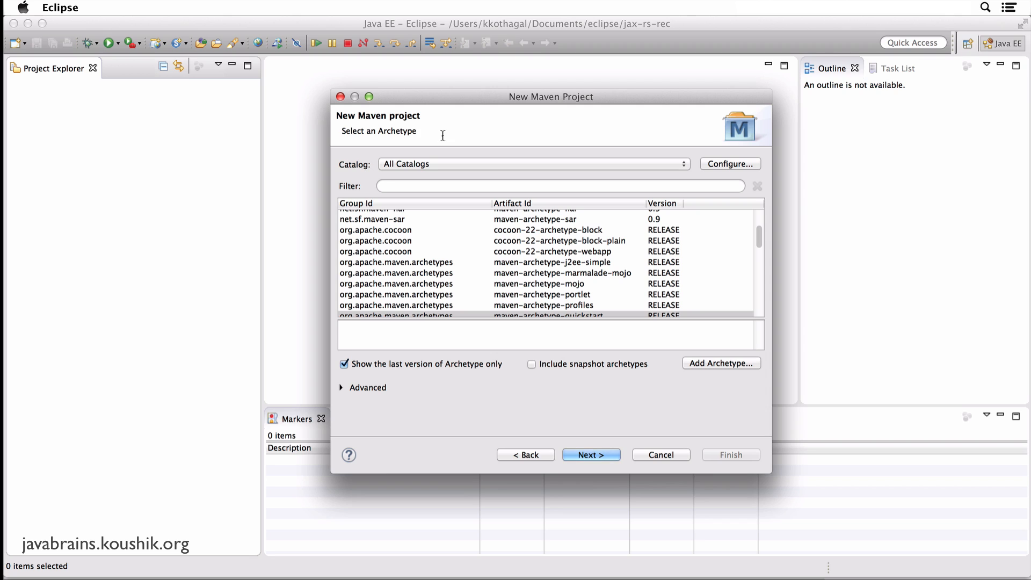
{"action": "left_click", "coordinate": [558, 185]}
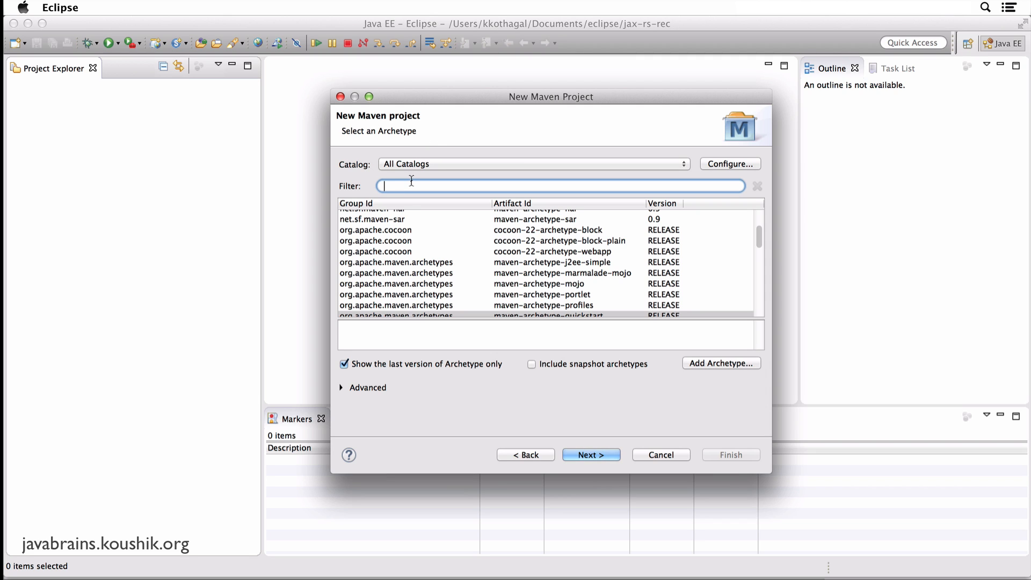
{"action": "type", "text": "jersey"}
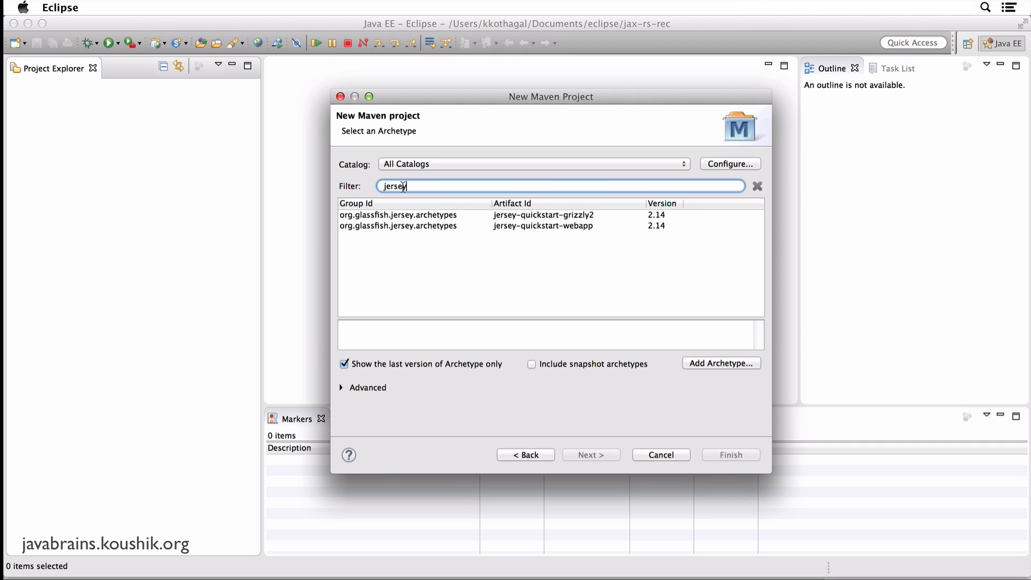
{"action": "left_click", "coordinate": [543, 226]}
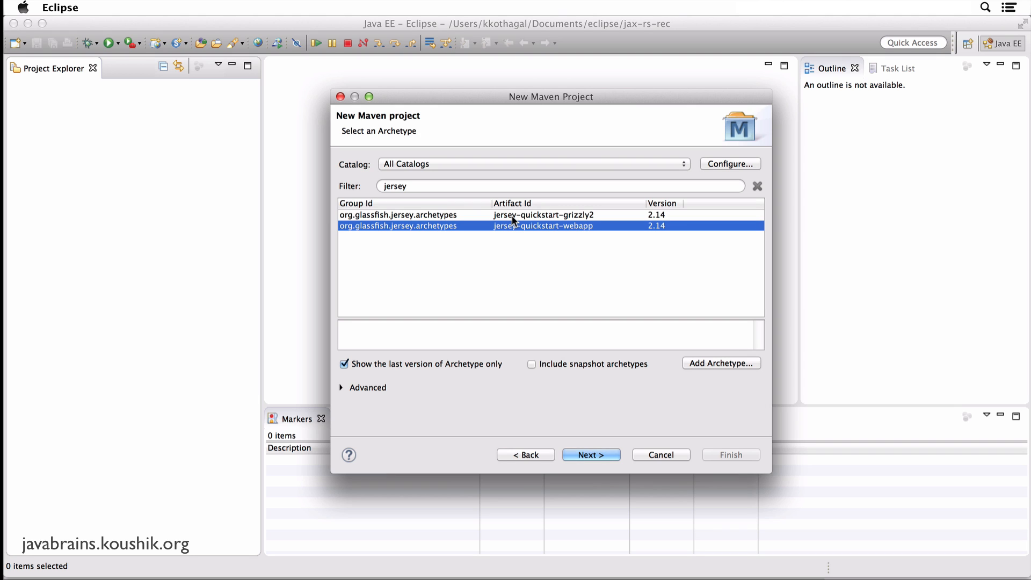
{"action": "mouse_move", "coordinate": [515, 233]}
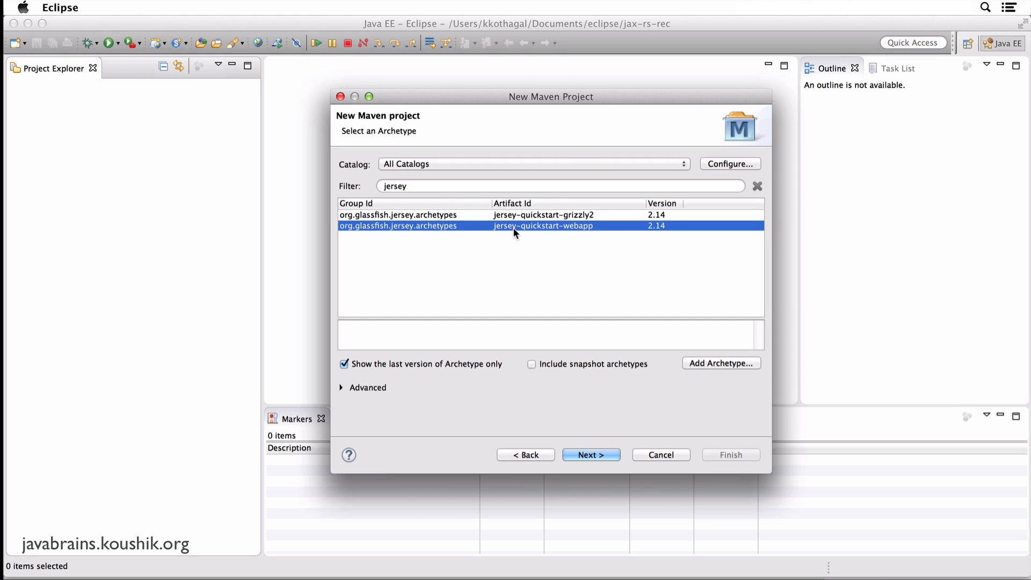
{"action": "mouse_move", "coordinate": [549, 235]}
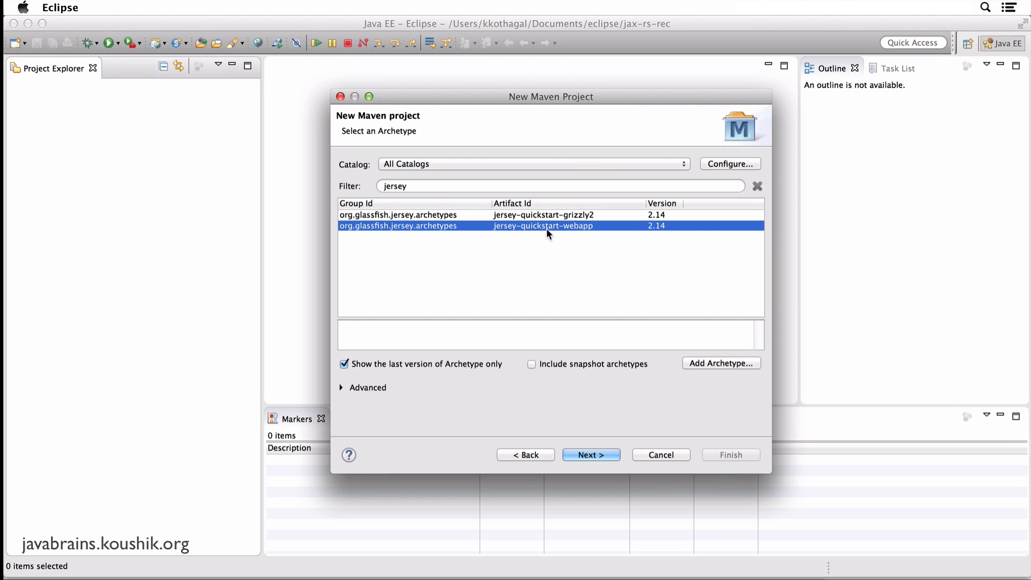
{"action": "mouse_move", "coordinate": [567, 235]}
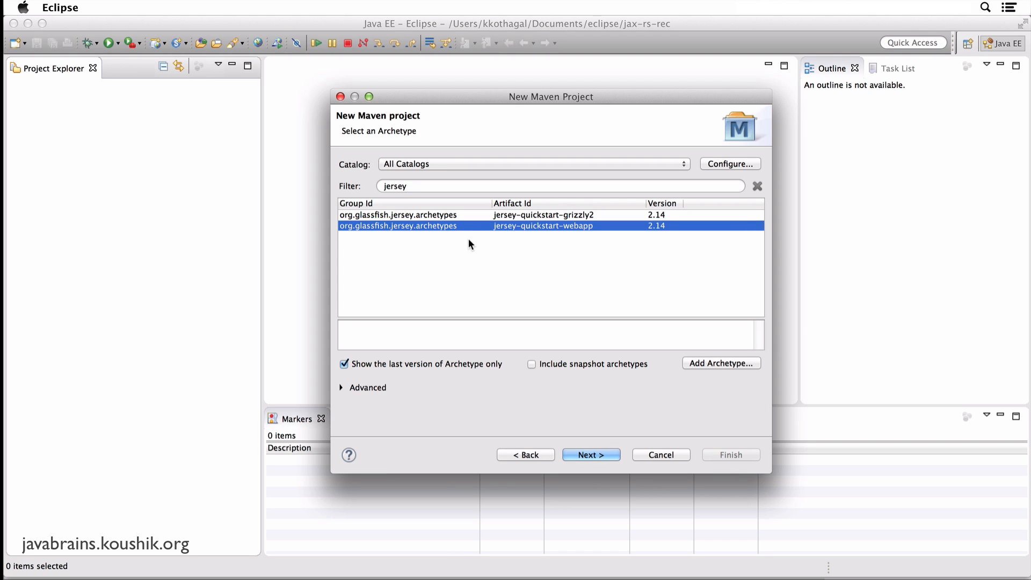
{"action": "mouse_move", "coordinate": [479, 241]}
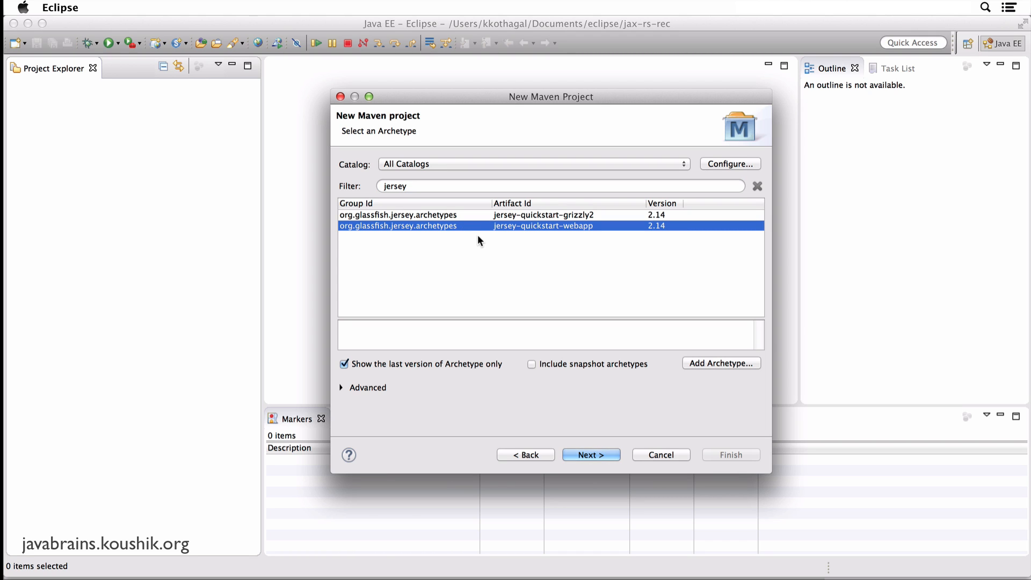
{"action": "mouse_move", "coordinate": [743, 369]}
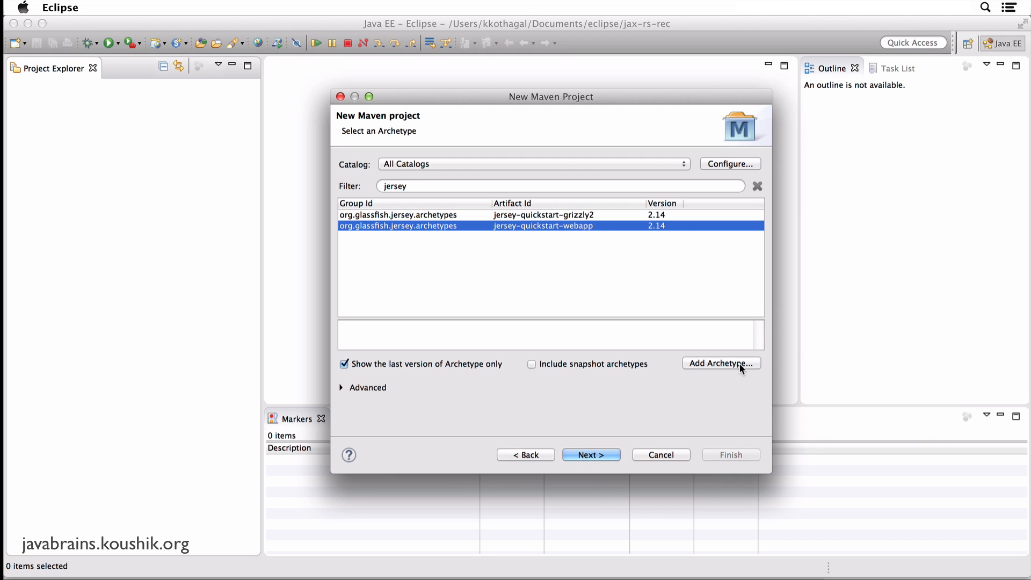
- Add archetype org.glassfish.jersey.archetypes : jersey-quickstart-webapp version 2.16
{"action": "left_click", "coordinate": [721, 363]}
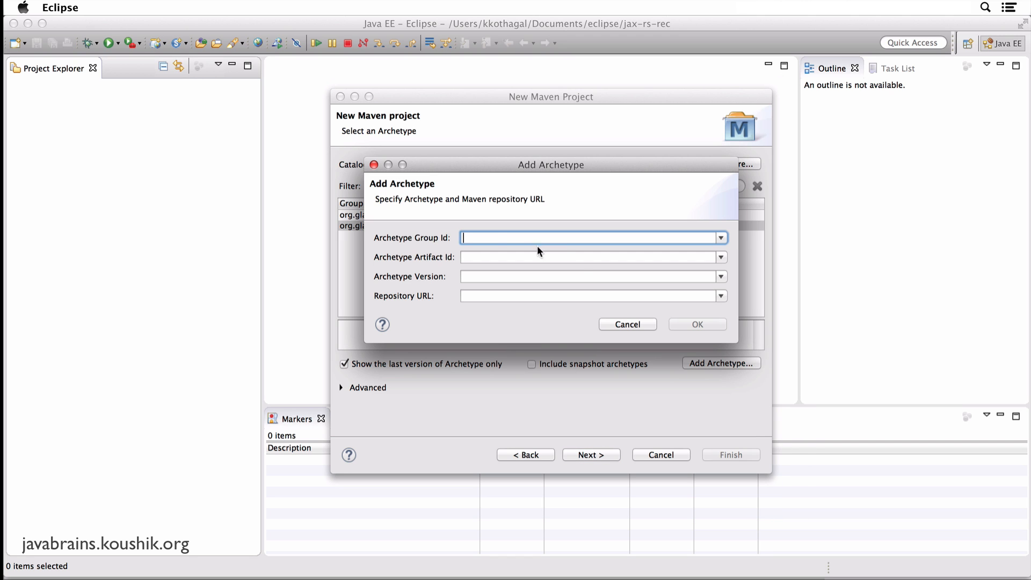
{"action": "mouse_move", "coordinate": [500, 253]}
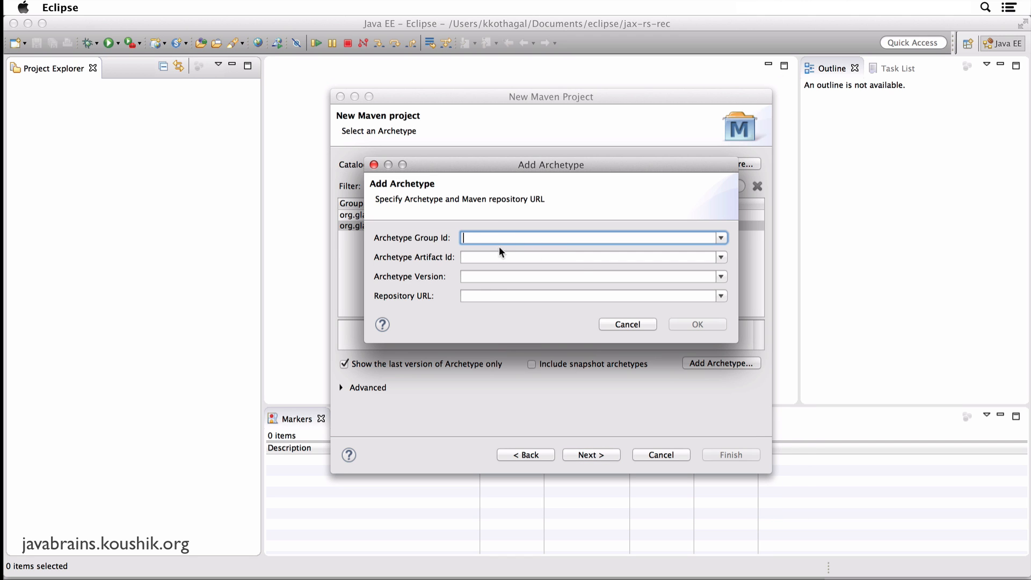
{"action": "mouse_move", "coordinate": [601, 212]}
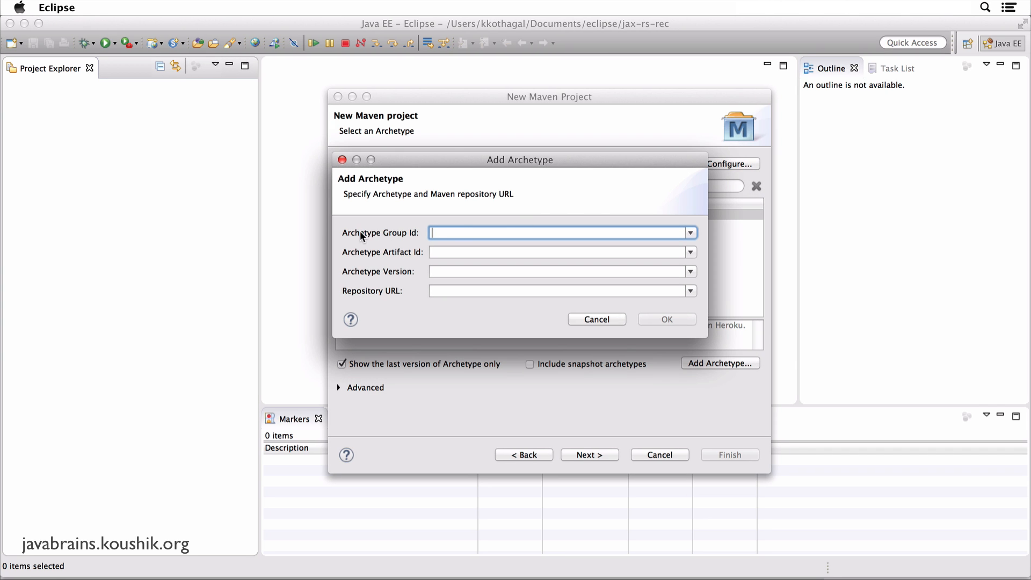
{"action": "mouse_move", "coordinate": [699, 315]}
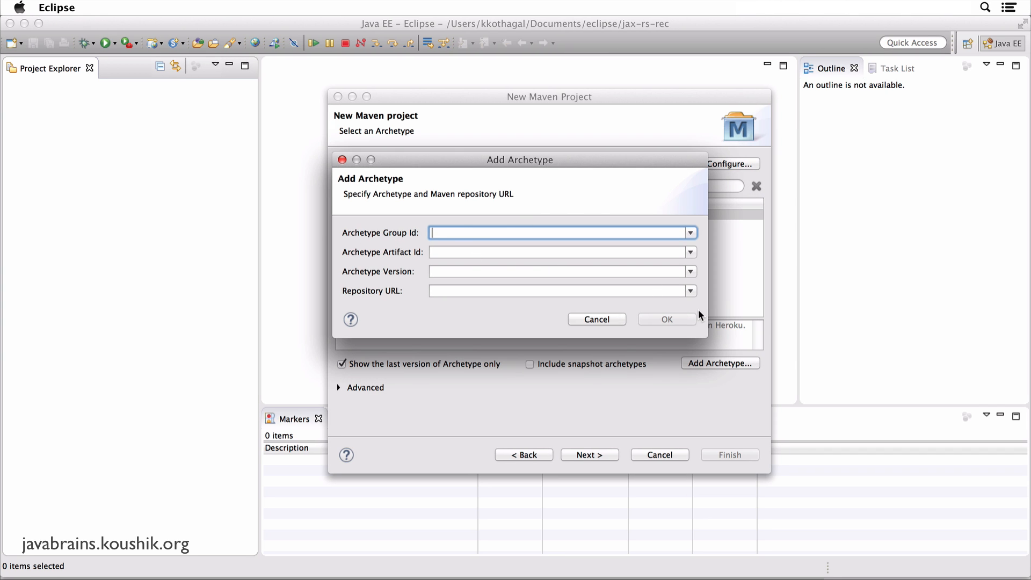
{"action": "type", "text": "org.glassfish.jersey.archetypes"}
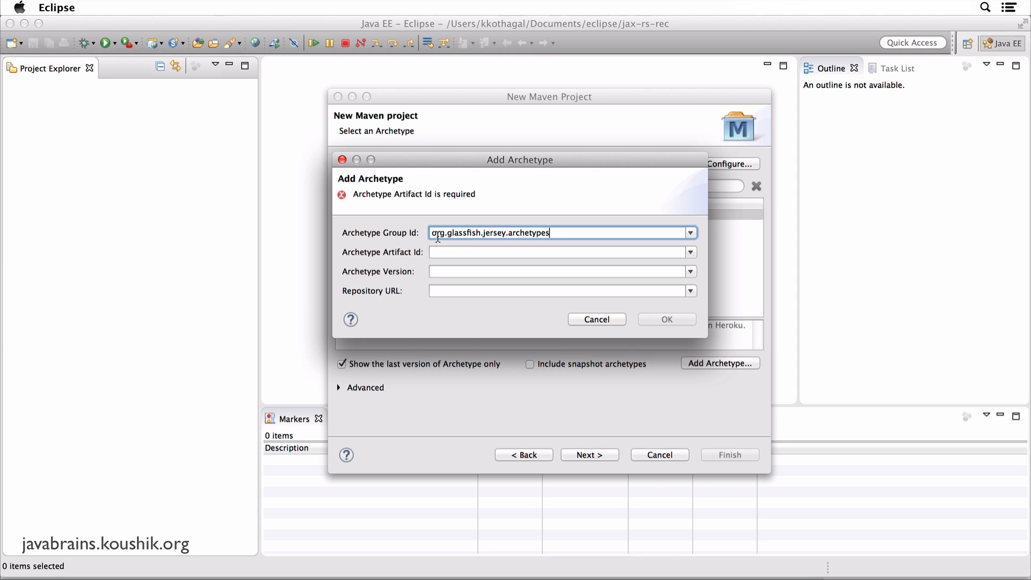
{"action": "mouse_move", "coordinate": [488, 239]}
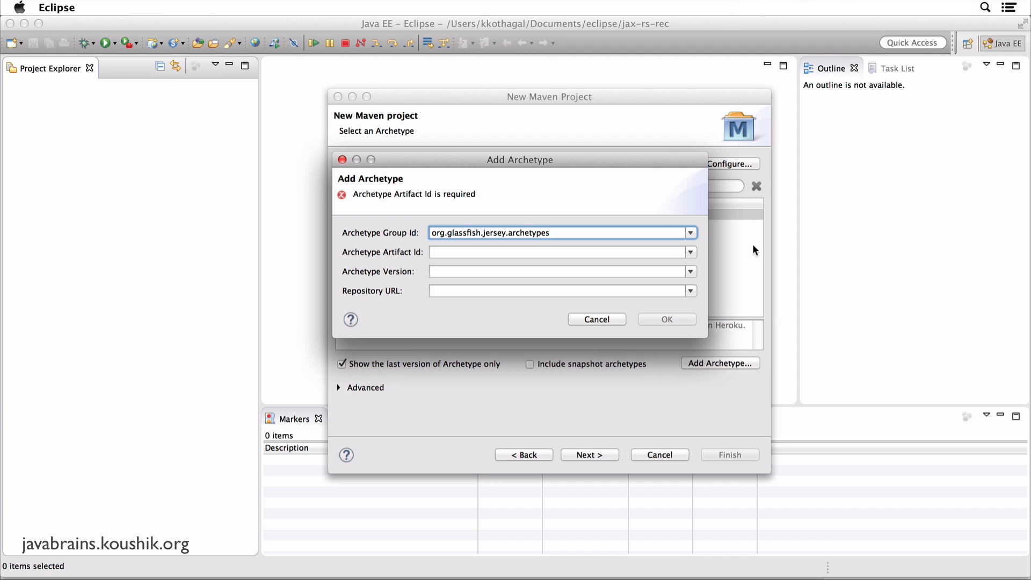
{"action": "left_click", "coordinate": [559, 251]}
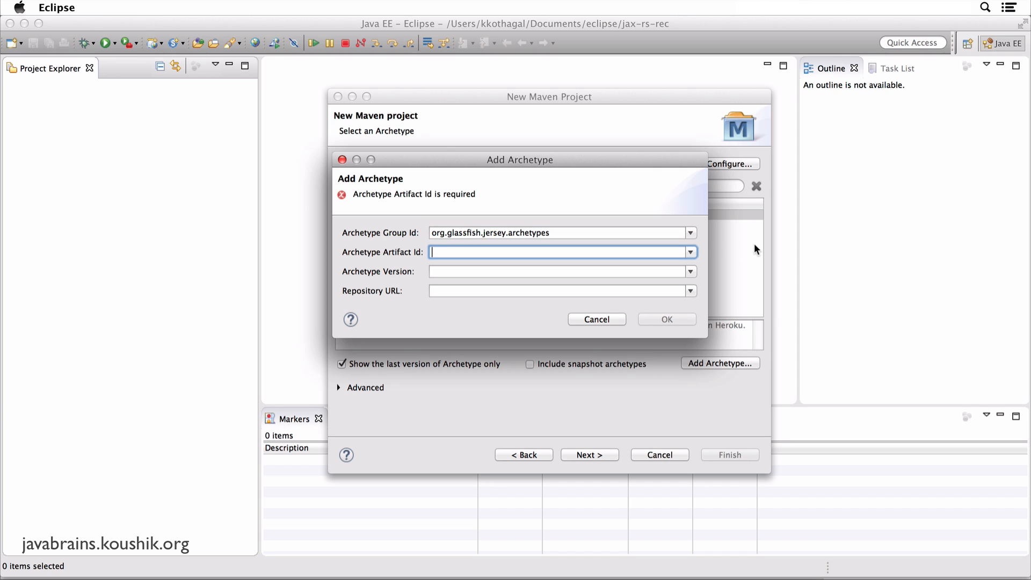
{"action": "mouse_move", "coordinate": [777, 174]}
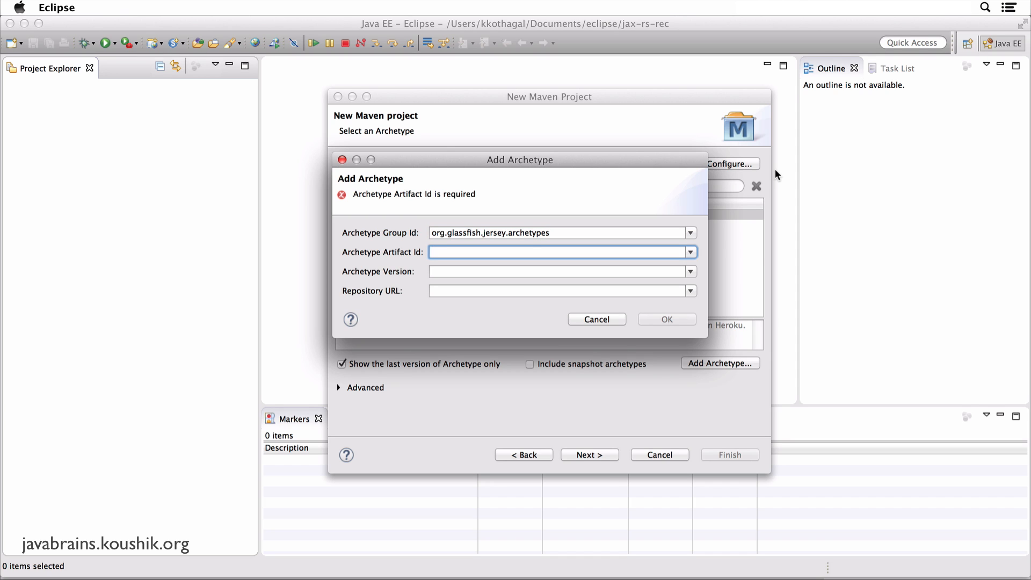
{"action": "type", "text": "jersey-quickstart-webapp"}
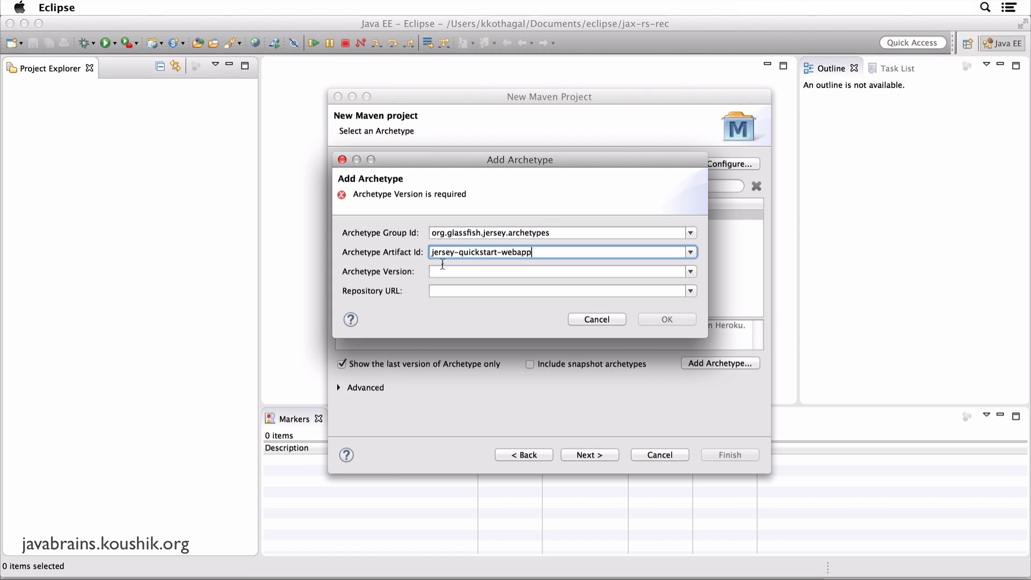
{"action": "mouse_move", "coordinate": [506, 258]}
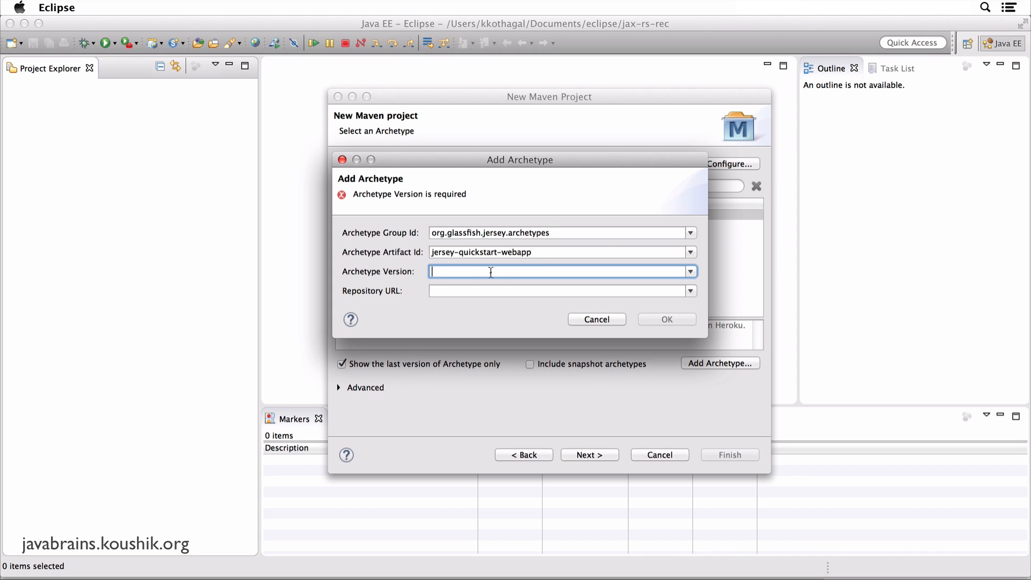
{"action": "type", "text": "2.16"}
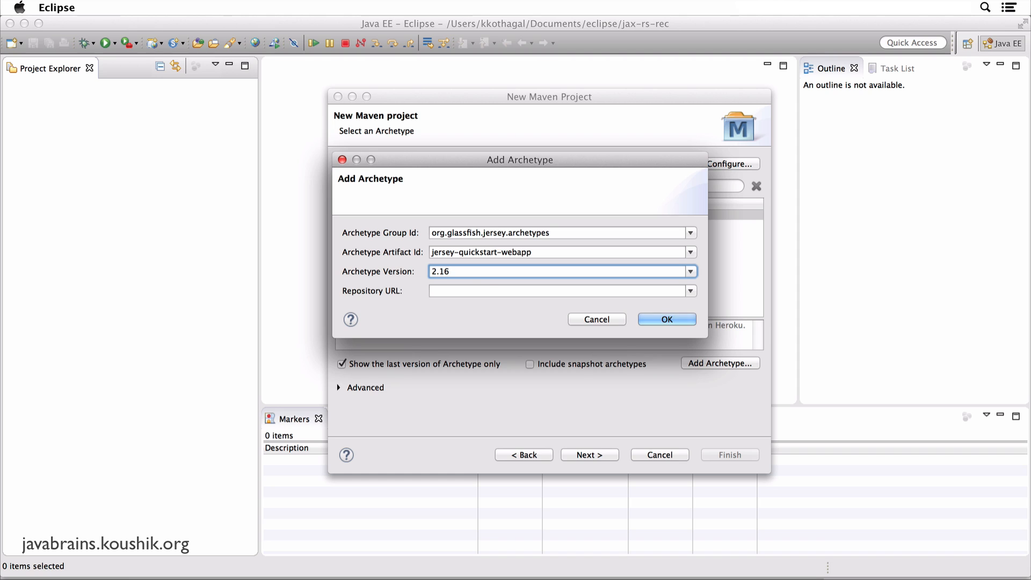
{"action": "mouse_move", "coordinate": [493, 266]}
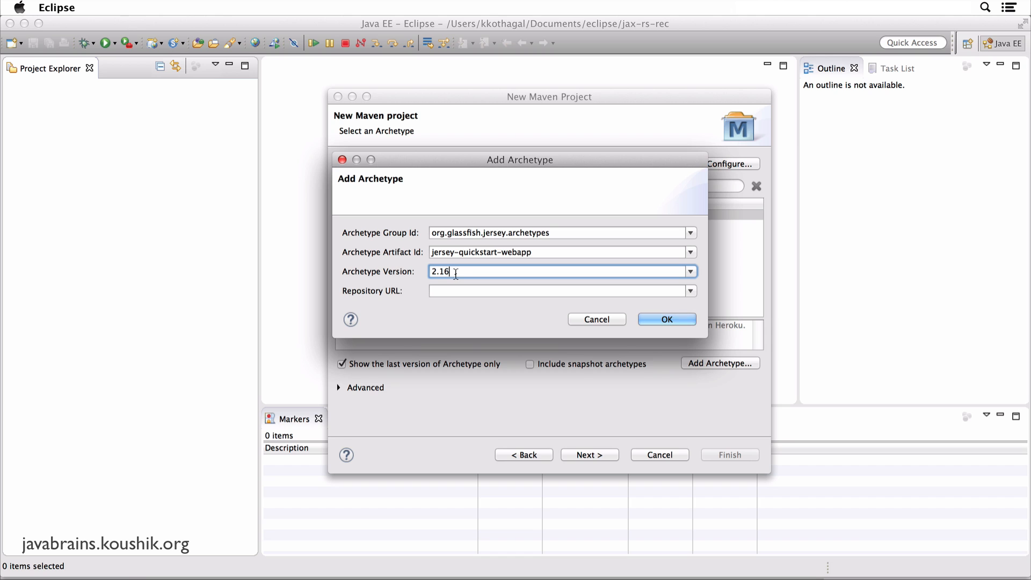
{"action": "mouse_move", "coordinate": [469, 272]}
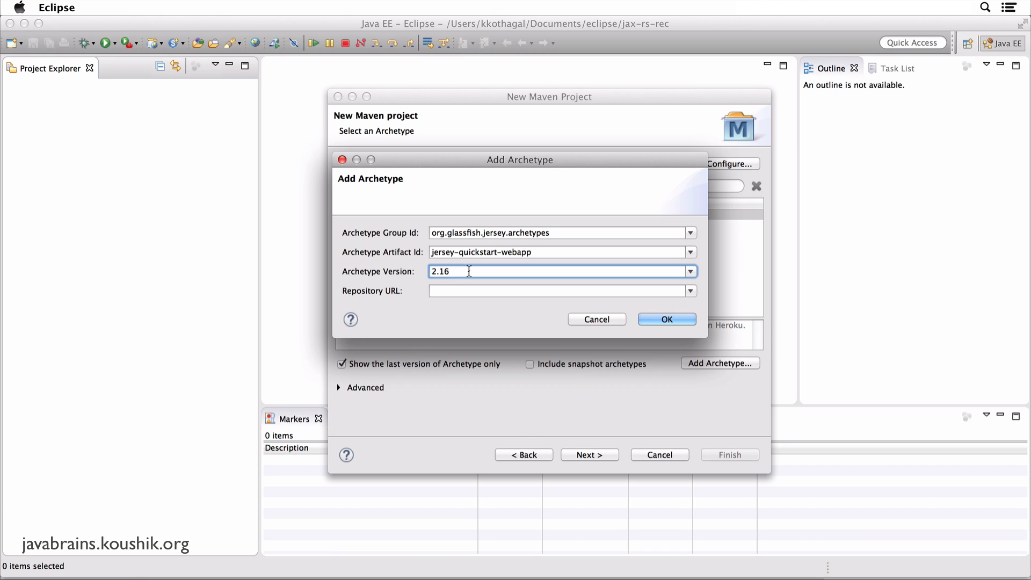
{"action": "left_click", "coordinate": [559, 291]}
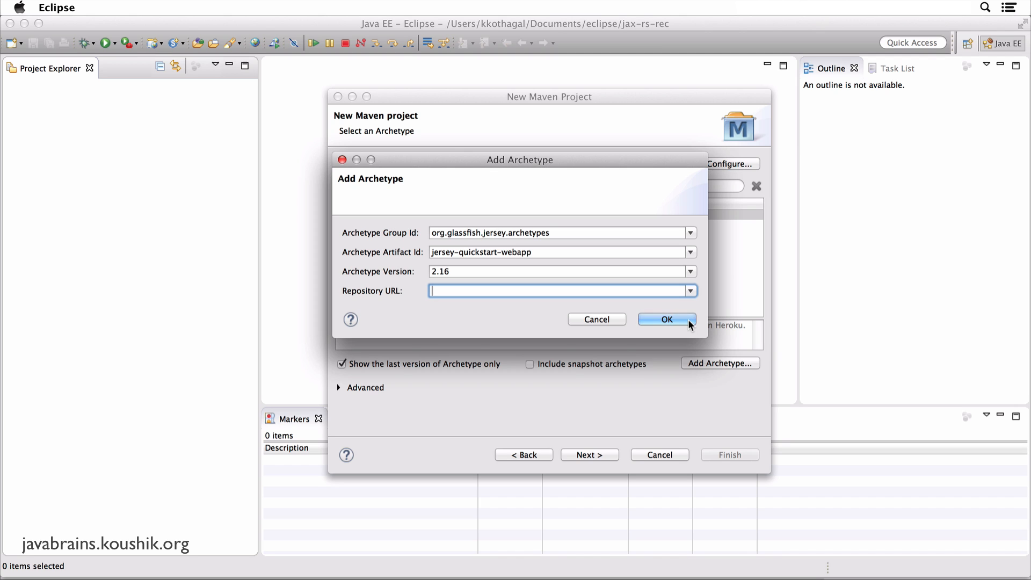
{"action": "left_click", "coordinate": [666, 319]}
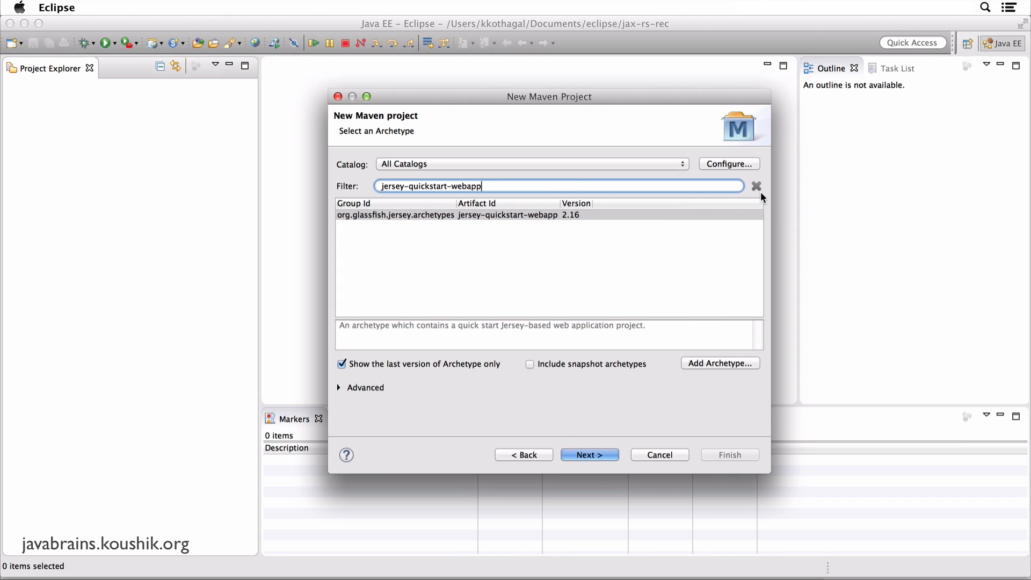
{"action": "mouse_move", "coordinate": [486, 190]}
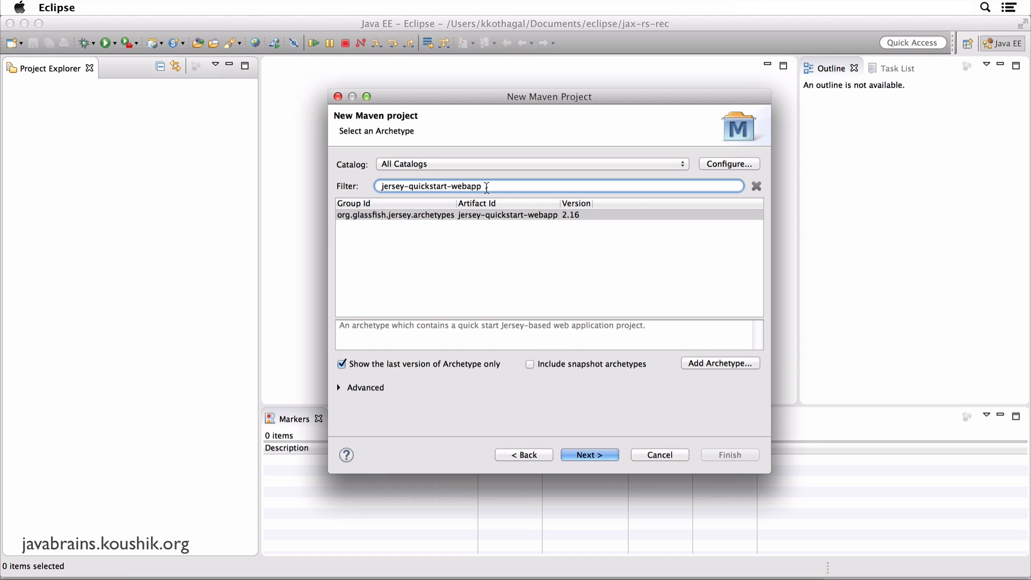
- Select the new jersey-quickstart-webapp 2.16 entry and advance to the coordinates step
{"action": "left_click", "coordinate": [461, 214]}
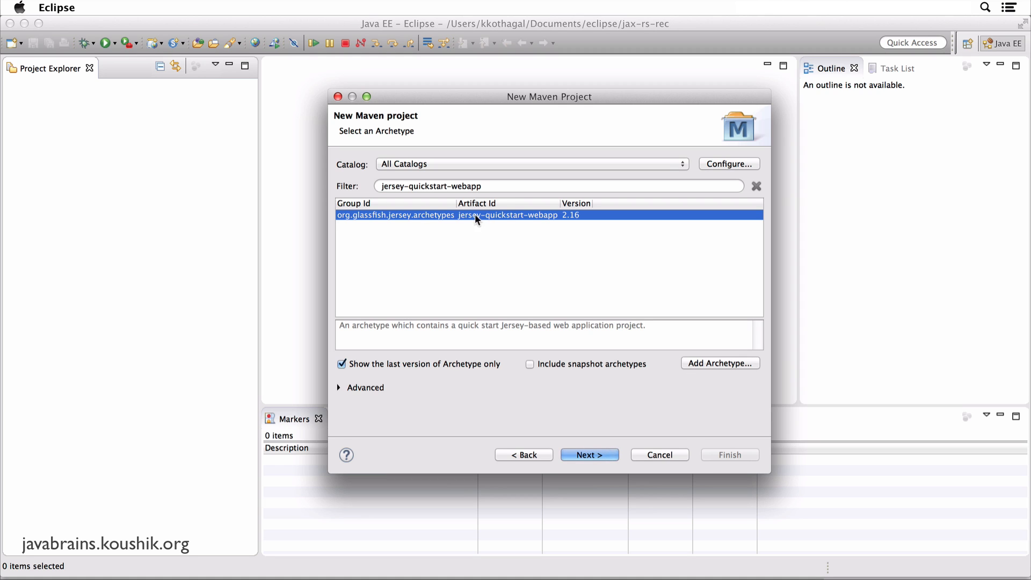
{"action": "mouse_move", "coordinate": [369, 223]}
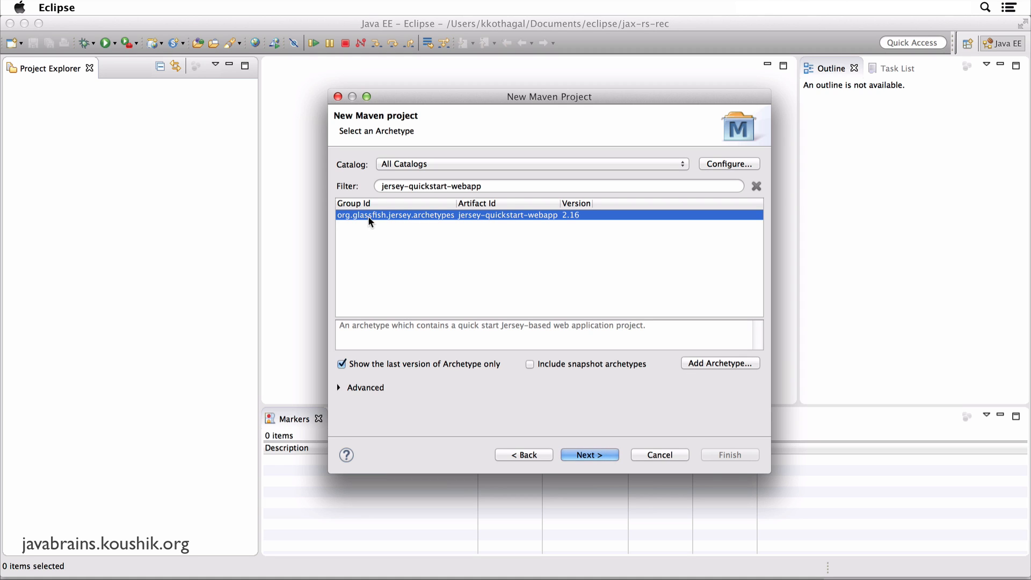
{"action": "mouse_move", "coordinate": [493, 206]}
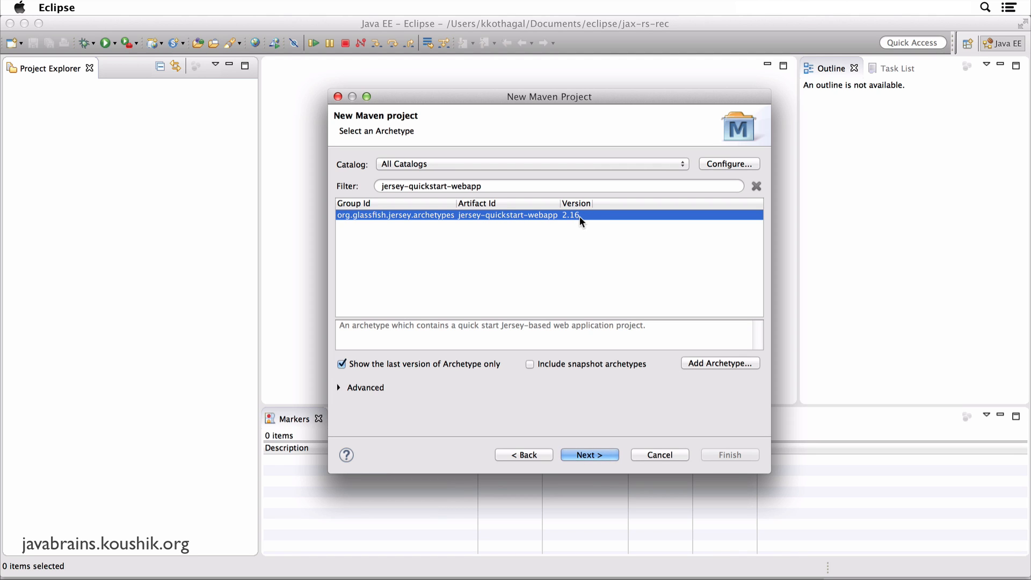
{"action": "mouse_move", "coordinate": [498, 222]}
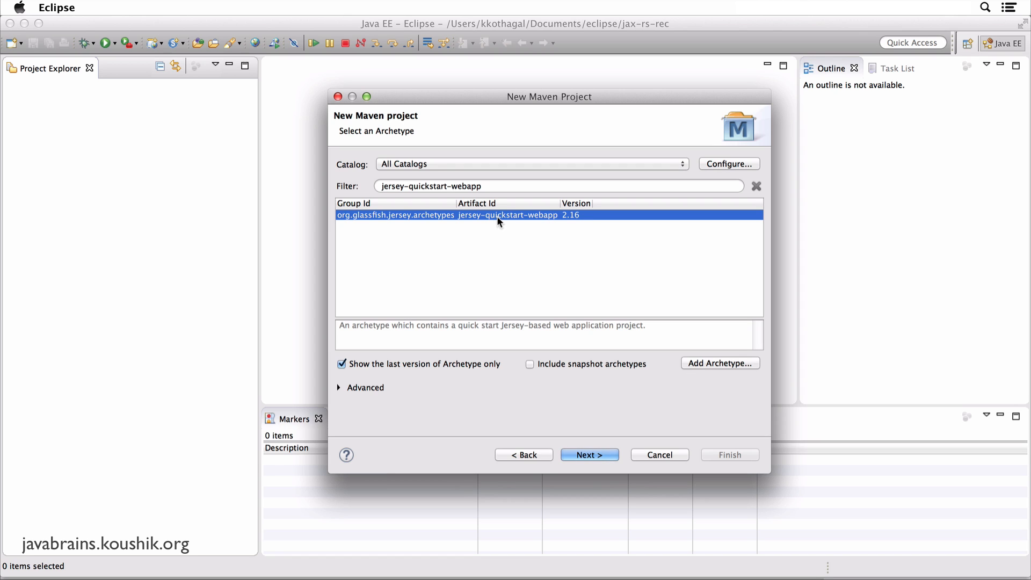
{"action": "mouse_move", "coordinate": [520, 223]}
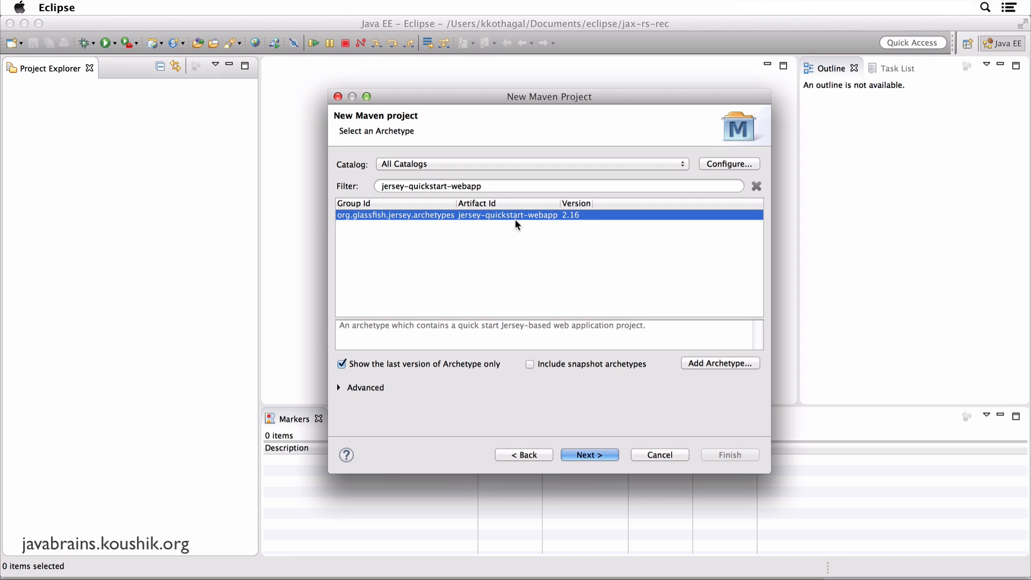
{"action": "left_click", "coordinate": [588, 454]}
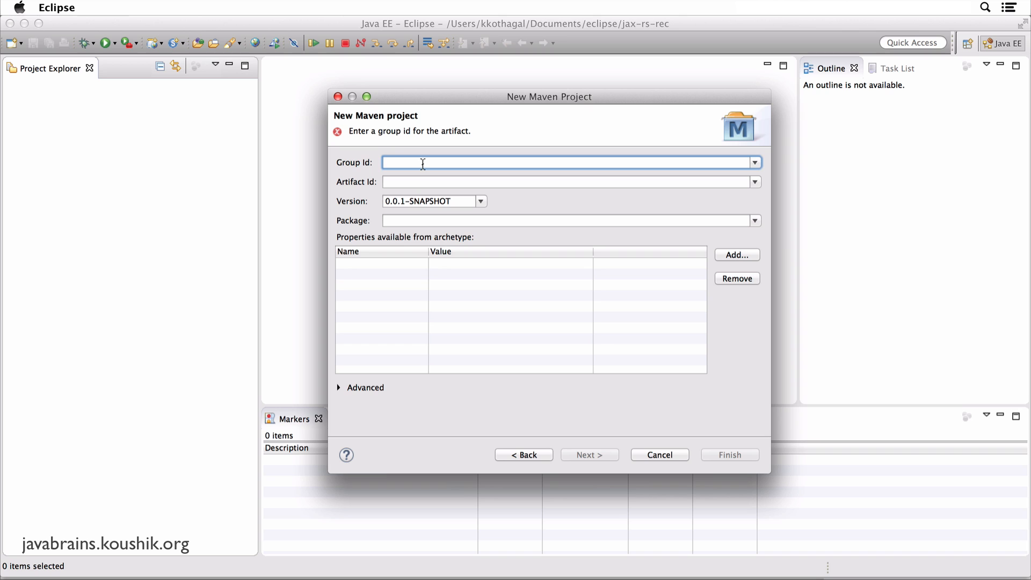
{"action": "mouse_move", "coordinate": [360, 174]}
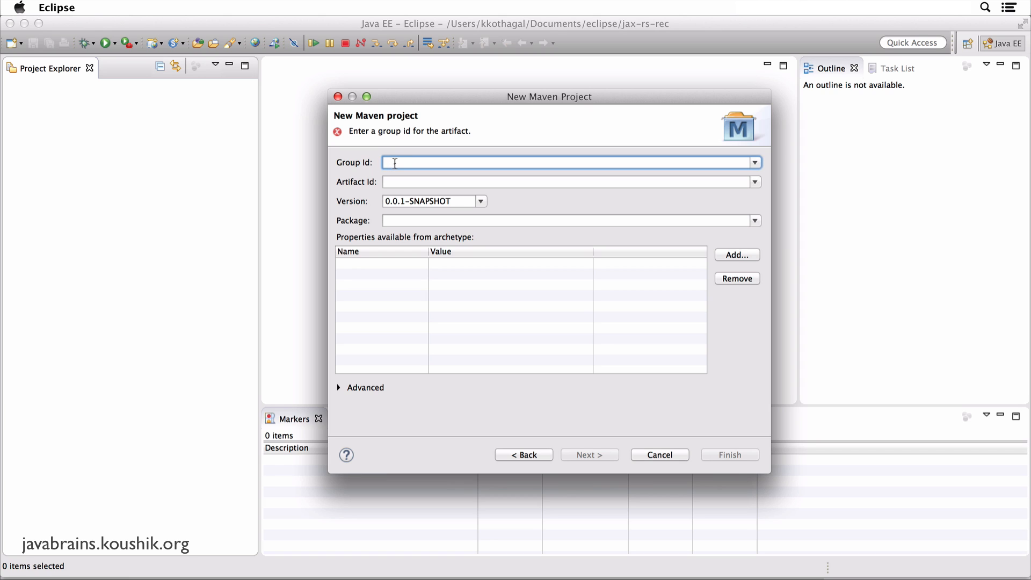
- Set group id org.koushik.javabrains, artifact id messenger, confirm the package and finish
{"action": "type", "text": "org.koushik"}
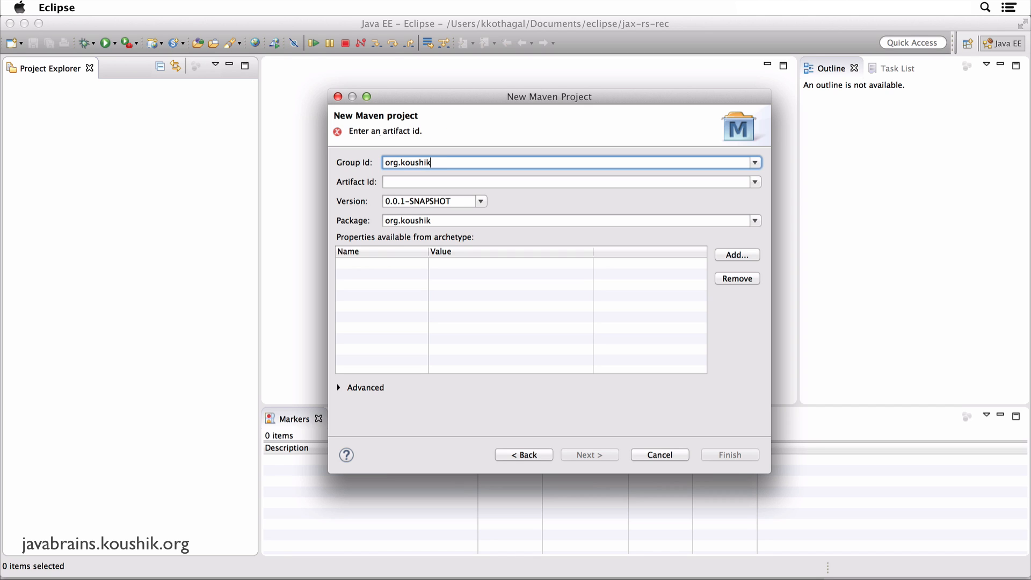
{"action": "type", "text": ".javabrains"}
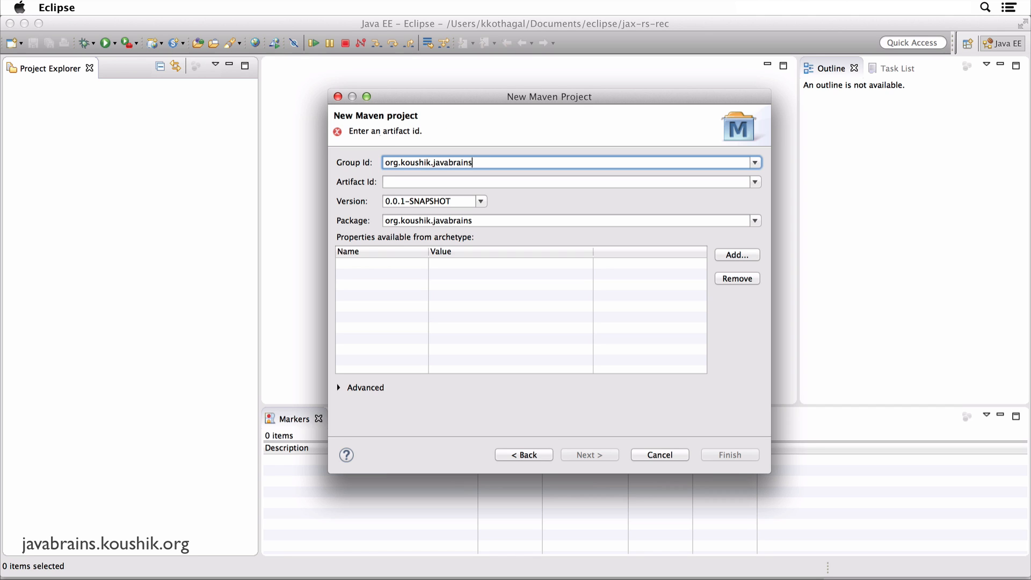
{"action": "left_click", "coordinate": [566, 182]}
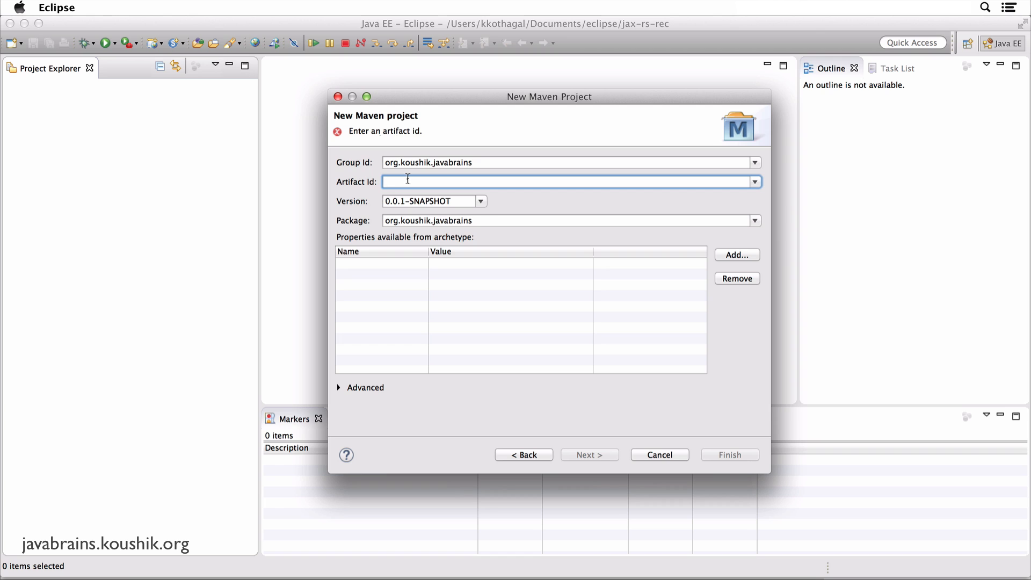
{"action": "type", "text": "messenger"}
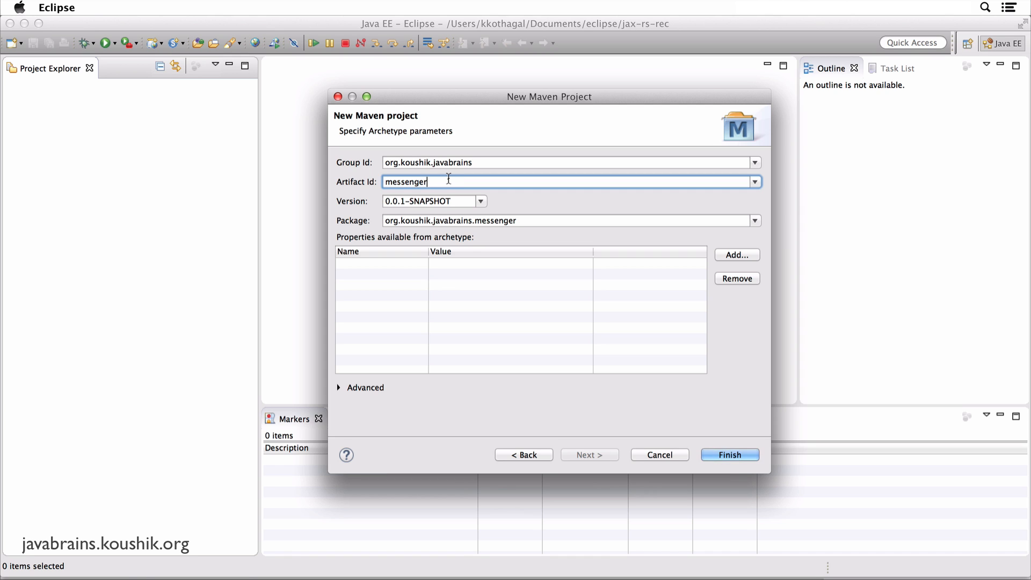
{"action": "mouse_move", "coordinate": [453, 198]}
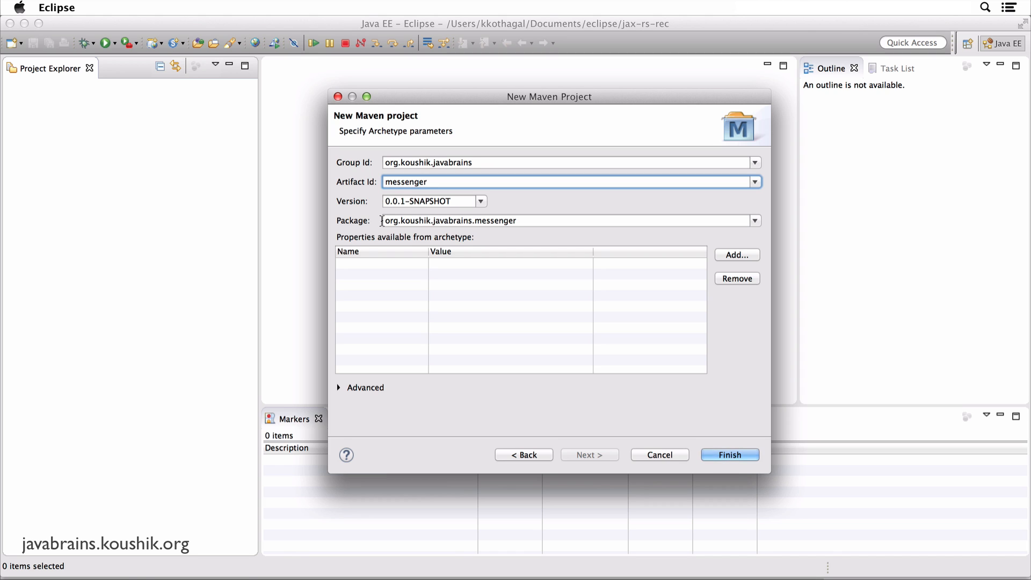
{"action": "left_click", "coordinate": [569, 220]}
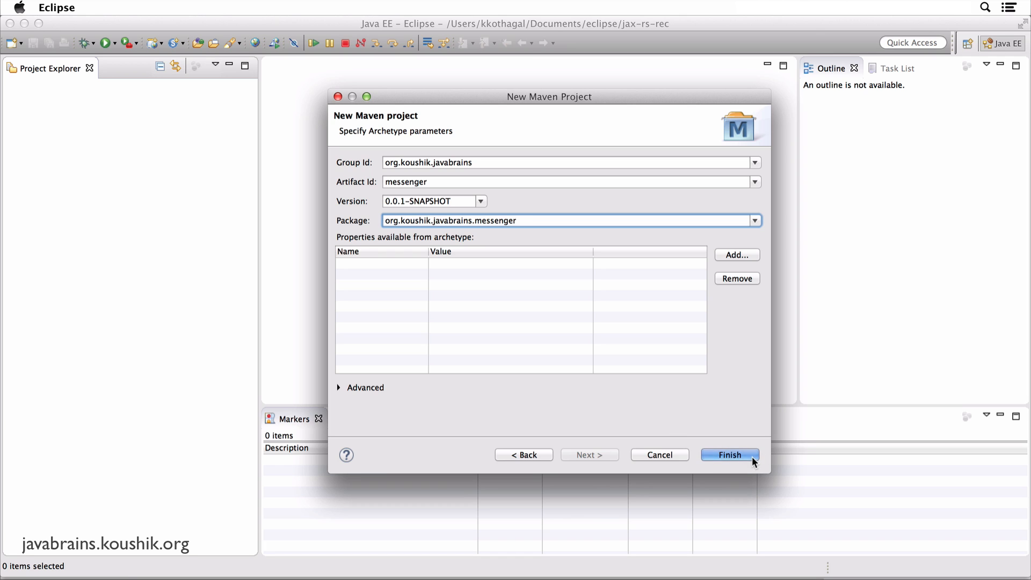
{"action": "left_click", "coordinate": [729, 455]}
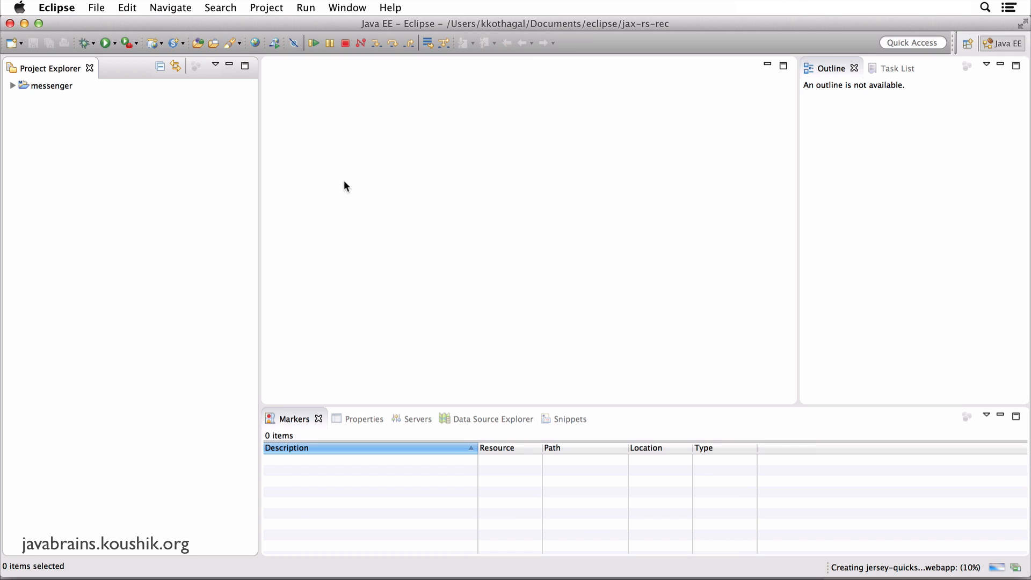
{"action": "mouse_move", "coordinate": [211, 190]}
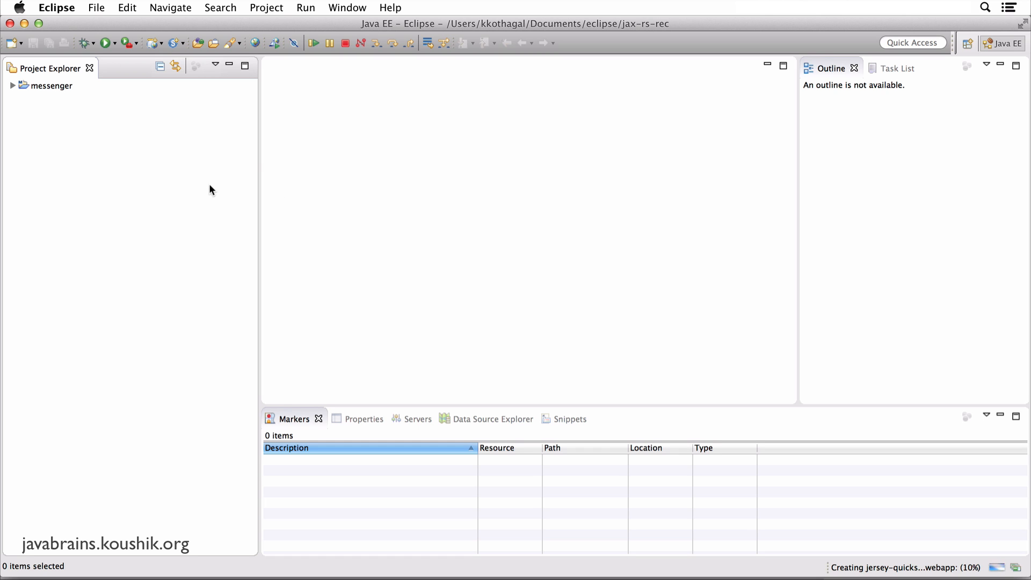
{"action": "mouse_move", "coordinate": [193, 181]}
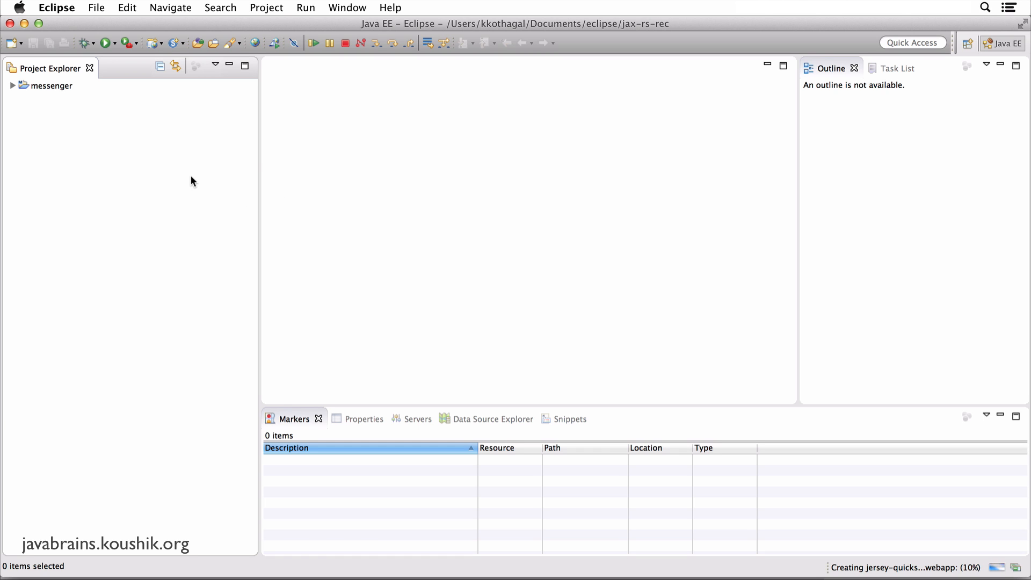
{"action": "mouse_move", "coordinate": [87, 125]}
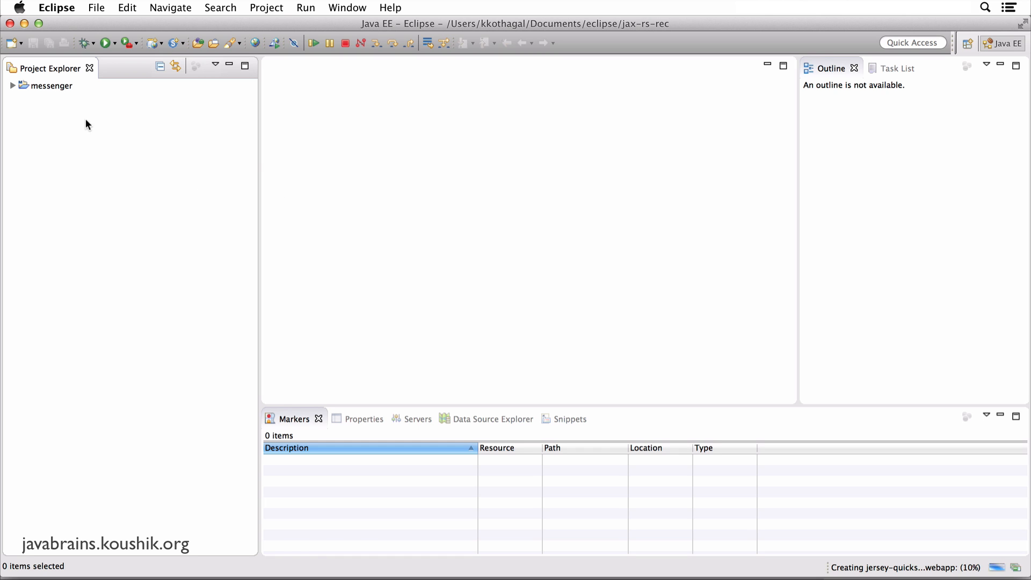
- Expand the messenger project to show its src folder and pom.xml
{"action": "left_click", "coordinate": [50, 86]}
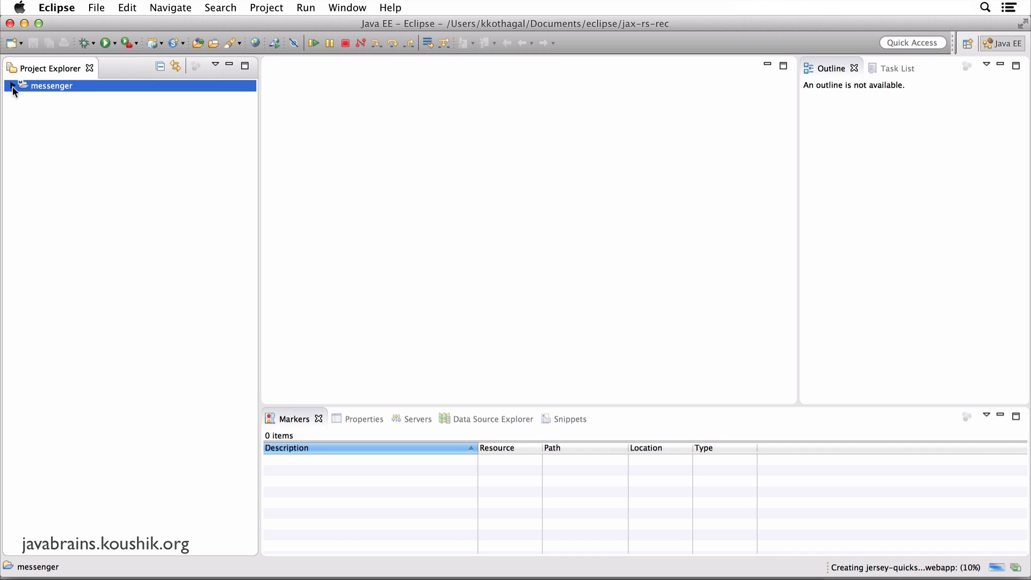
{"action": "left_click", "coordinate": [12, 86]}
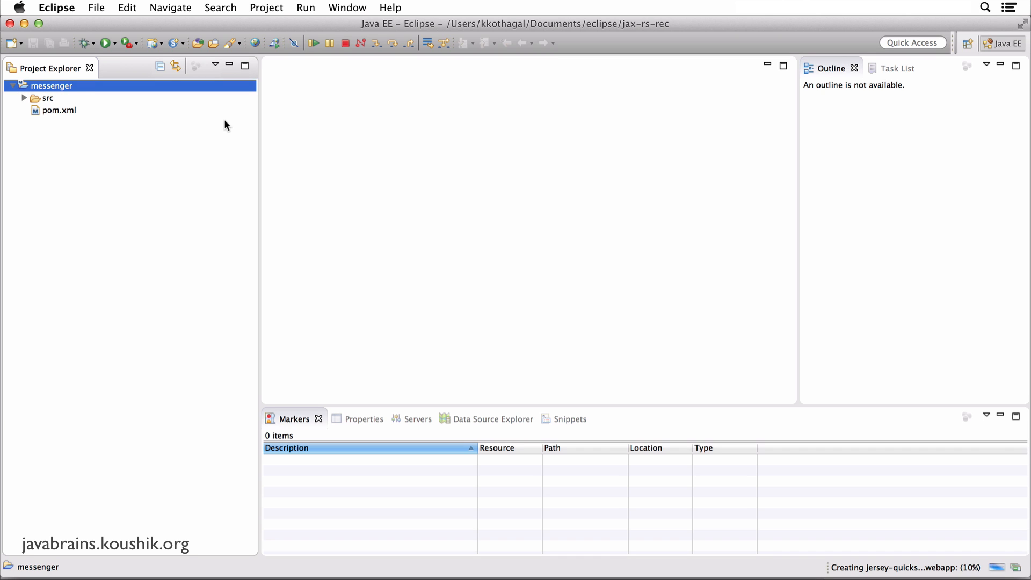
{"action": "mouse_move", "coordinate": [84, 110]}
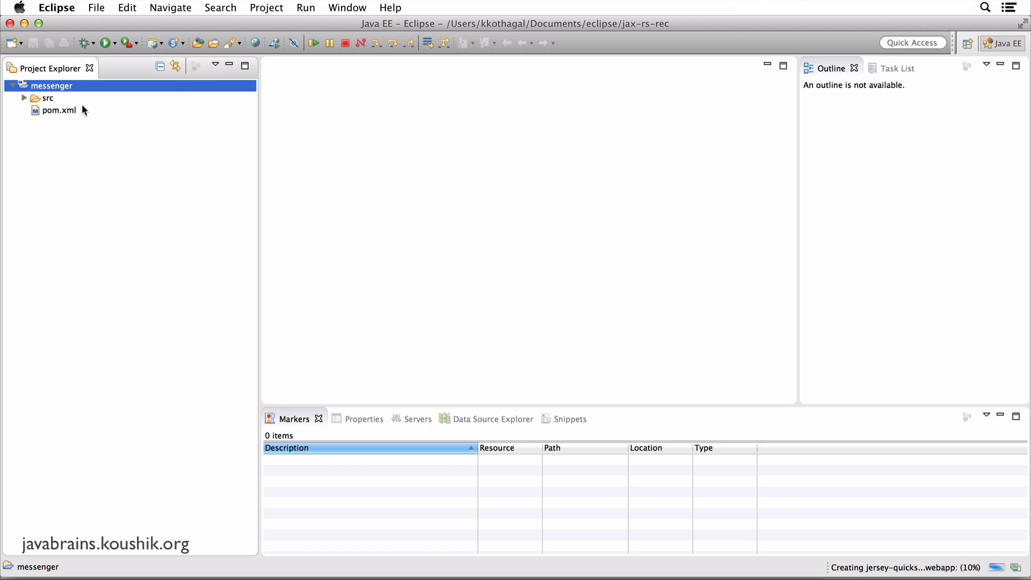
{"action": "mouse_move", "coordinate": [892, 569]}
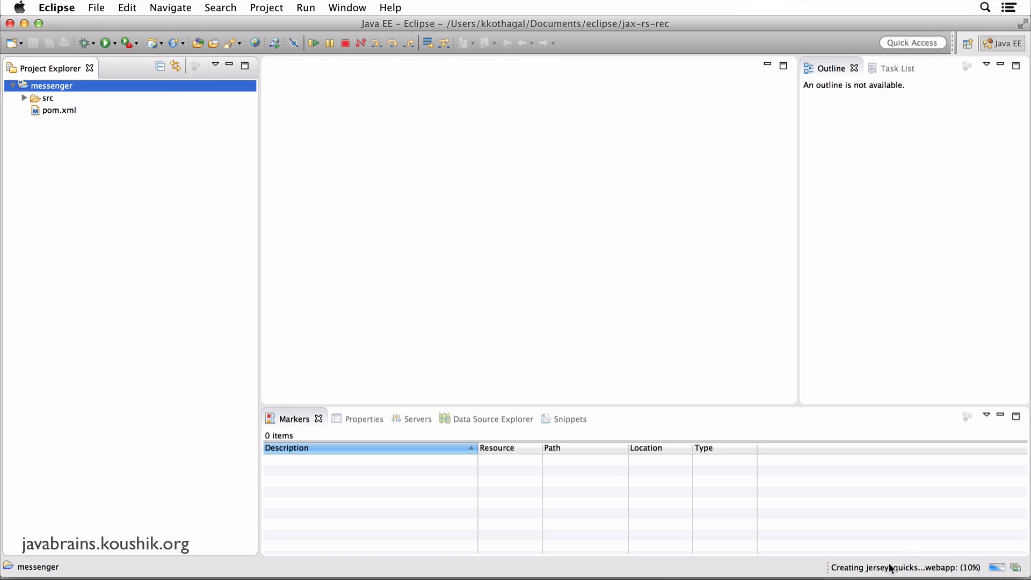
{"action": "mouse_move", "coordinate": [957, 573]}
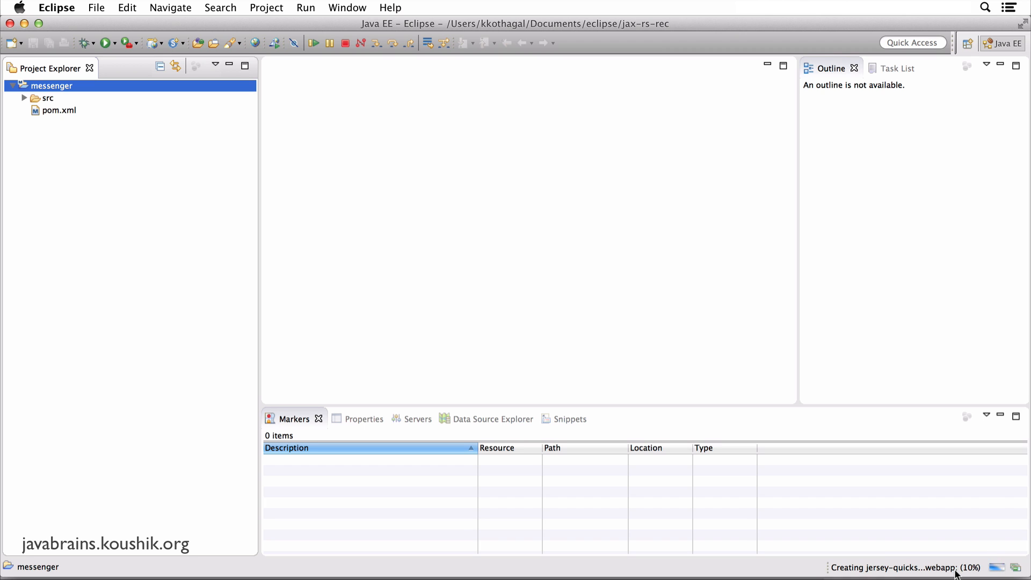
{"action": "mouse_move", "coordinate": [487, 176]}
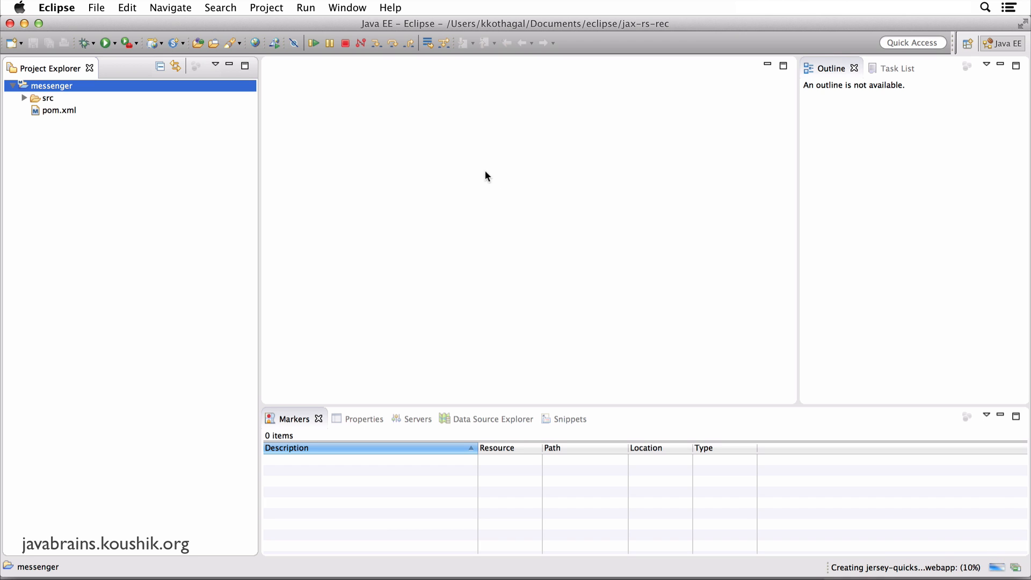
{"action": "mouse_move", "coordinate": [475, 163]}
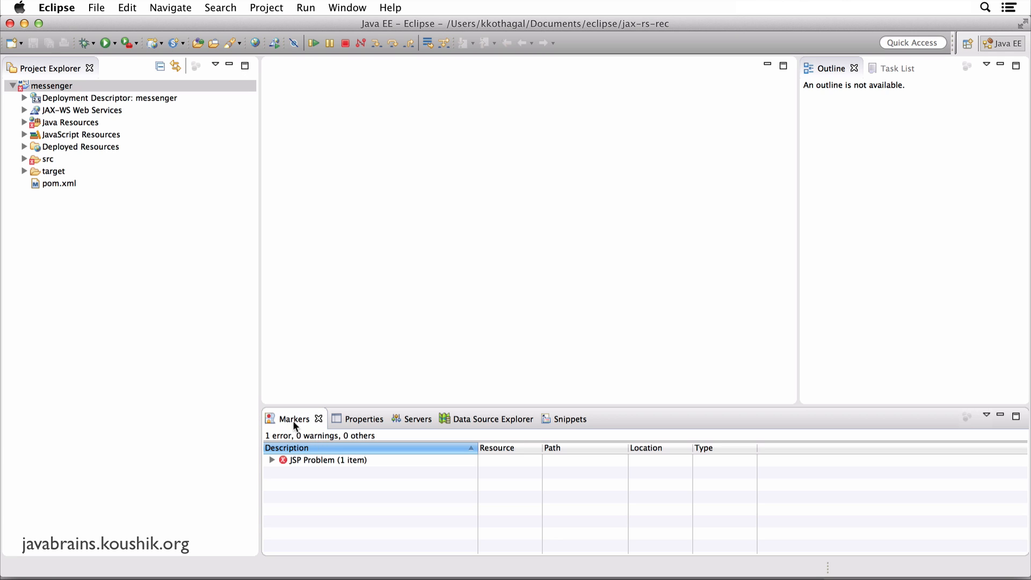
- Expand the JSP Problem markers and select the missing HttpServlet build-path error
{"action": "left_click", "coordinate": [329, 460]}
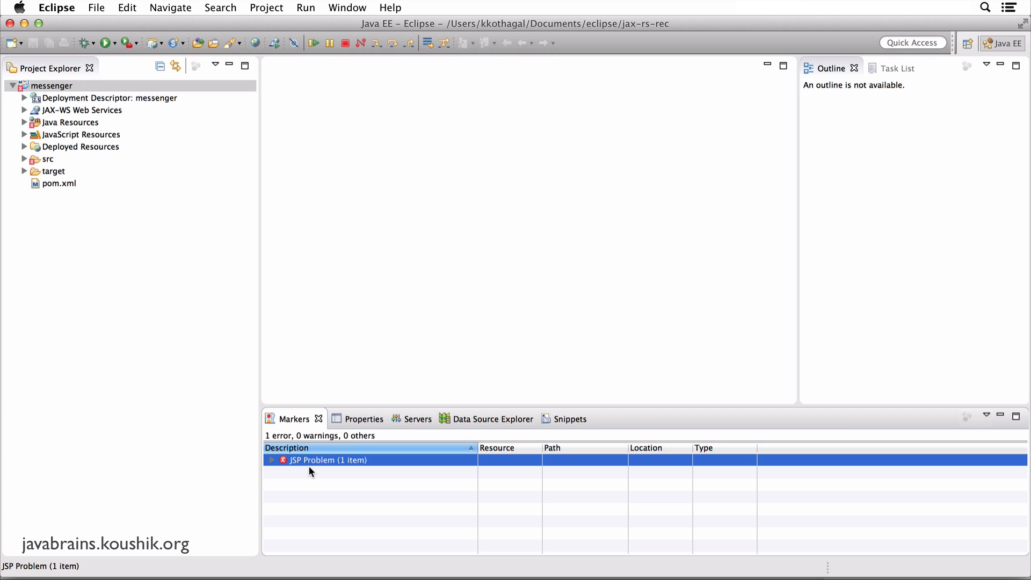
{"action": "left_click", "coordinate": [272, 459]}
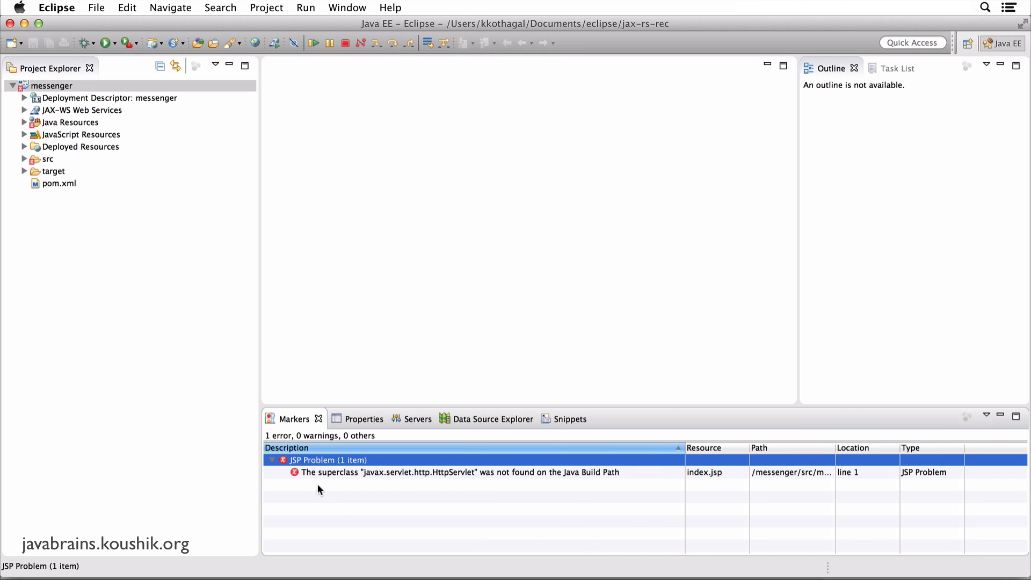
{"action": "left_click", "coordinate": [461, 472]}
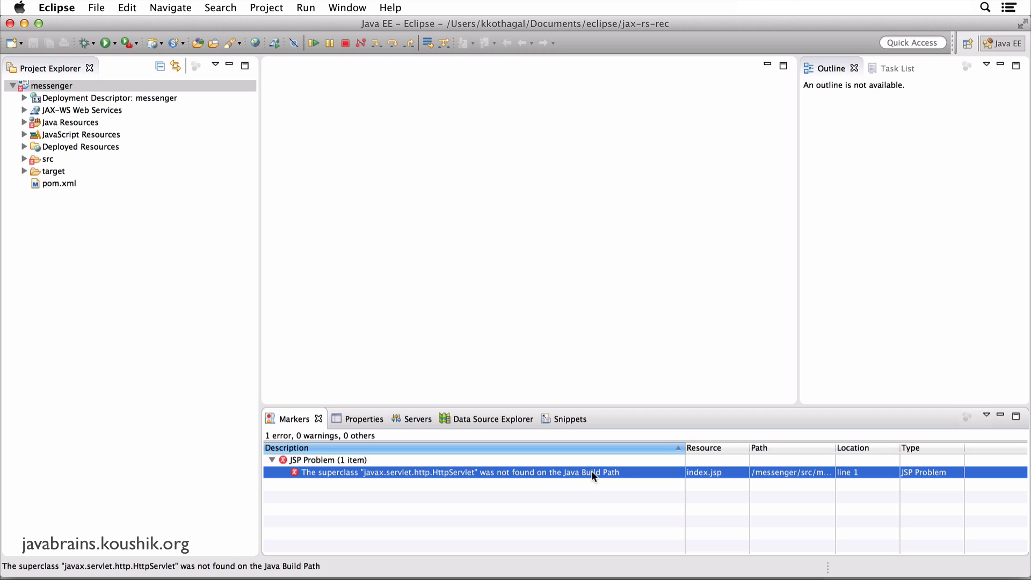
{"action": "mouse_move", "coordinate": [421, 494]}
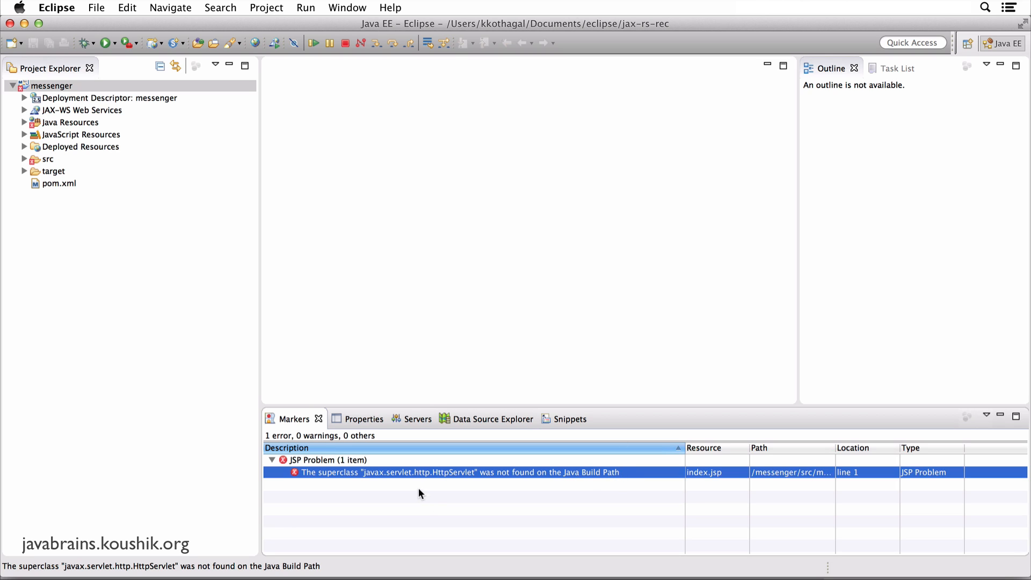
{"action": "mouse_move", "coordinate": [461, 473]}
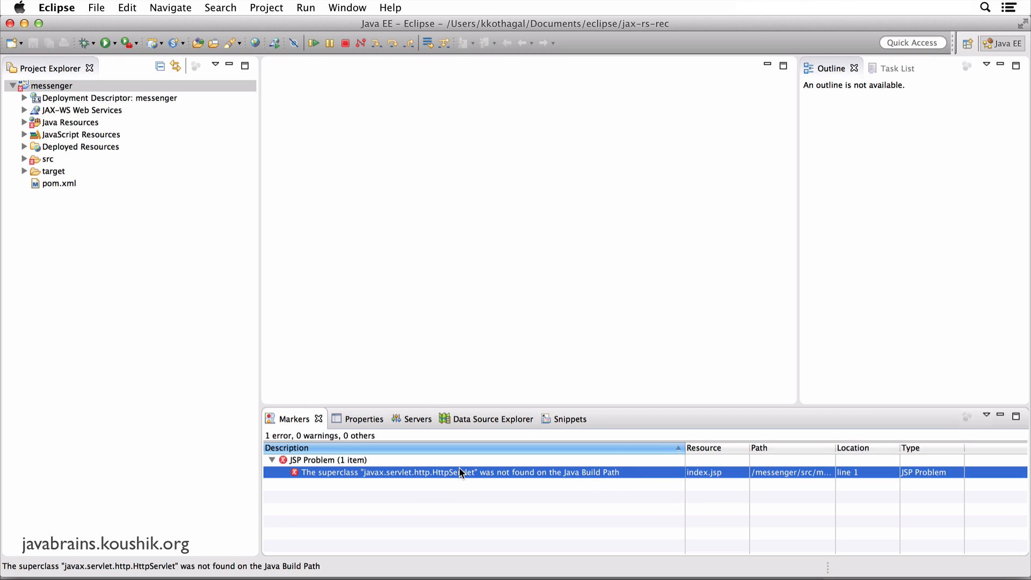
{"action": "mouse_move", "coordinate": [468, 472]}
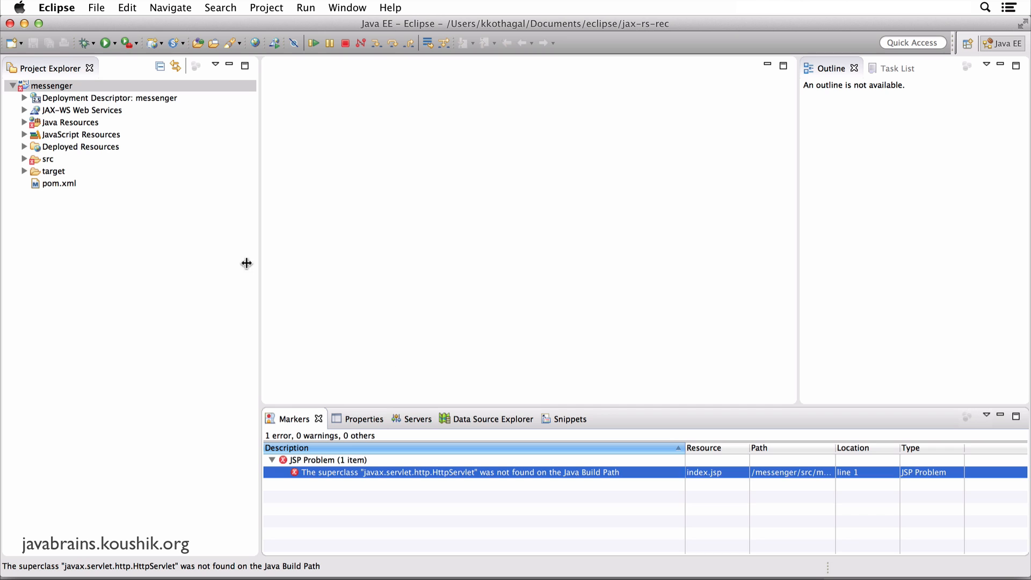
- Select the messenger project and show the empty Servers view
{"action": "left_click", "coordinate": [53, 86]}
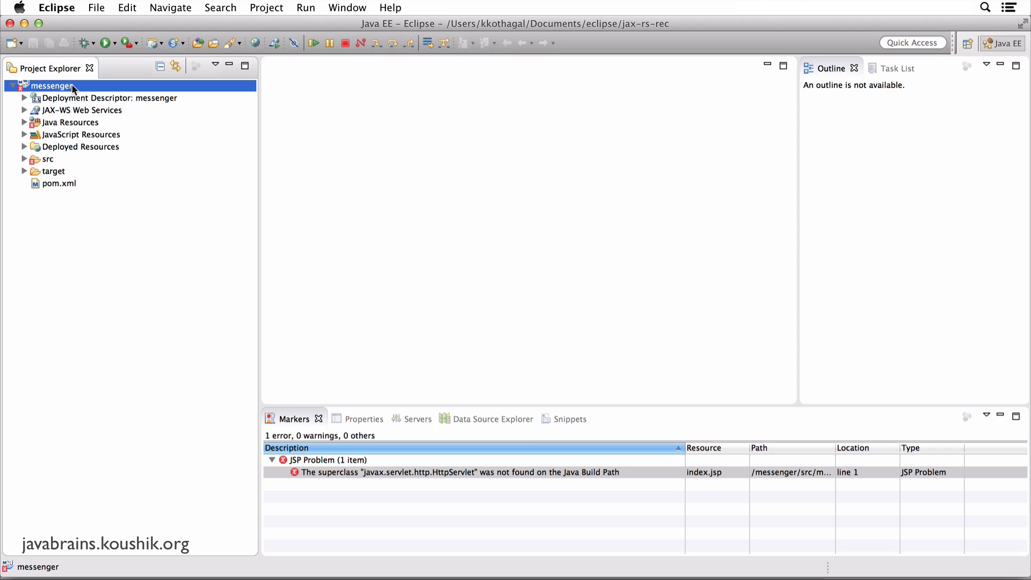
{"action": "mouse_move", "coordinate": [77, 92]}
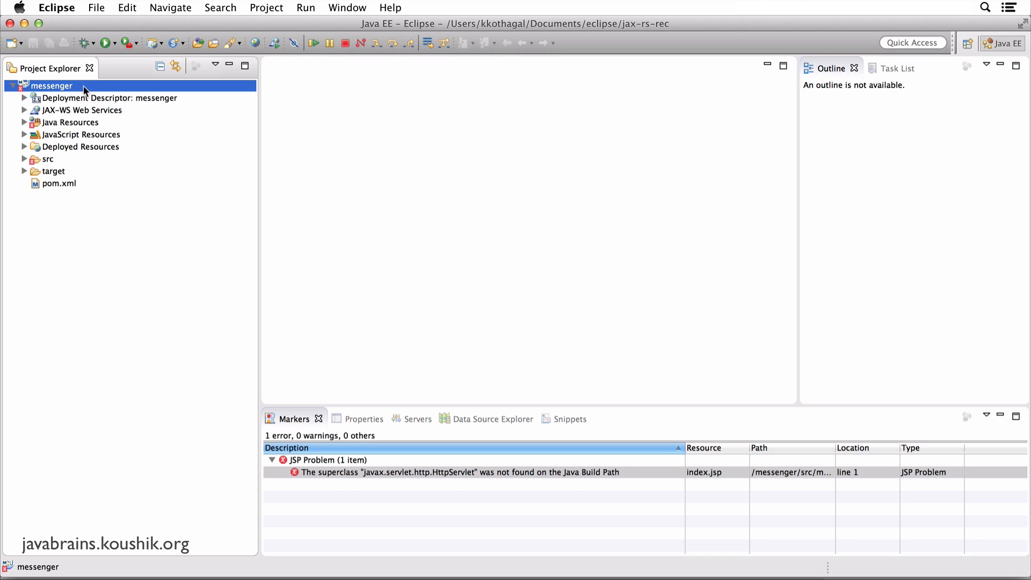
{"action": "left_click", "coordinate": [403, 419]}
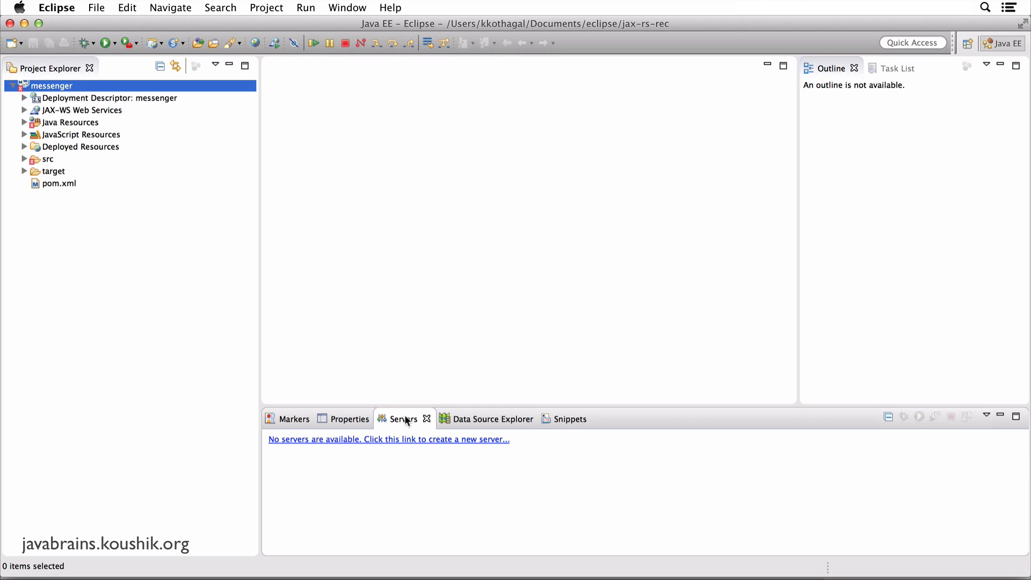
{"action": "mouse_move", "coordinate": [348, 449]}
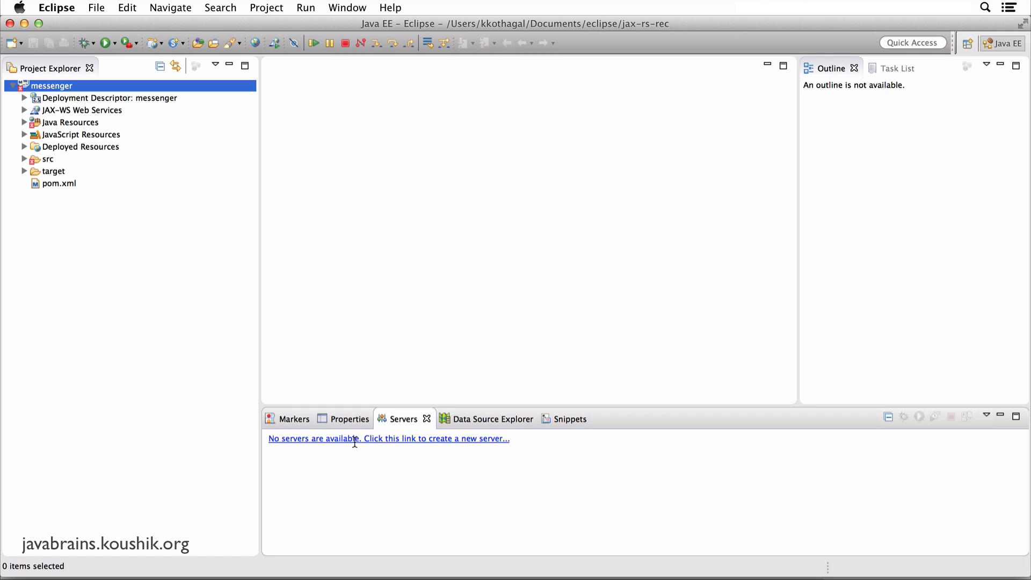
{"action": "mouse_move", "coordinate": [355, 449]}
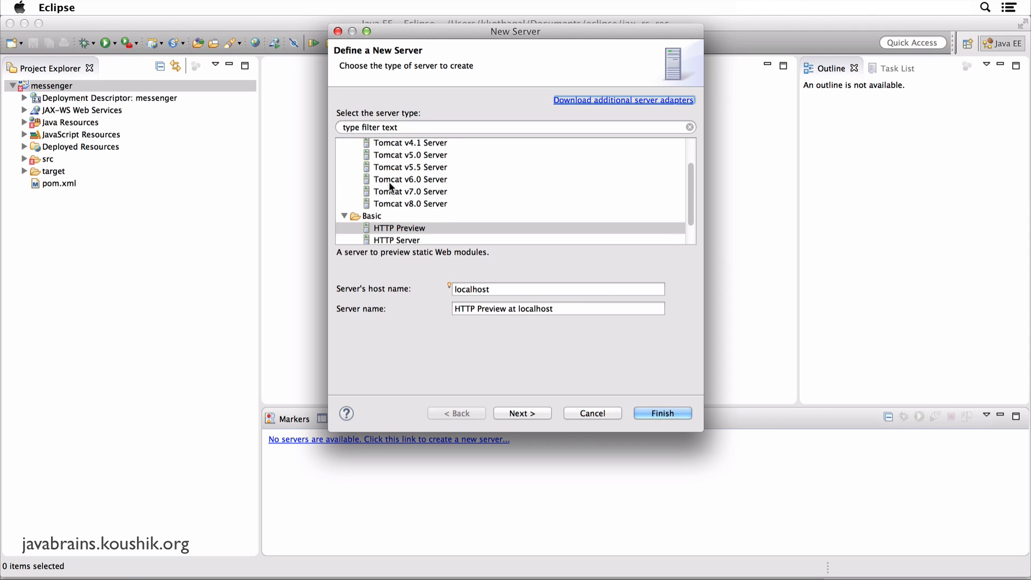
- Choose Tomcat v7.0 Server under Apache as the new server type
{"action": "left_click", "coordinate": [410, 191]}
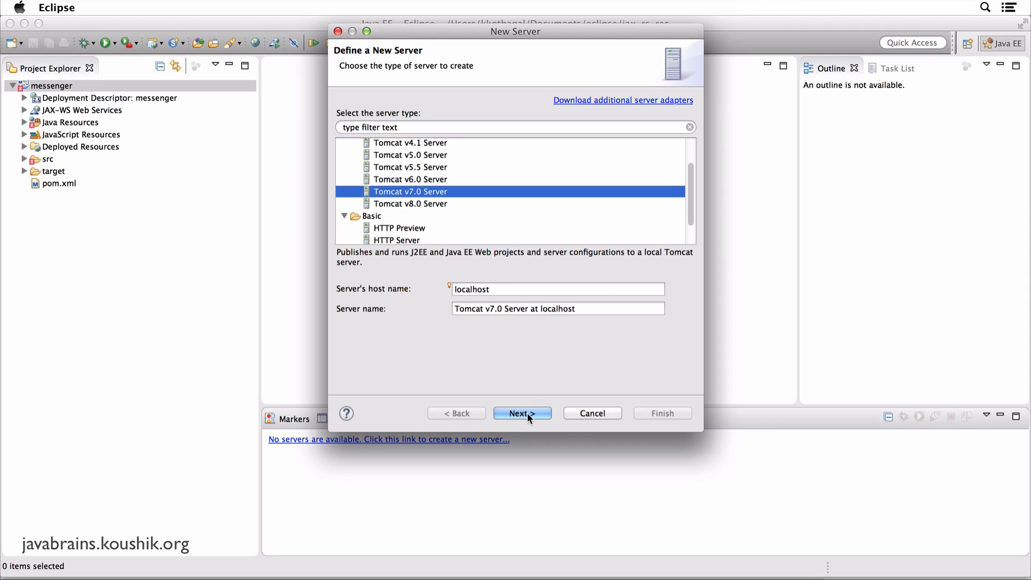
- Set the Tomcat installation directory to the apache-tomcat-7.0.57 folder
{"action": "left_click", "coordinate": [522, 413]}
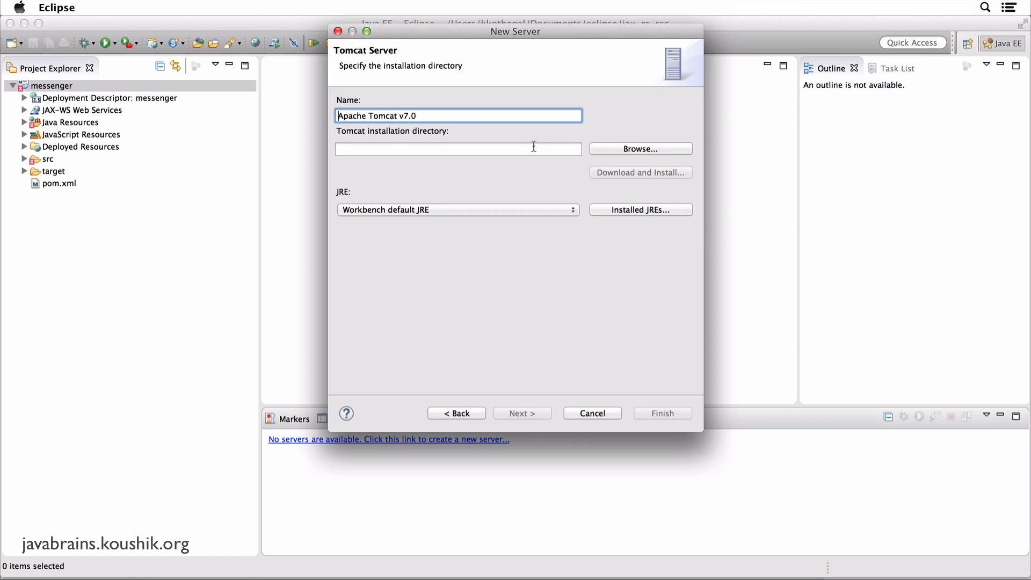
{"action": "mouse_move", "coordinate": [659, 154]}
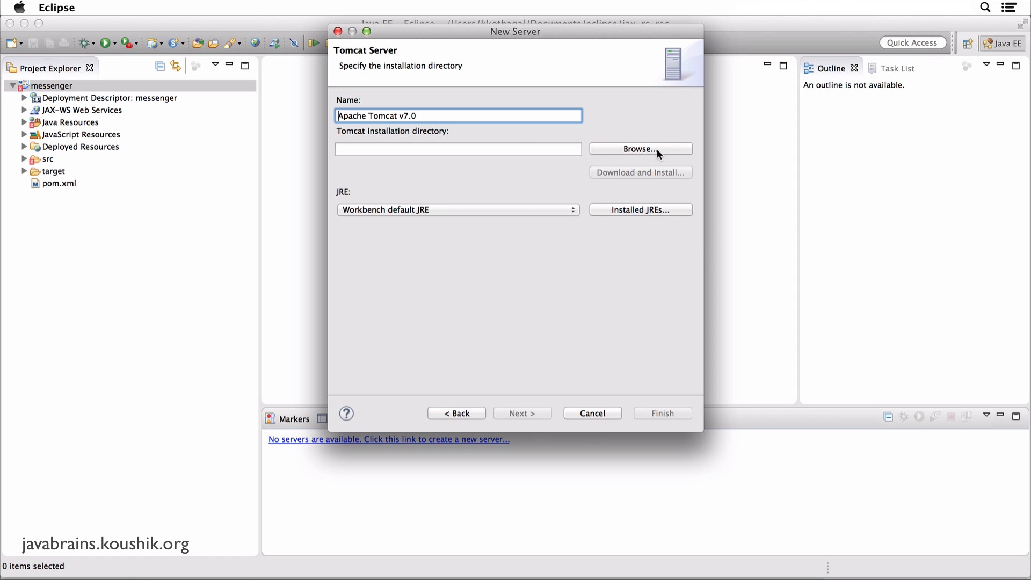
{"action": "left_click", "coordinate": [639, 149]}
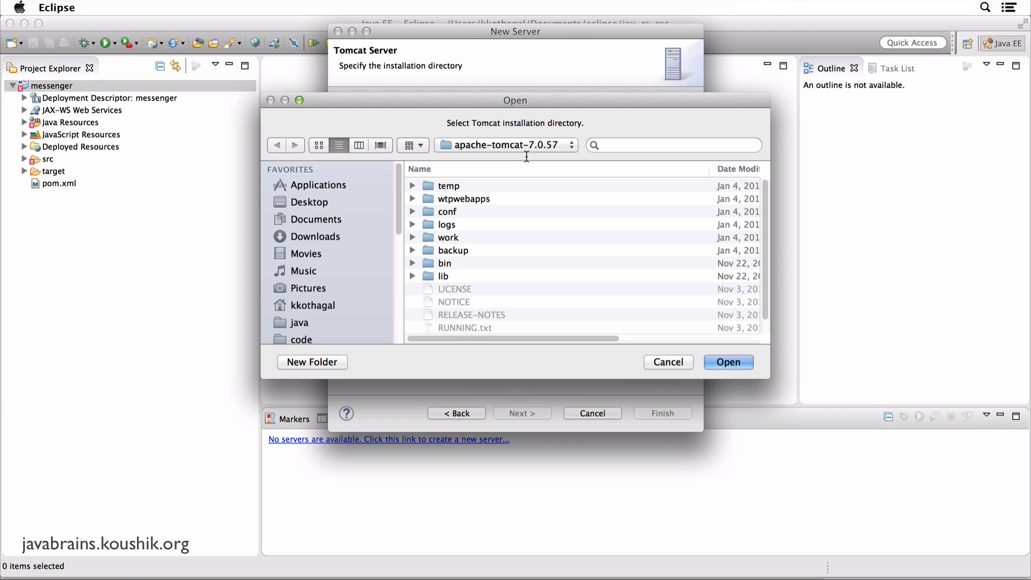
{"action": "left_click", "coordinate": [299, 322]}
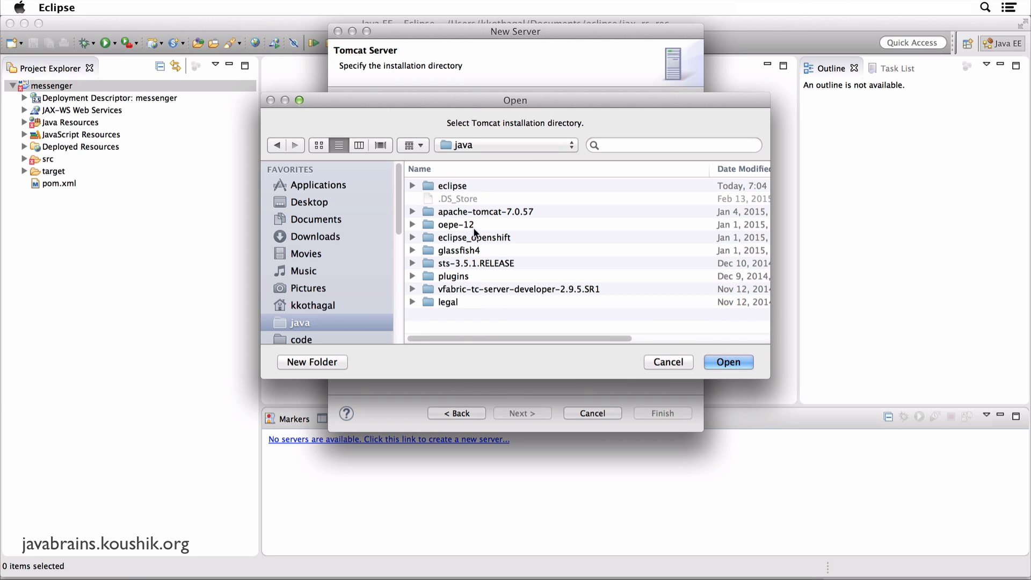
{"action": "double_click", "coordinate": [485, 211]}
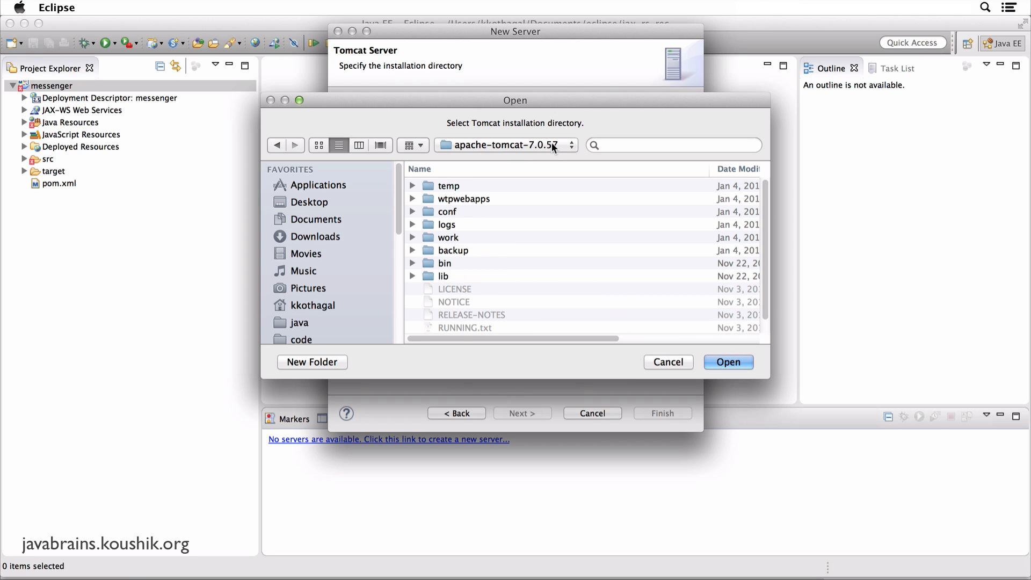
{"action": "left_click", "coordinate": [728, 362]}
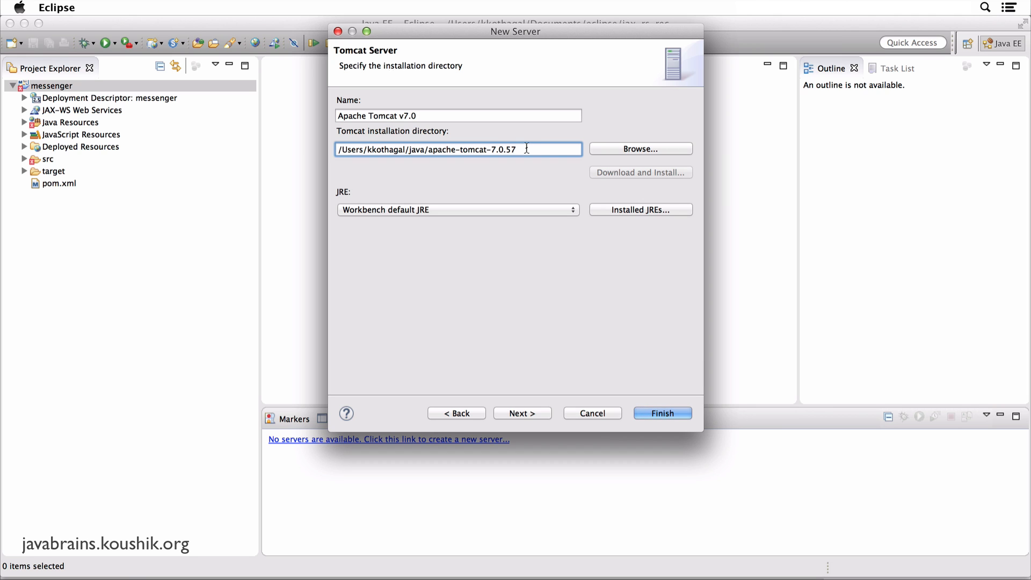
- Pick the Java runtime the server will use from the JRE dropdown
{"action": "left_click", "coordinate": [457, 210]}
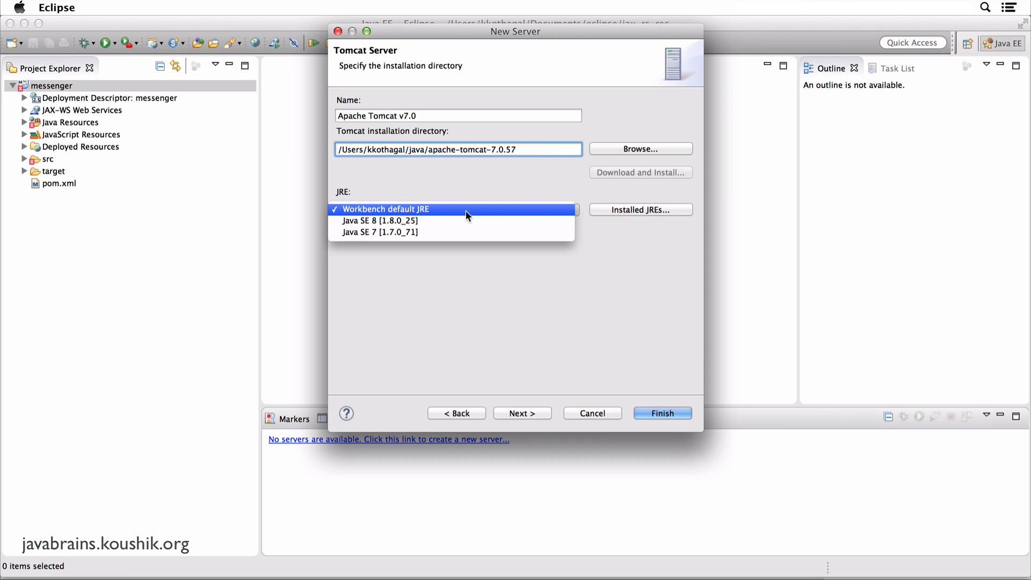
{"action": "left_click", "coordinate": [386, 209]}
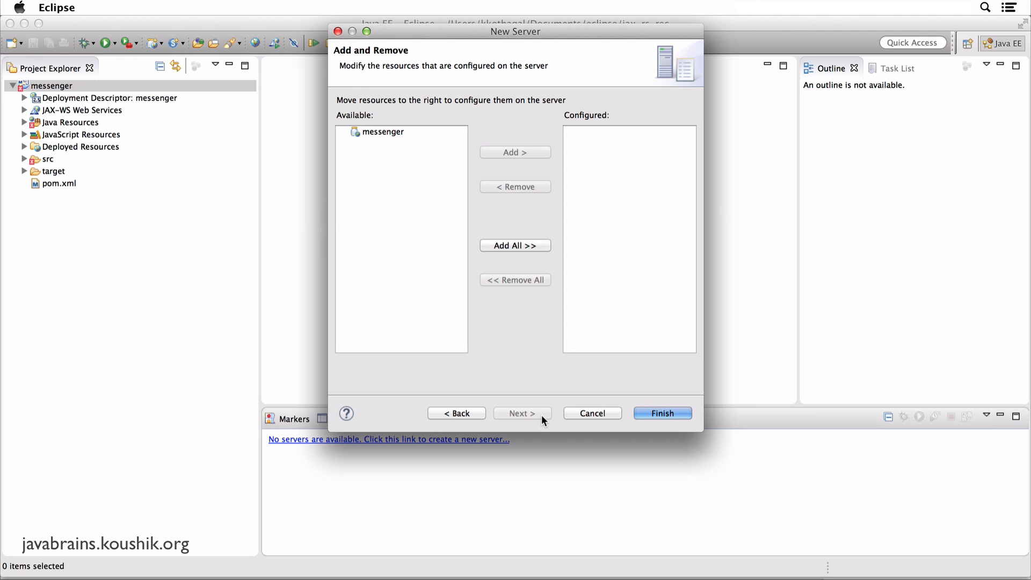
- Add messenger to the server's configured resources and finish creating it
{"action": "left_click", "coordinate": [382, 131]}
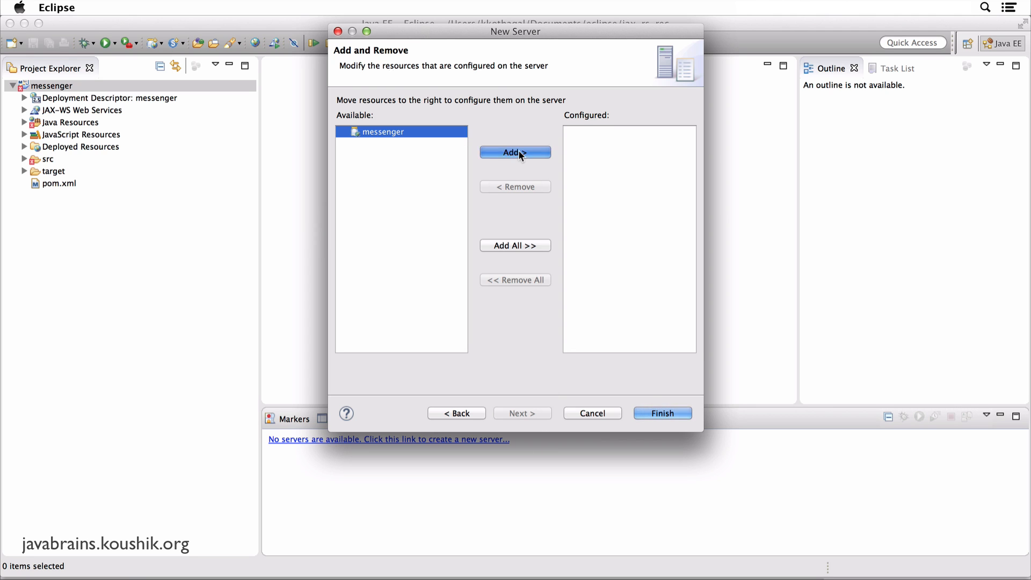
{"action": "left_click", "coordinate": [515, 151]}
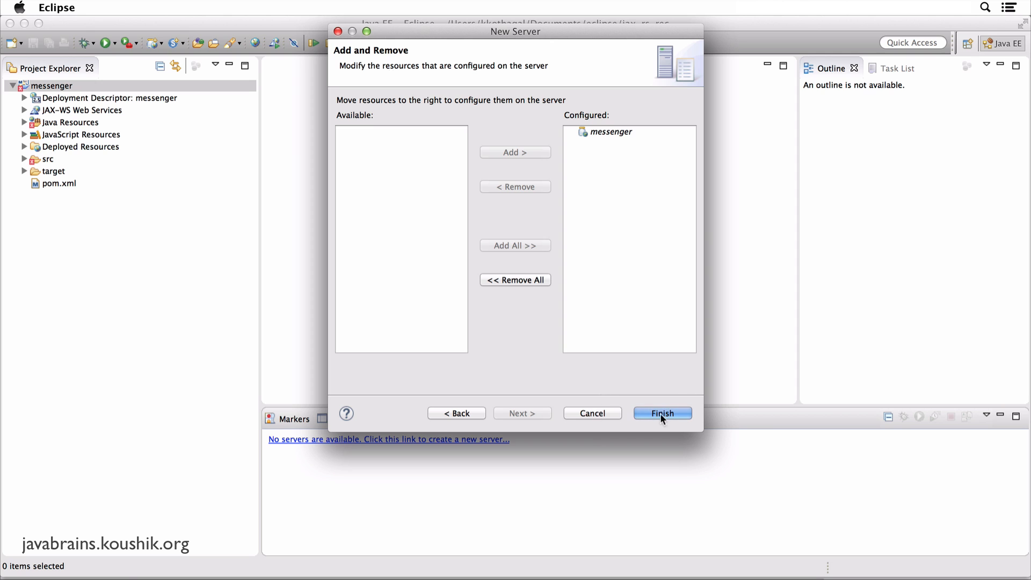
{"action": "left_click", "coordinate": [661, 412]}
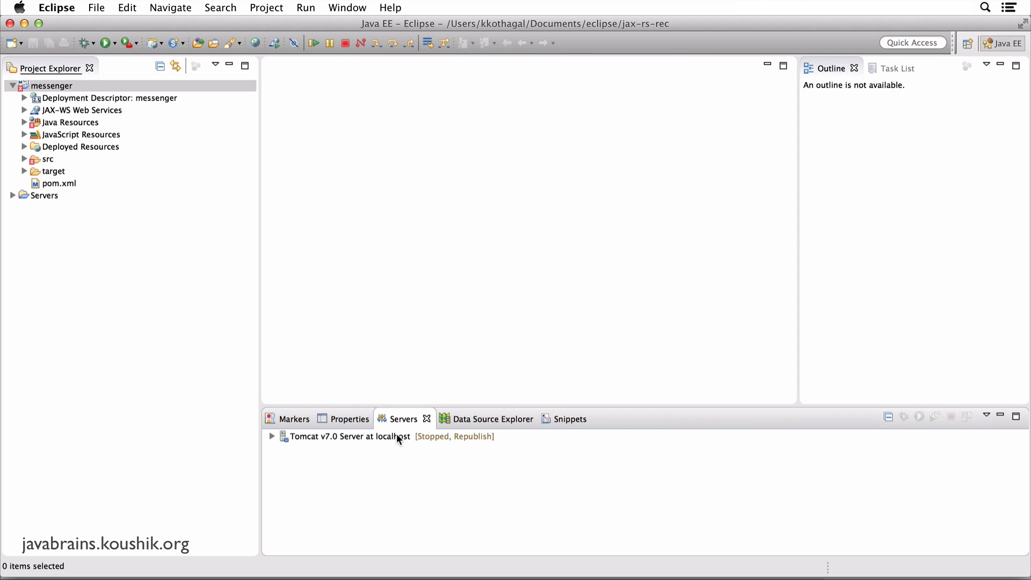
- Start Tomcat v7.0 Server at localhost from the Servers view
{"action": "left_click", "coordinate": [347, 436]}
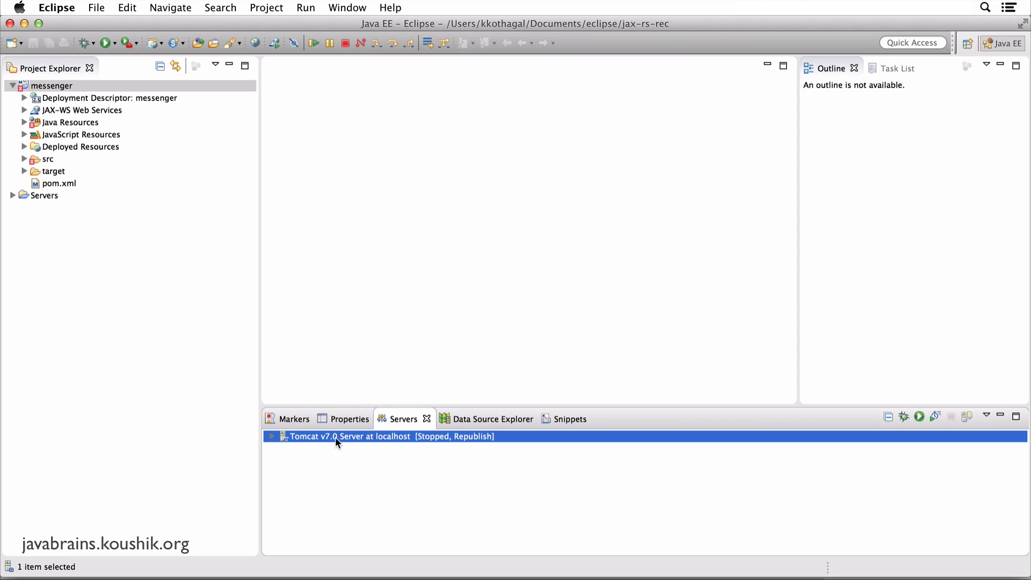
{"action": "right_click", "coordinate": [347, 436]}
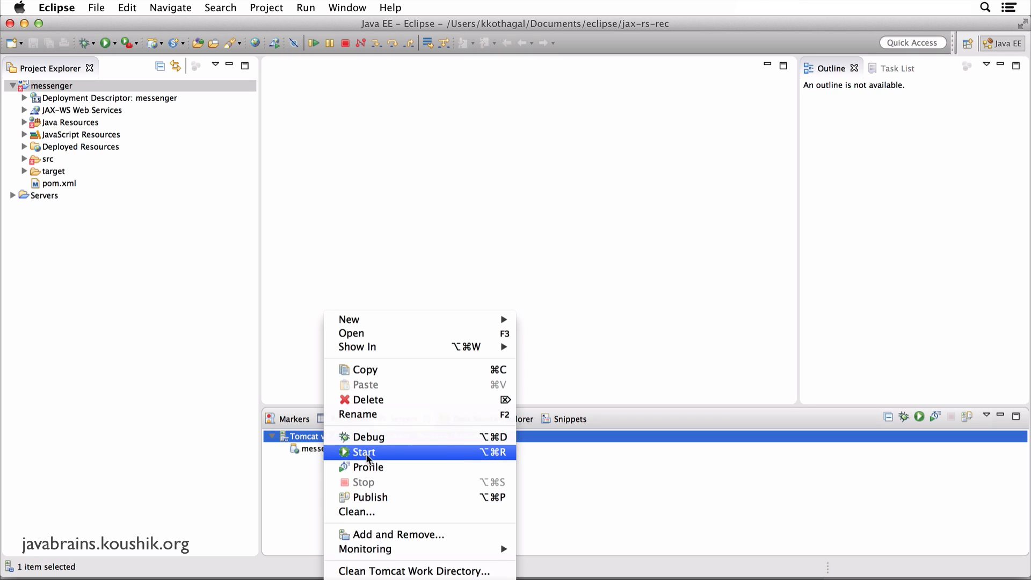
{"action": "left_click", "coordinate": [363, 452]}
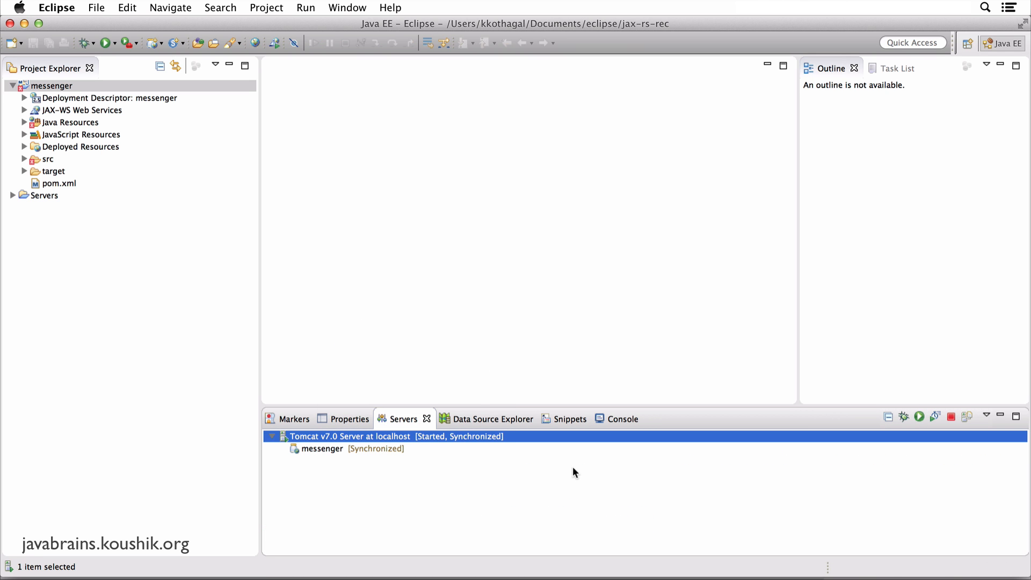
{"action": "mouse_move", "coordinate": [458, 442]}
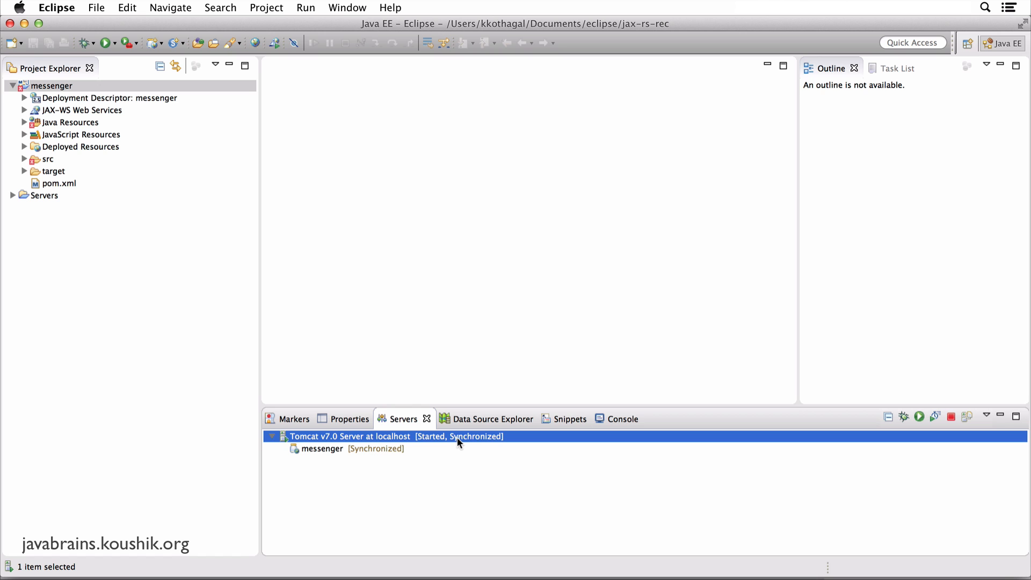
{"action": "left_click", "coordinate": [52, 86]}
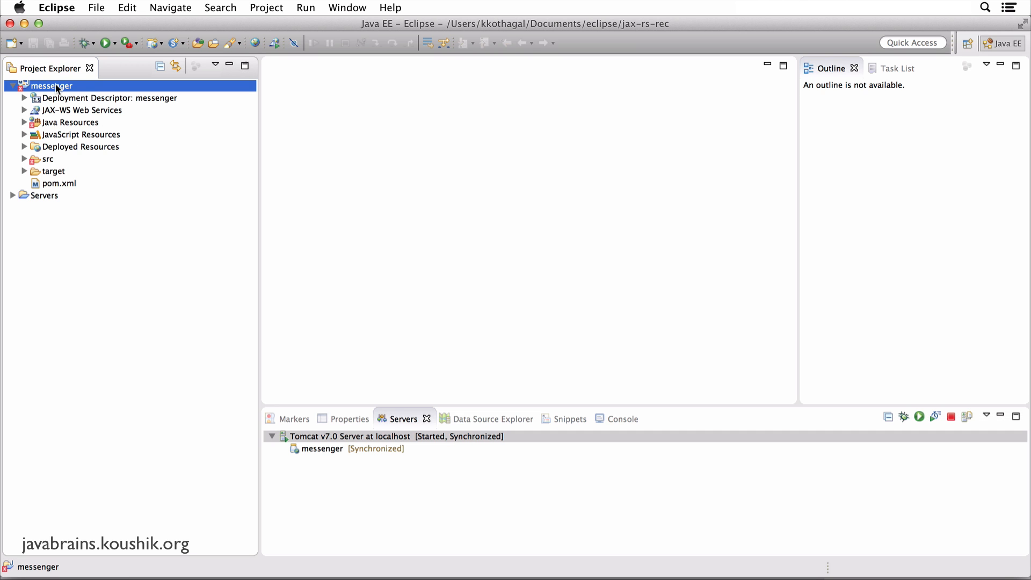
- Launch messenger via Run As > Run on Server on the Tomcat v7.0 server, loading localhost:8080/messenger/
{"action": "right_click", "coordinate": [50, 86]}
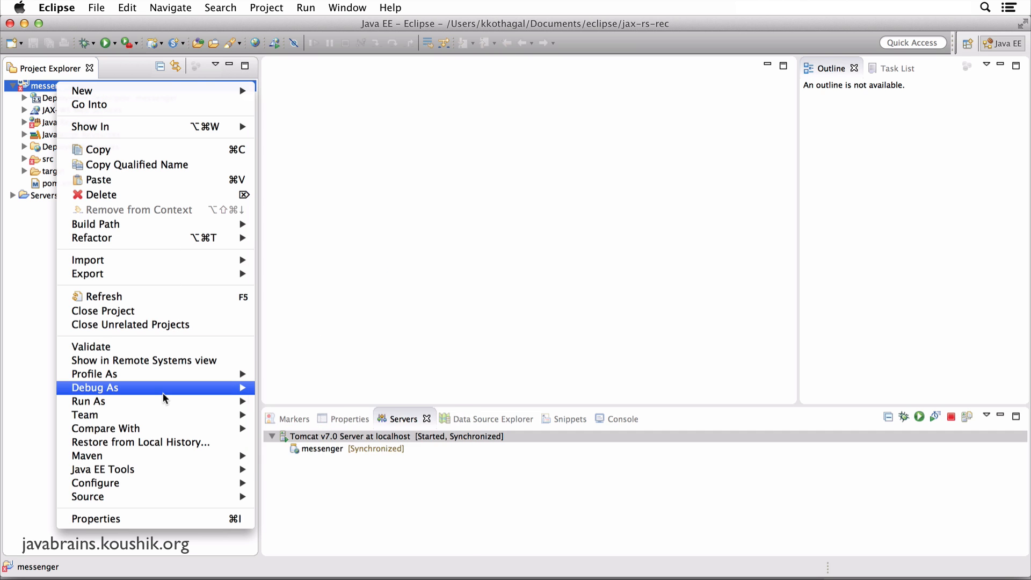
{"action": "mouse_move", "coordinate": [88, 400]}
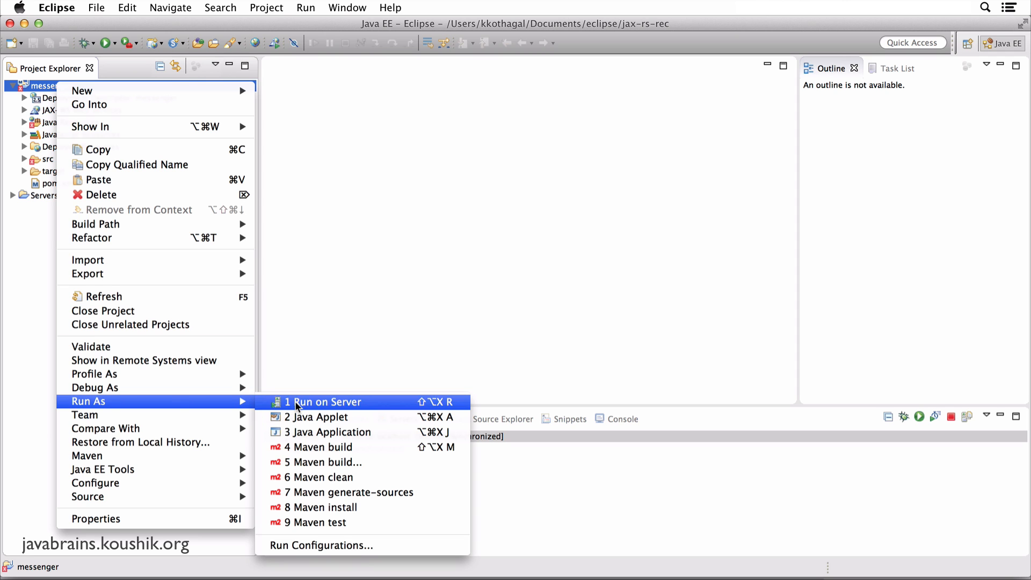
{"action": "left_click", "coordinate": [325, 401]}
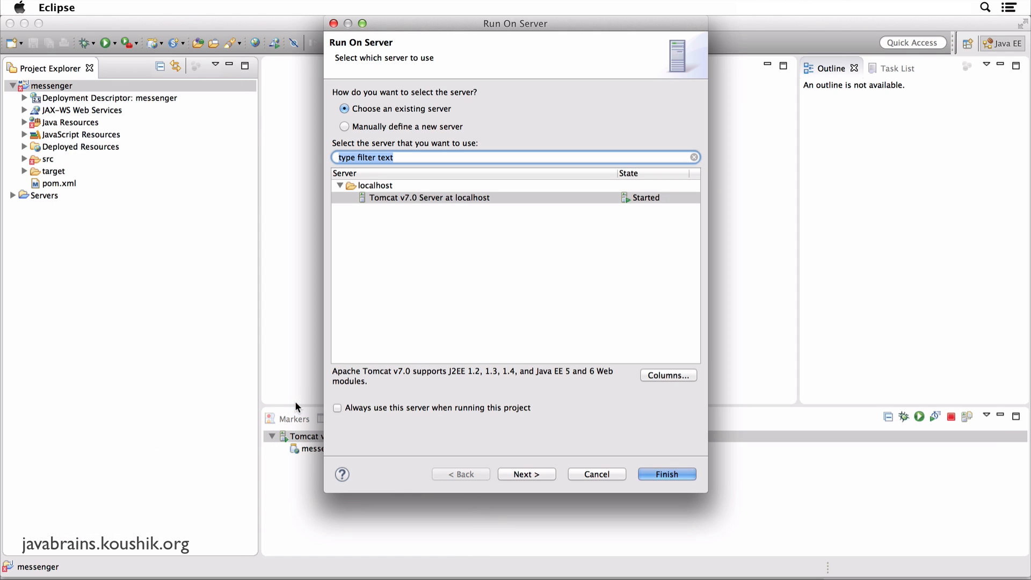
{"action": "left_click", "coordinate": [337, 408]}
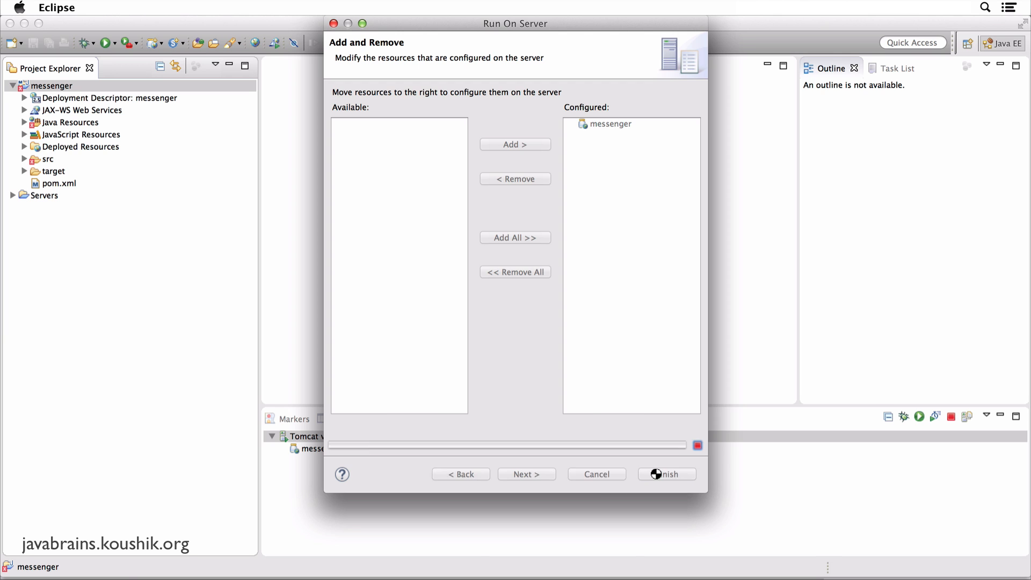
{"action": "left_click", "coordinate": [665, 473]}
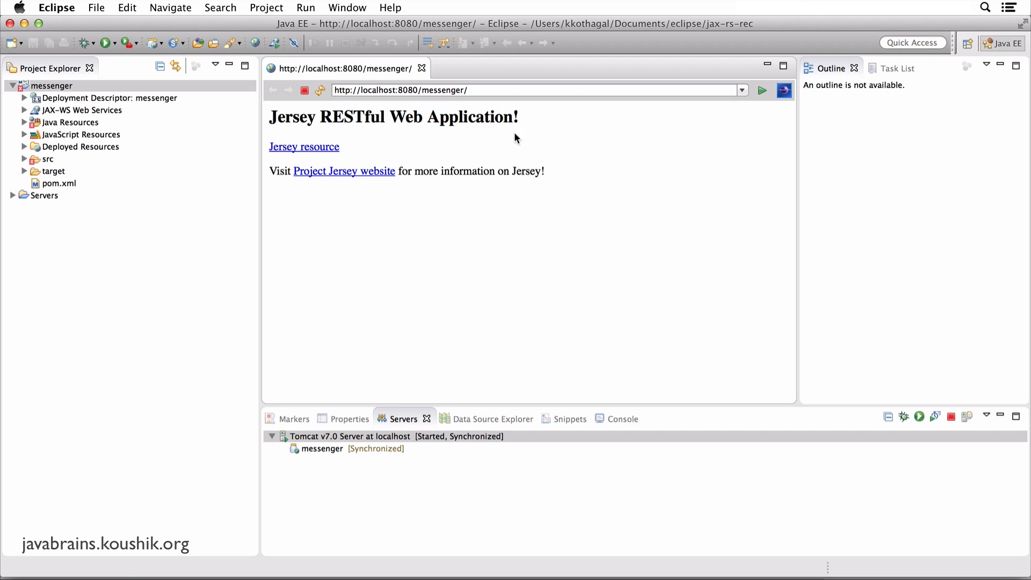
{"action": "mouse_move", "coordinate": [377, 146]}
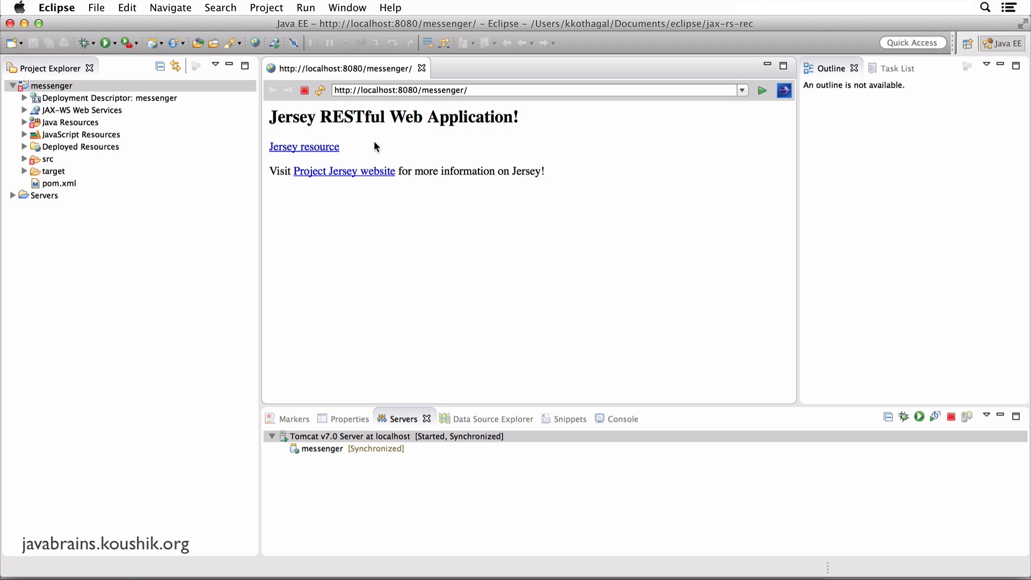
{"action": "mouse_move", "coordinate": [386, 136]}
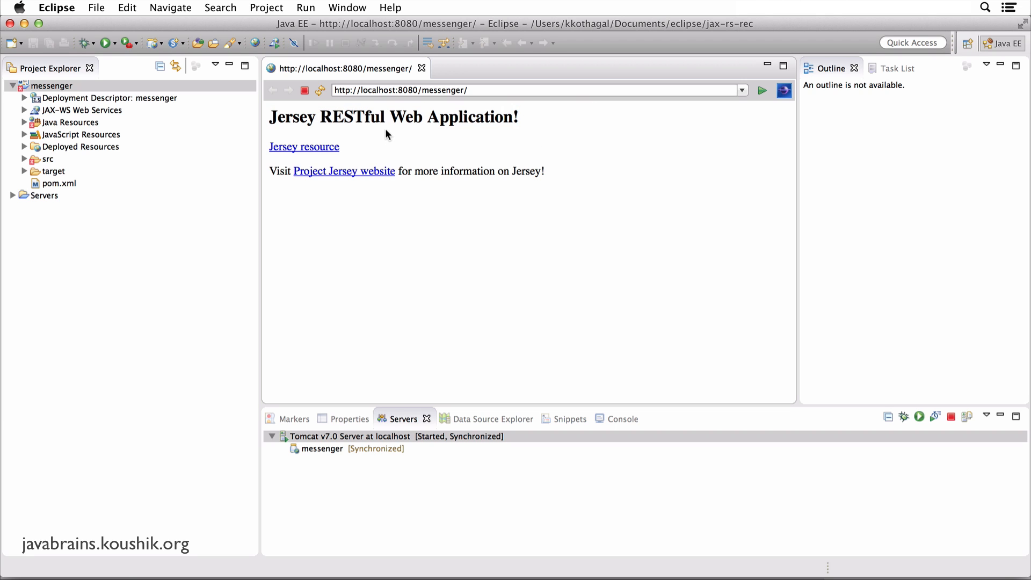
{"action": "mouse_move", "coordinate": [298, 158]}
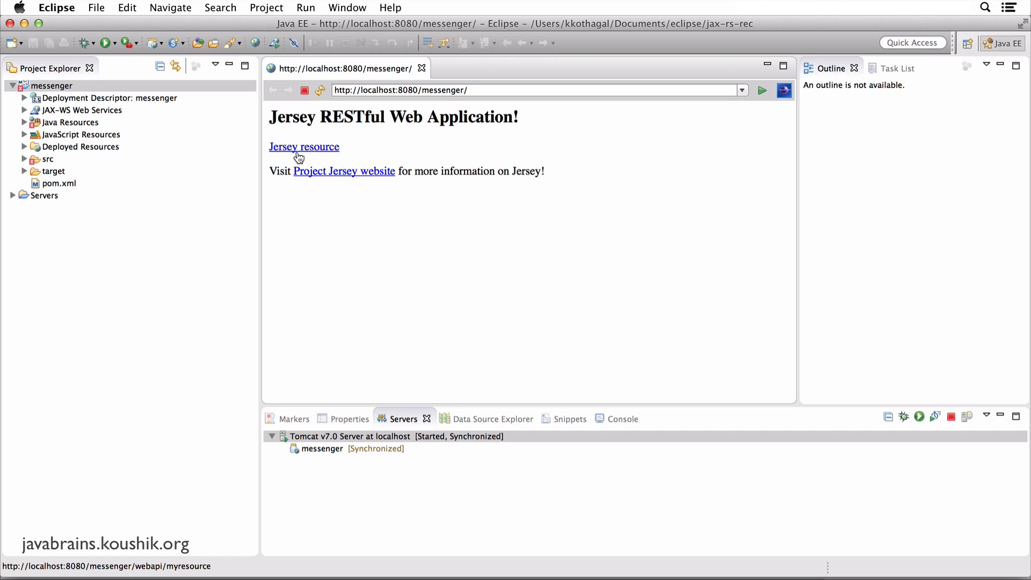
{"action": "left_click", "coordinate": [304, 147]}
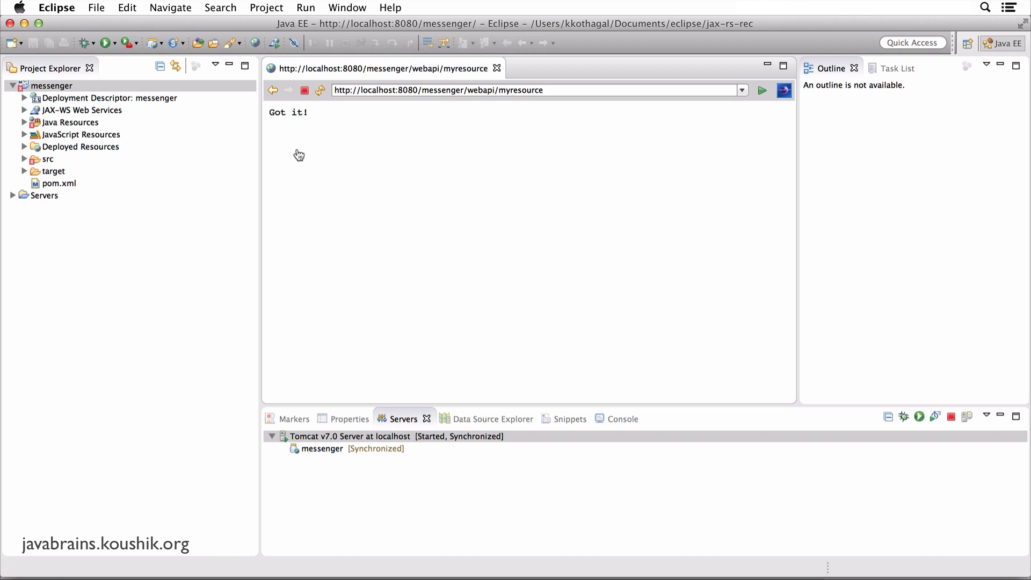
{"action": "double_click", "coordinate": [287, 112]}
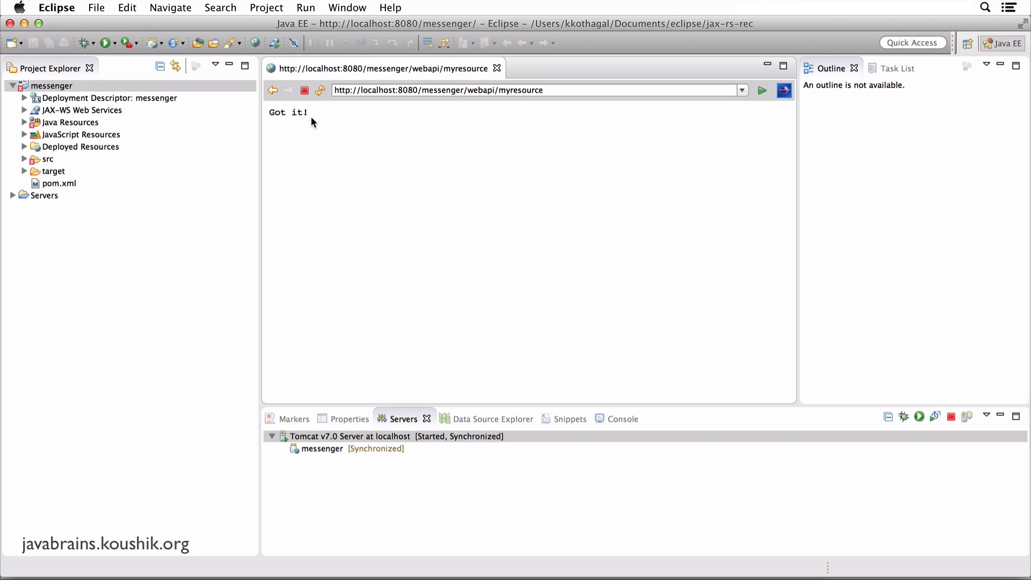
{"action": "mouse_move", "coordinate": [388, 135]}
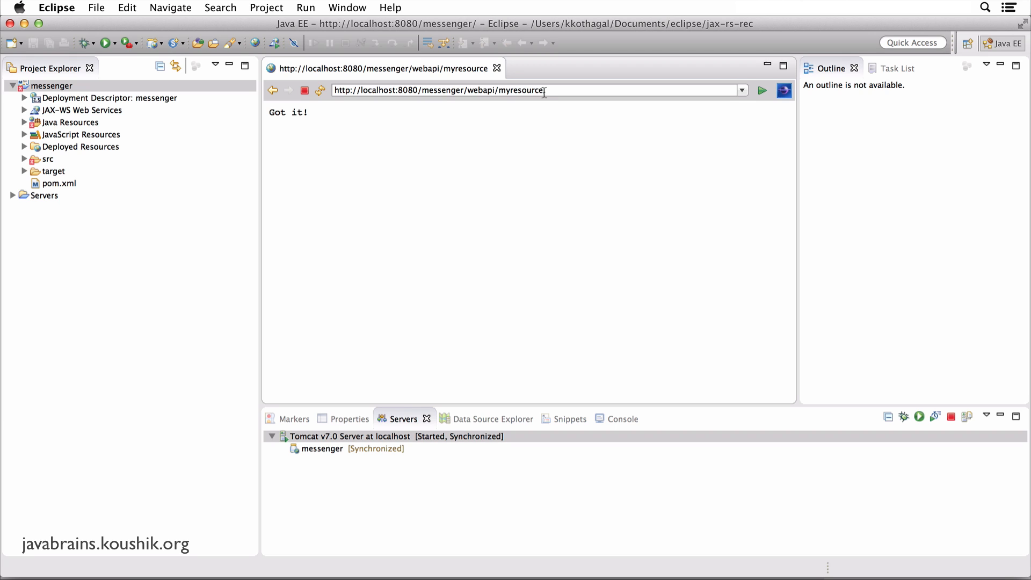
{"action": "left_click", "coordinate": [540, 90]}
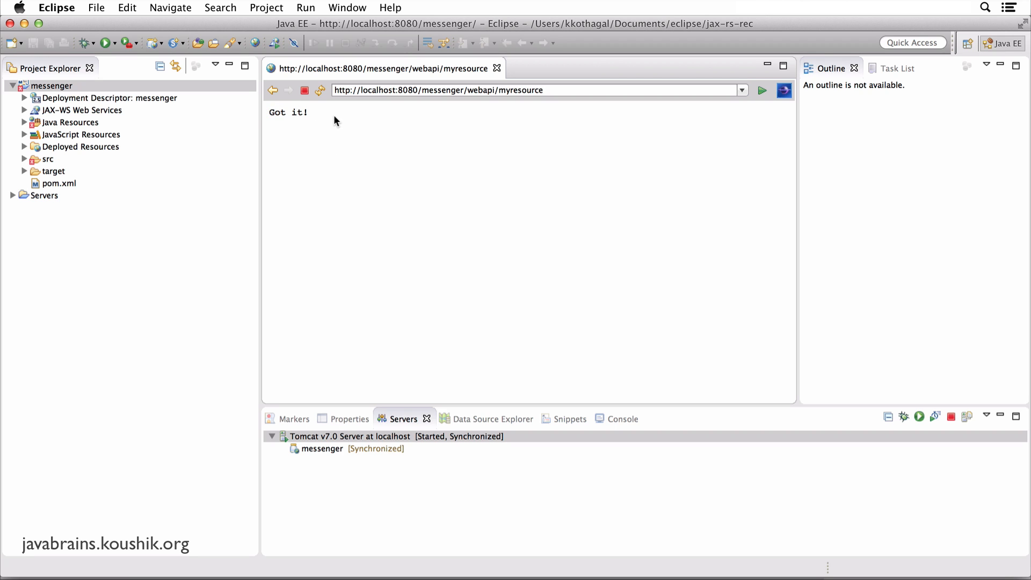
{"action": "mouse_move", "coordinate": [328, 123]}
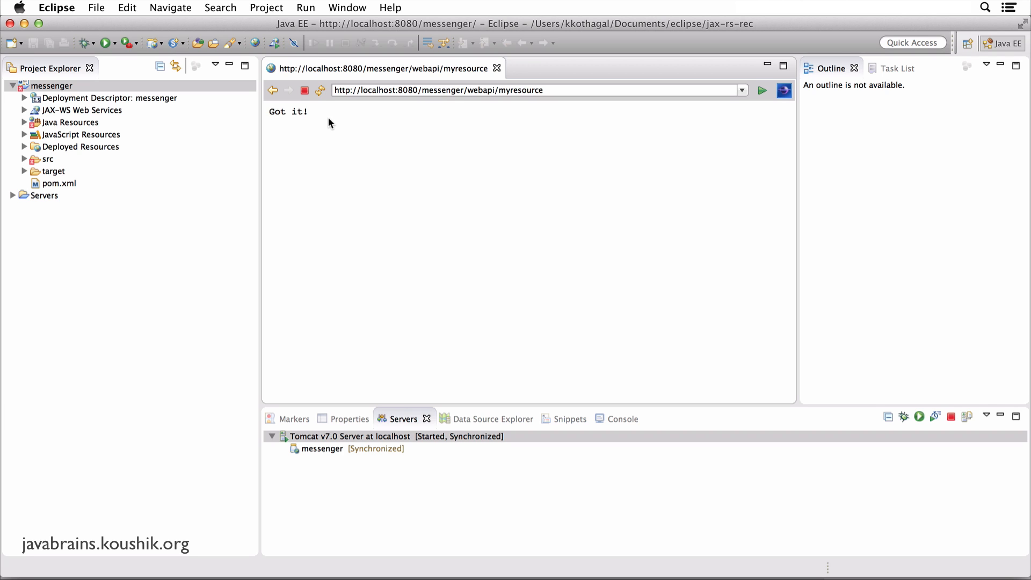
{"action": "mouse_move", "coordinate": [377, 123]}
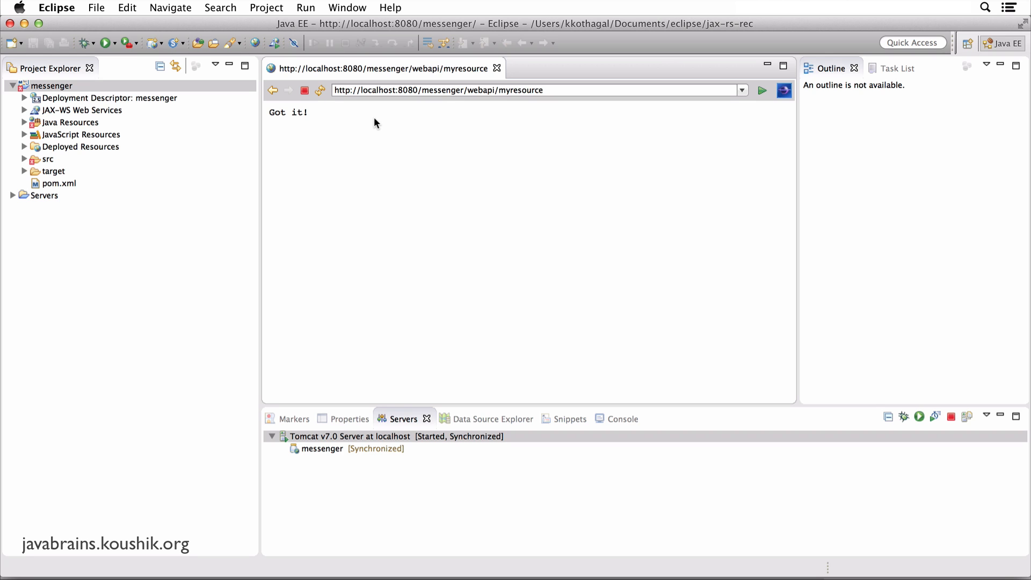
{"action": "mouse_move", "coordinate": [369, 156]}
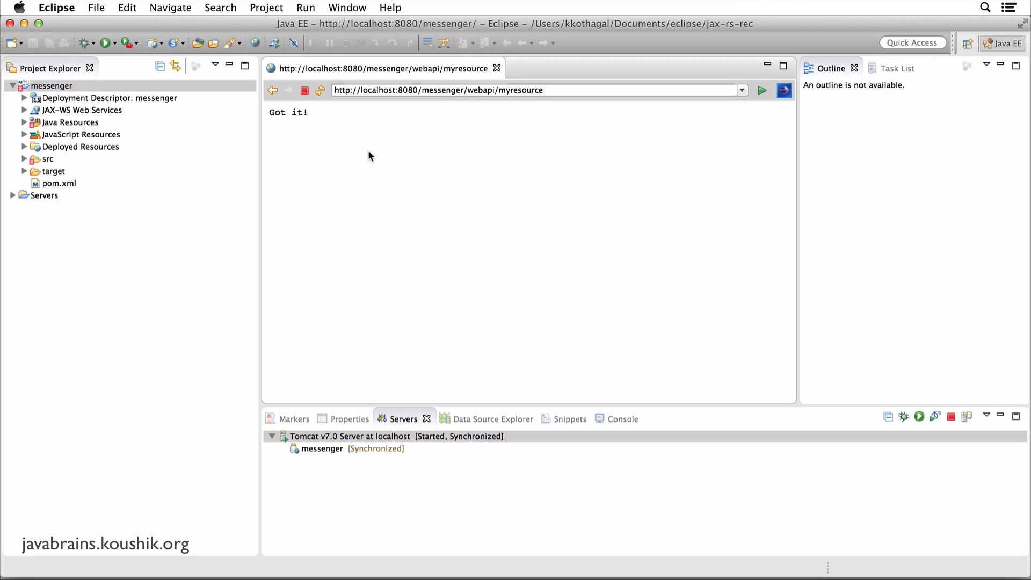
- Show the Markers list with the JSP error that HttpServlet is missing from the Java Build Path
{"action": "left_click", "coordinate": [293, 419]}
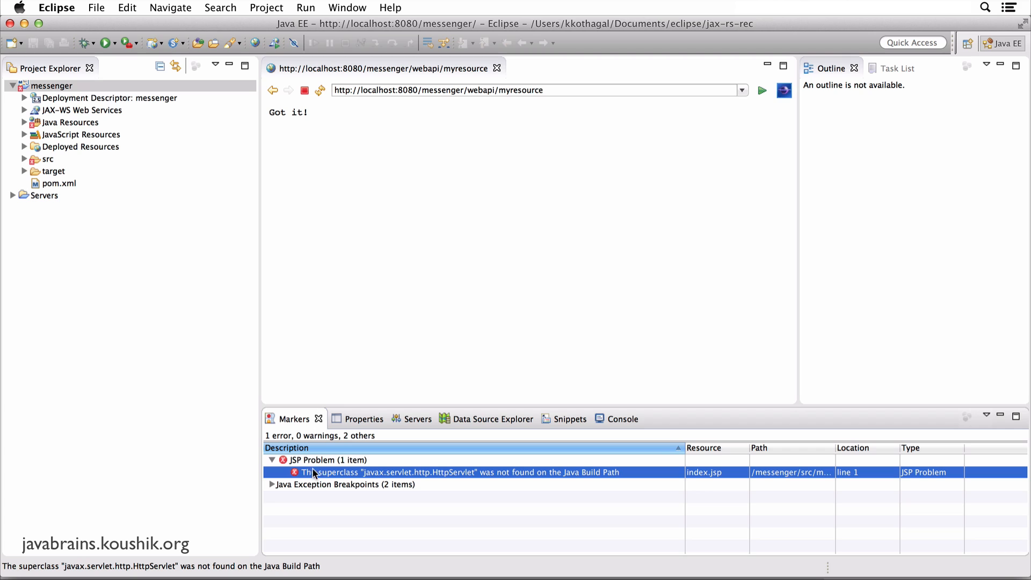
{"action": "mouse_move", "coordinate": [433, 483]}
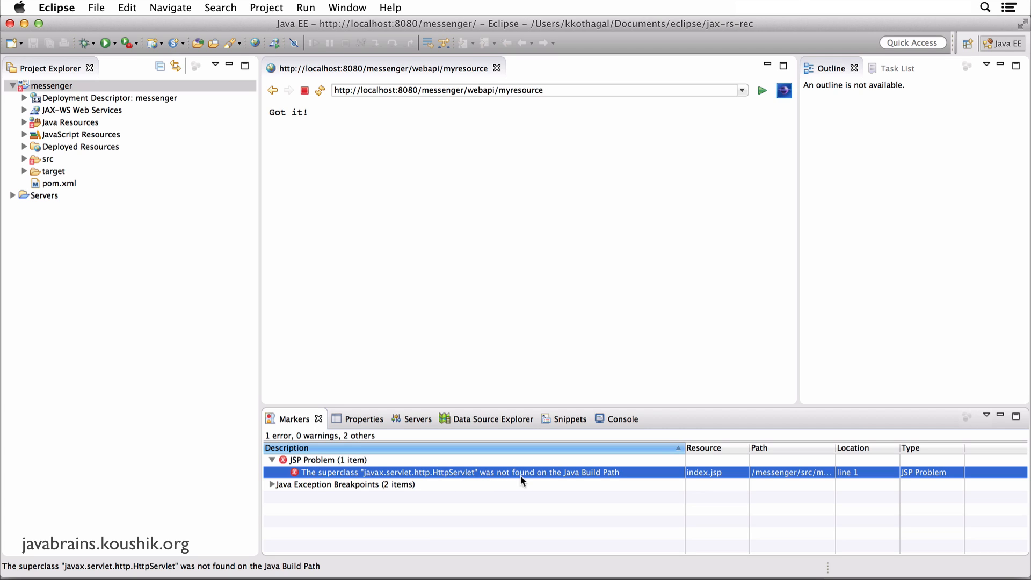
{"action": "mouse_move", "coordinate": [599, 481]}
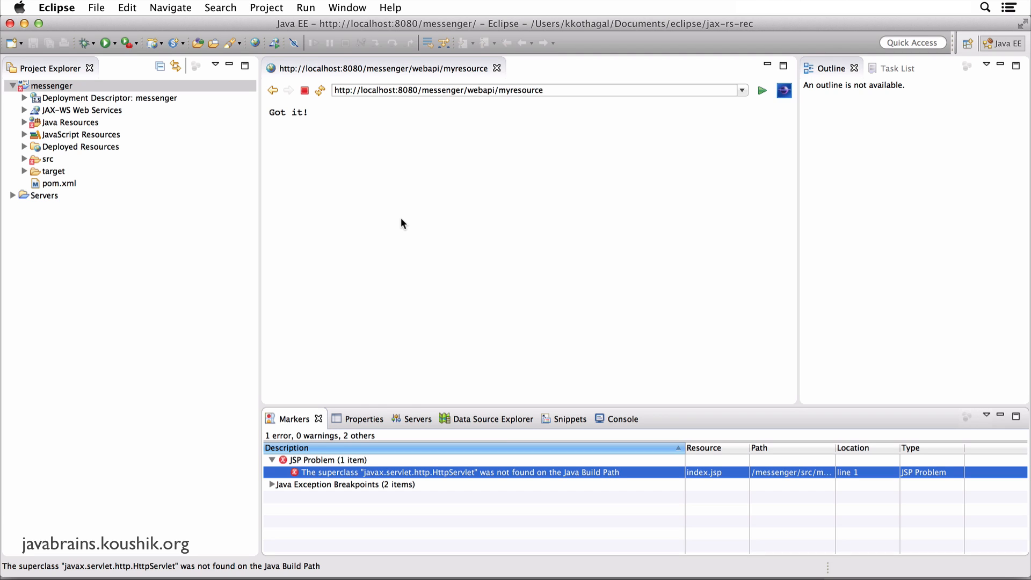
{"action": "left_click", "coordinate": [52, 86]}
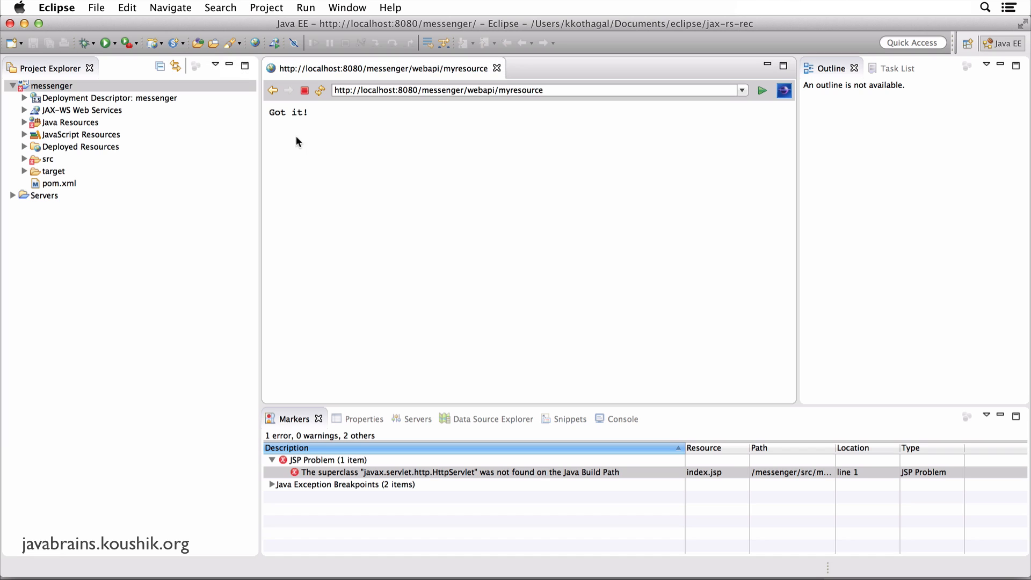
{"action": "mouse_move", "coordinate": [111, 157]}
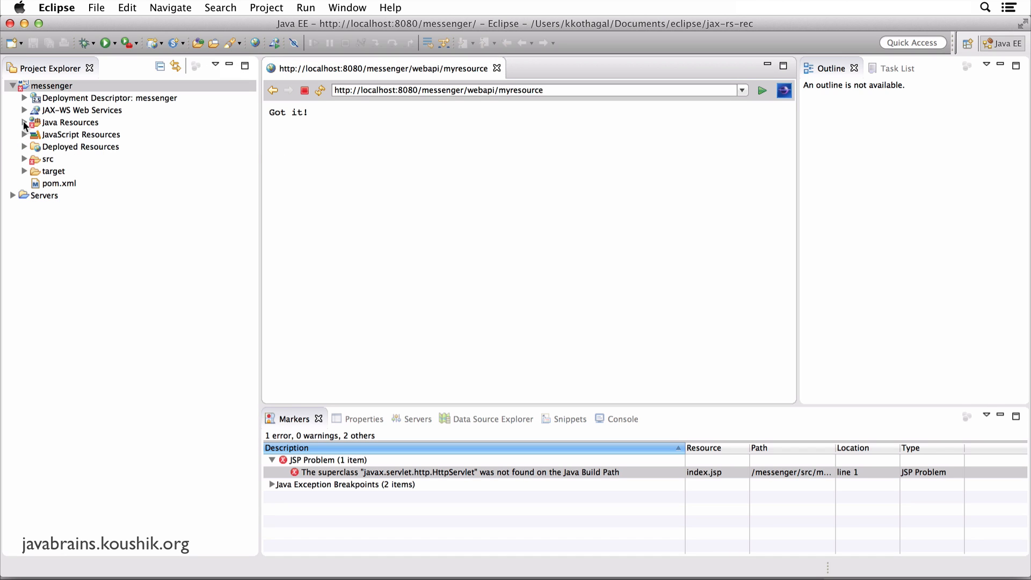
- Expand Java Resources > Libraries > Maven Dependencies to list Jersey 2.16 jars like jersey-server and javax.ws.rs-api
{"action": "left_click", "coordinate": [24, 123]}
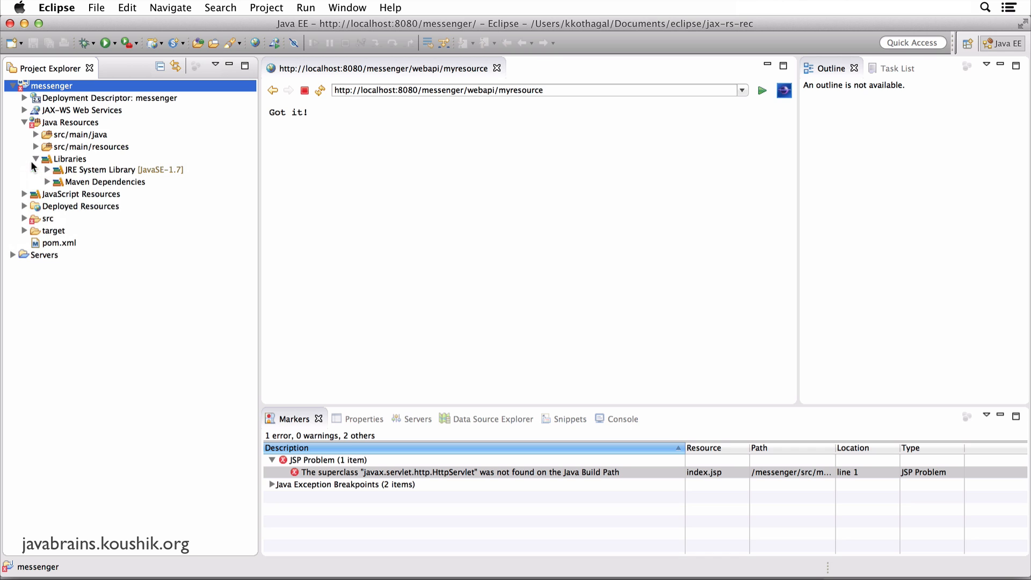
{"action": "left_click", "coordinate": [106, 183]}
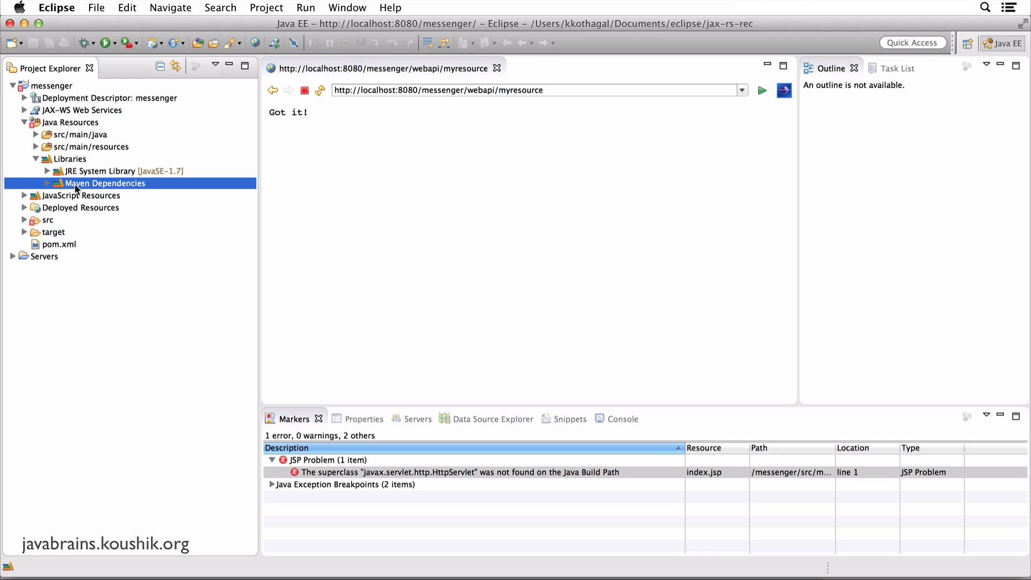
{"action": "mouse_move", "coordinate": [63, 191]}
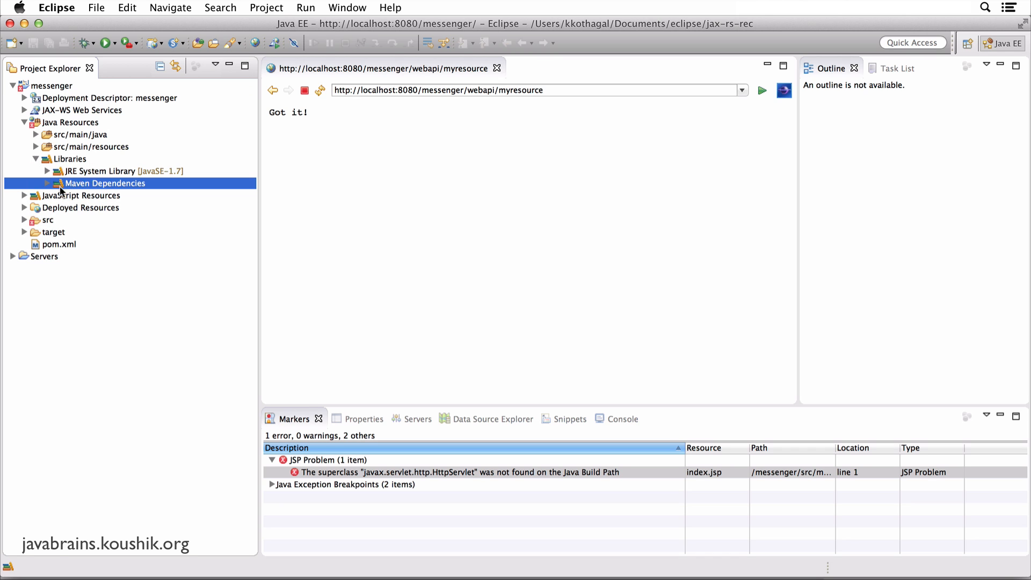
{"action": "left_click", "coordinate": [47, 183]}
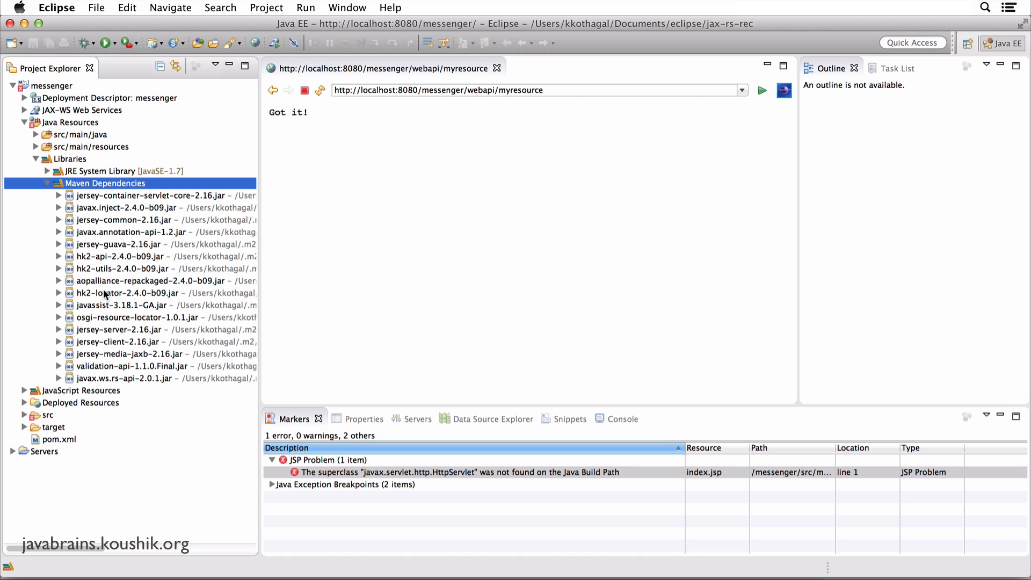
{"action": "mouse_move", "coordinate": [112, 304]}
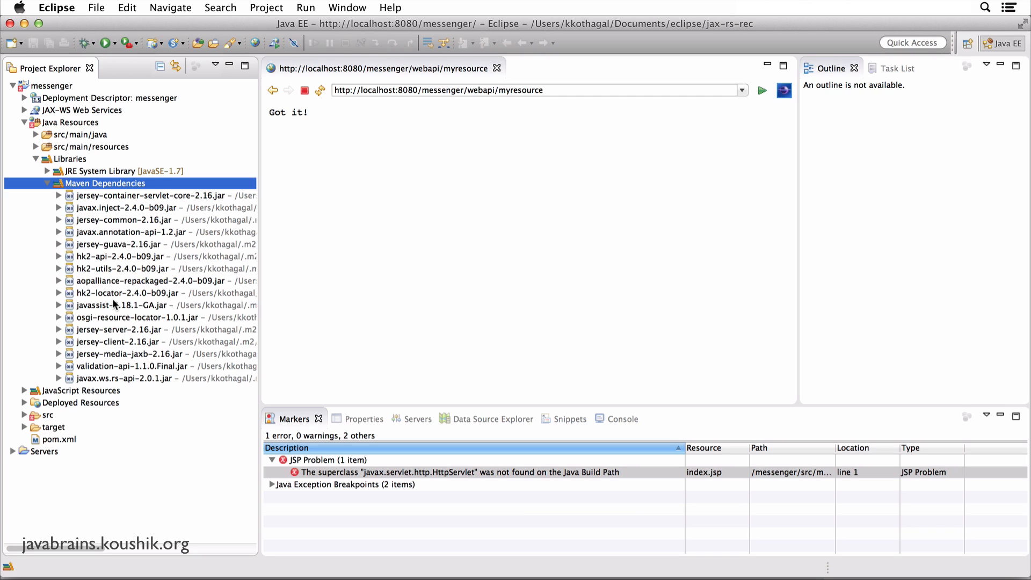
{"action": "mouse_move", "coordinate": [111, 297]}
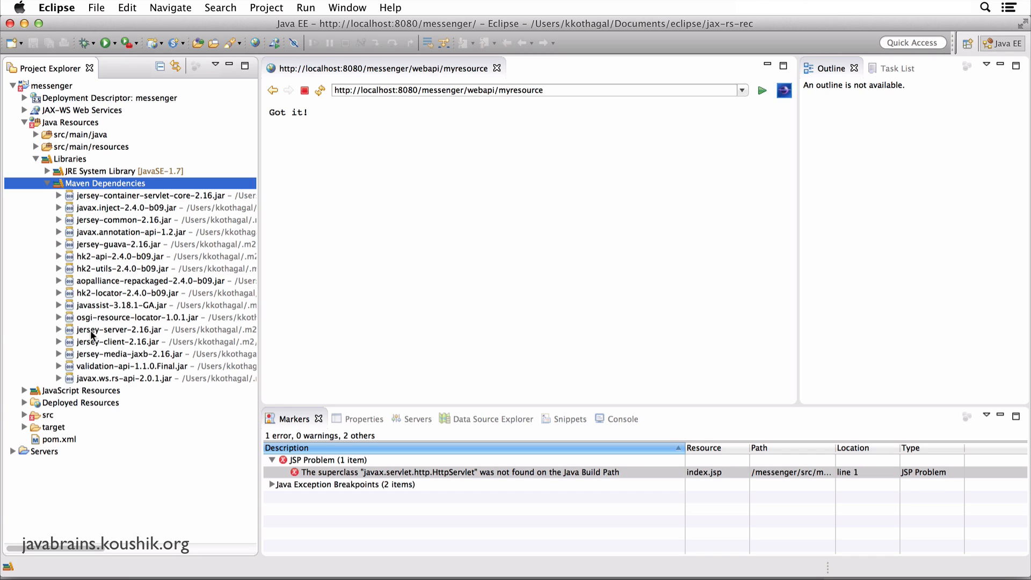
{"action": "left_click", "coordinate": [152, 353]}
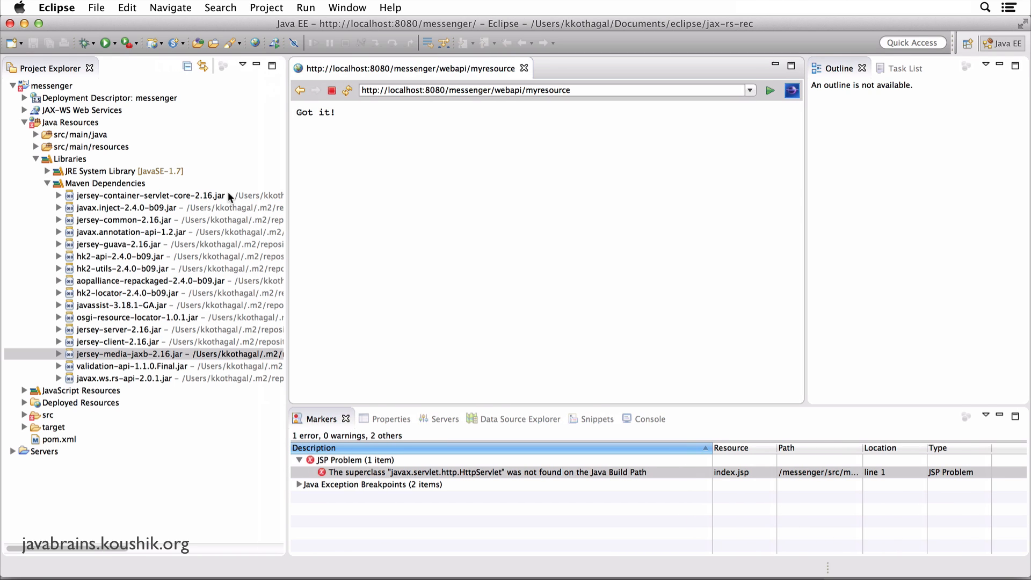
{"action": "left_click", "coordinate": [147, 196]}
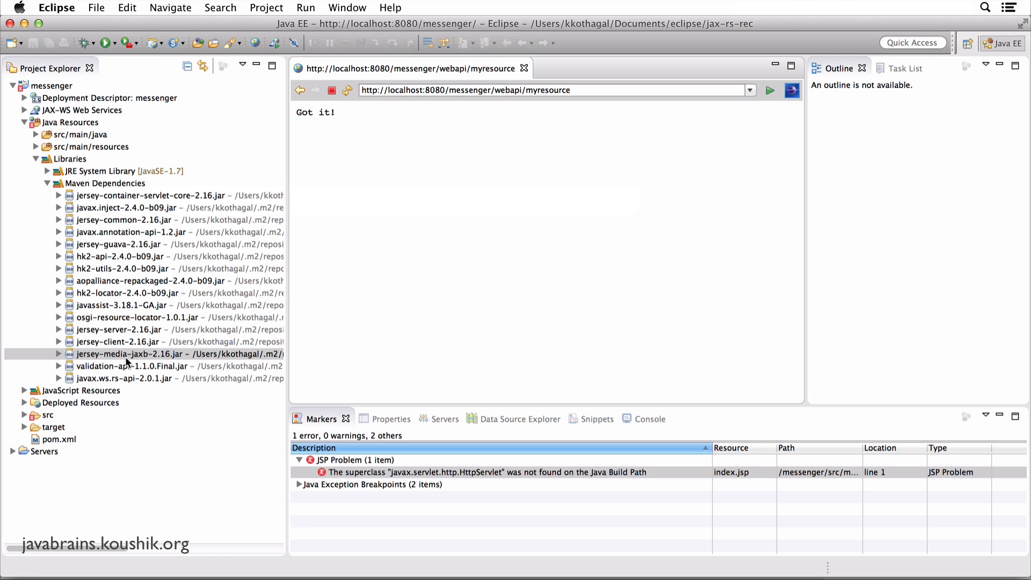
{"action": "mouse_move", "coordinate": [153, 264]}
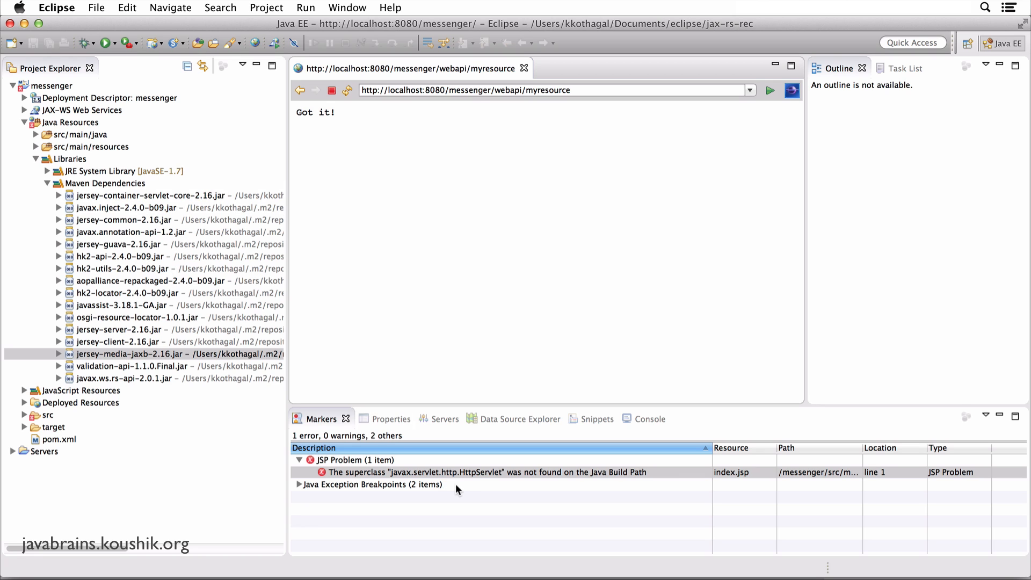
{"action": "left_click", "coordinate": [487, 473]}
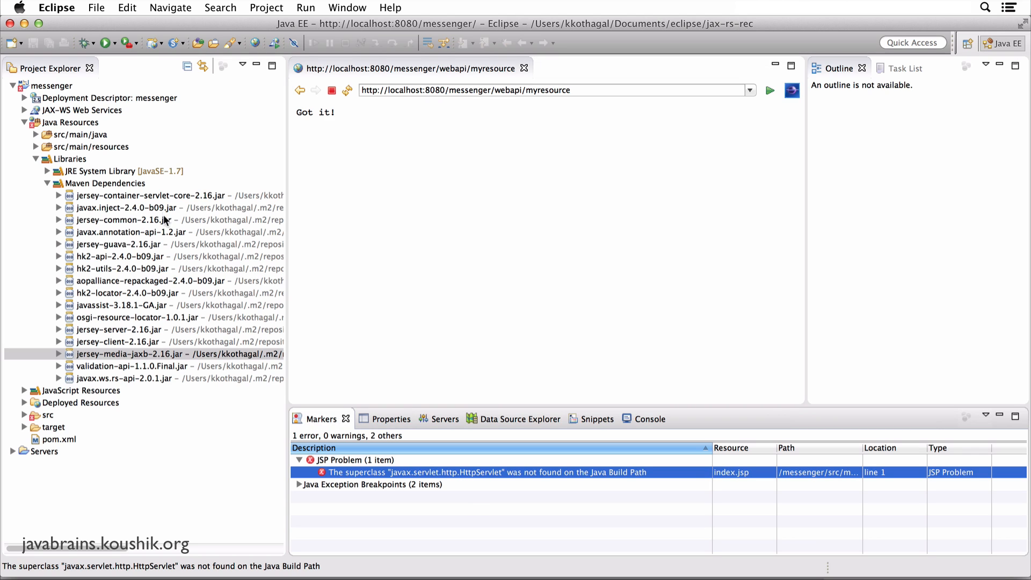
{"action": "mouse_move", "coordinate": [483, 480]}
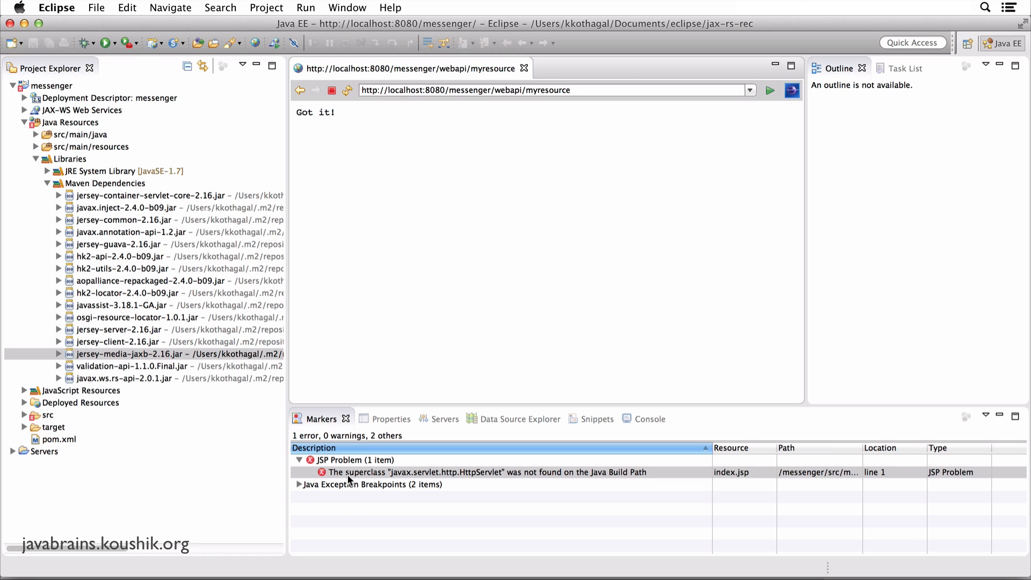
{"action": "mouse_move", "coordinate": [430, 321]}
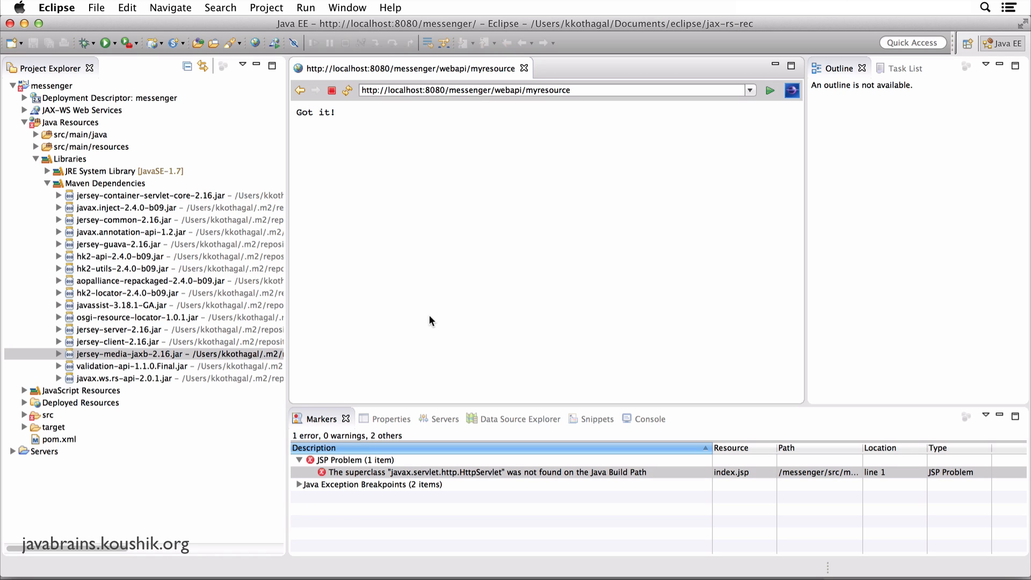
{"action": "mouse_move", "coordinate": [341, 438]}
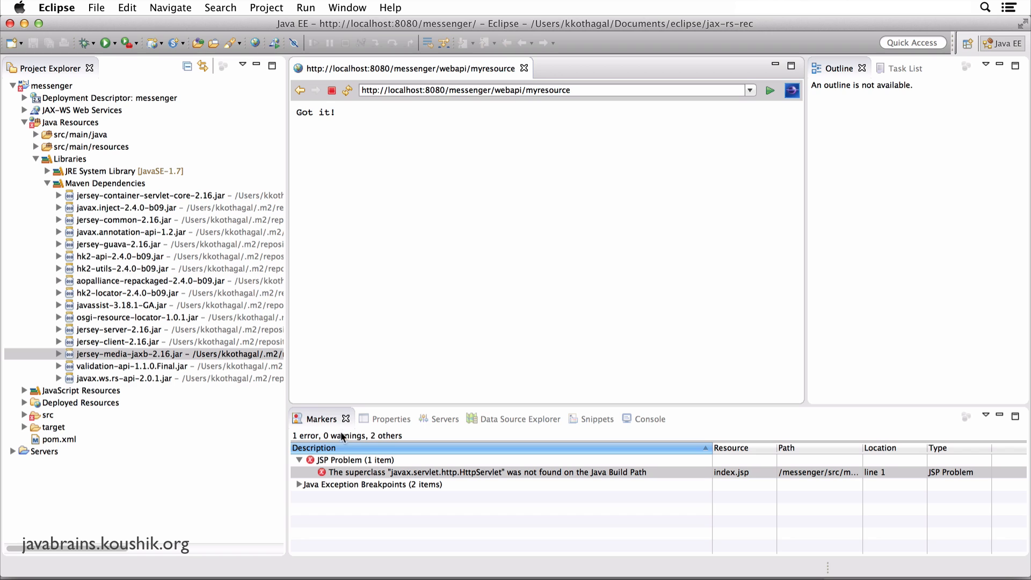
{"action": "left_click", "coordinate": [486, 473]}
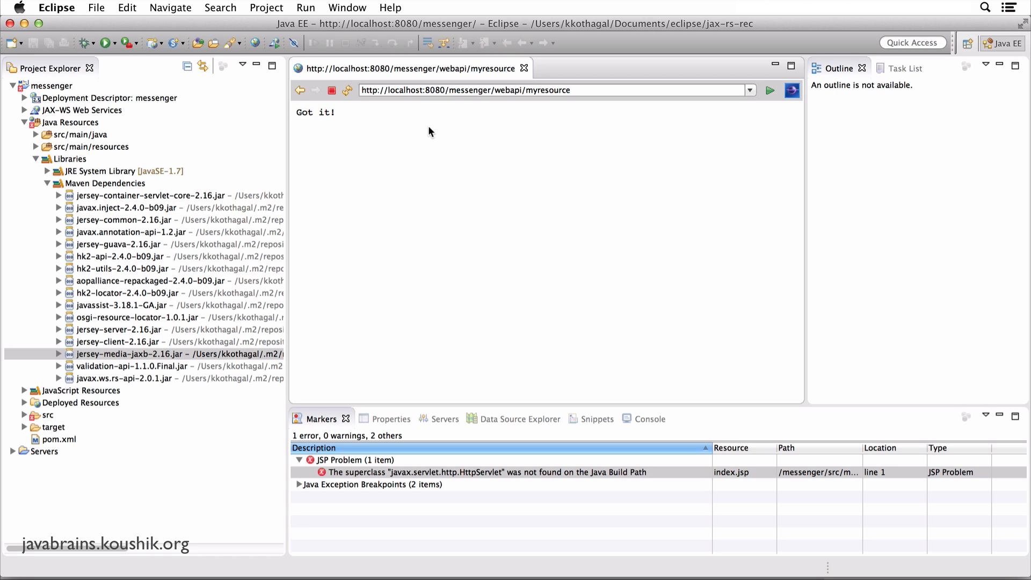
{"action": "mouse_move", "coordinate": [417, 145]}
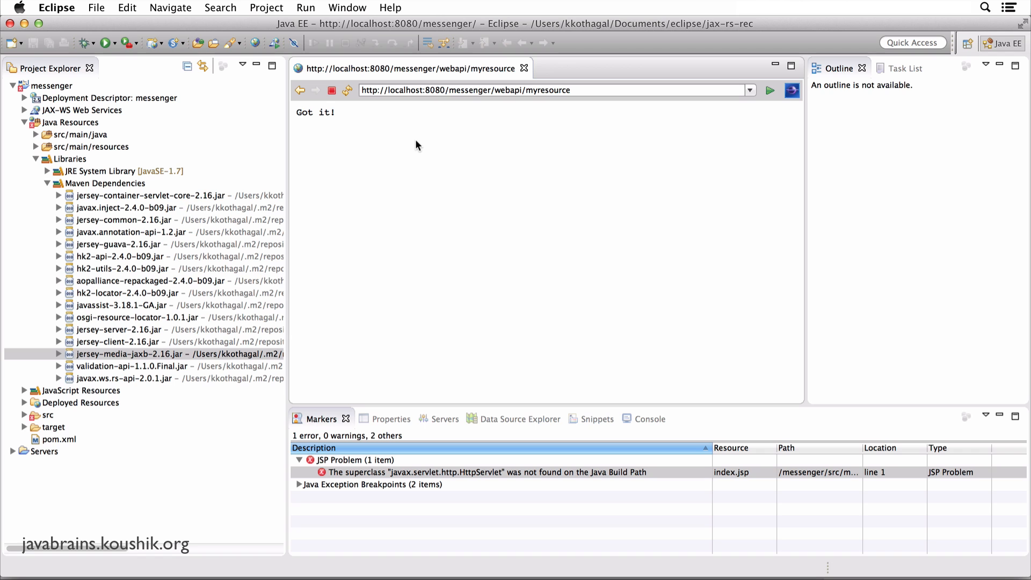